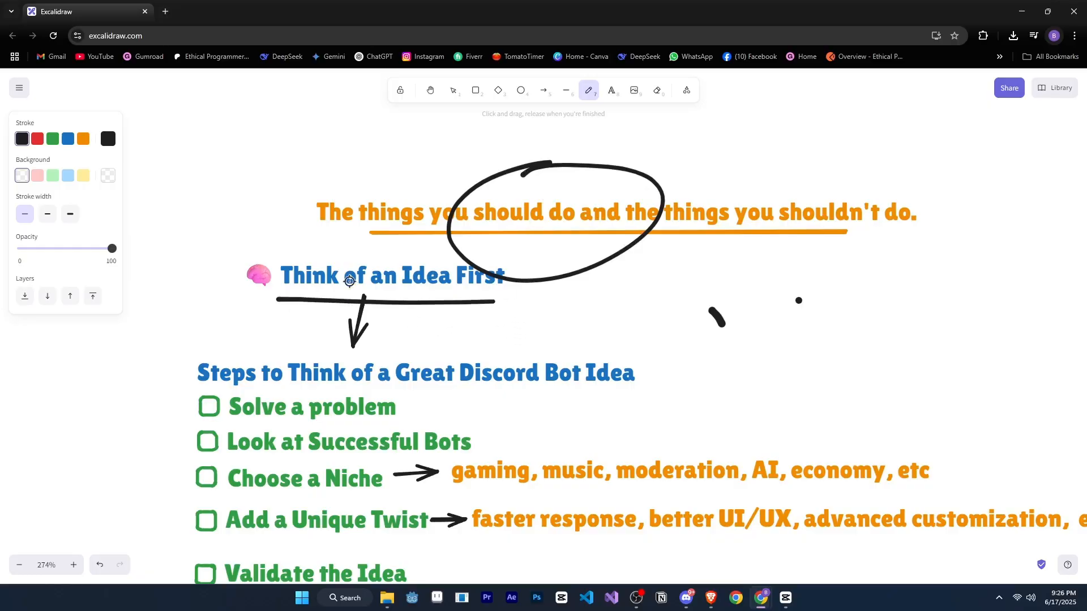
pyautogui.moveTo(447, 306)
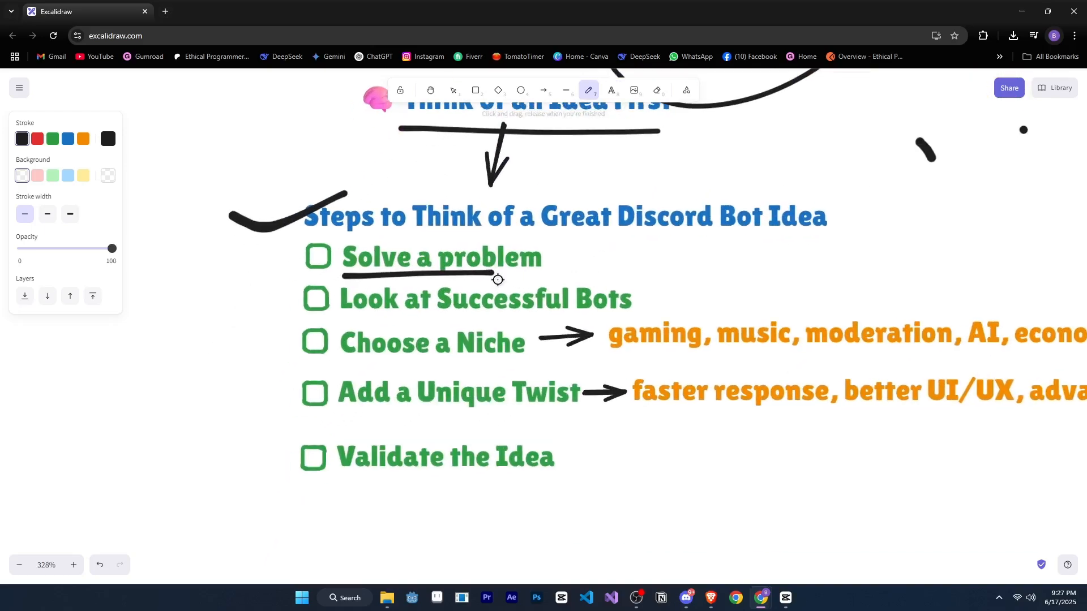
pyautogui.moveTo(564, 258)
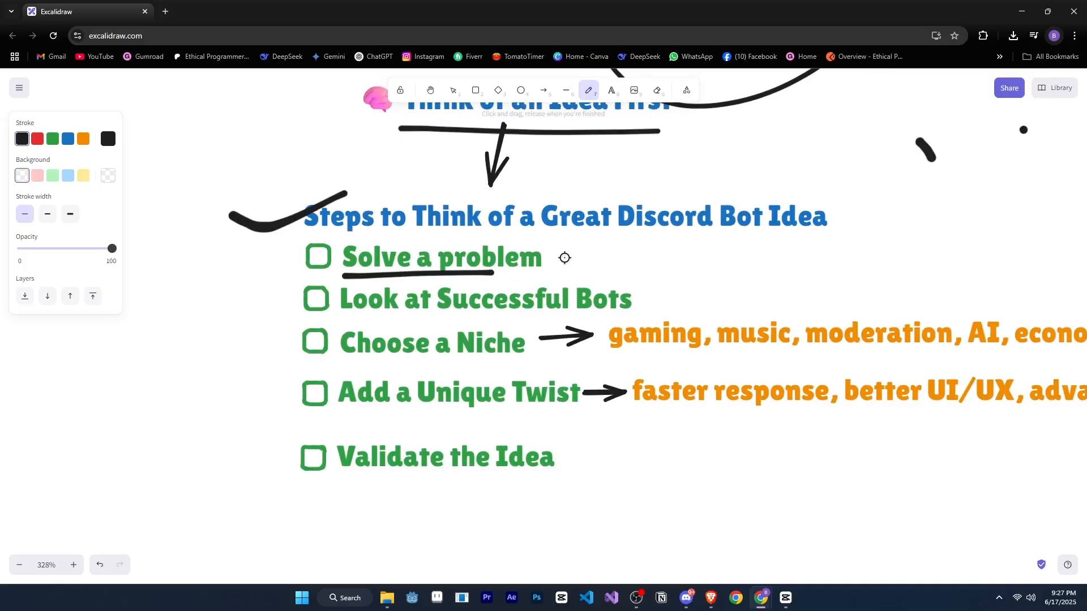
pyautogui.moveTo(518, 271)
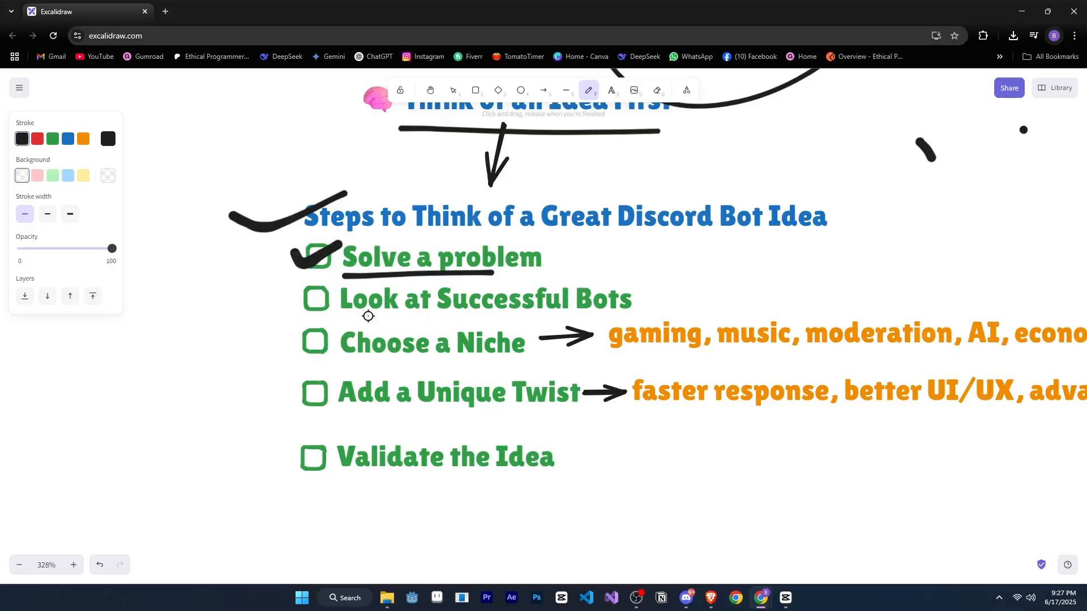
# Tick and underline the Discord bot idea checklist items and their orange examples.
pyautogui.scroll(-3)
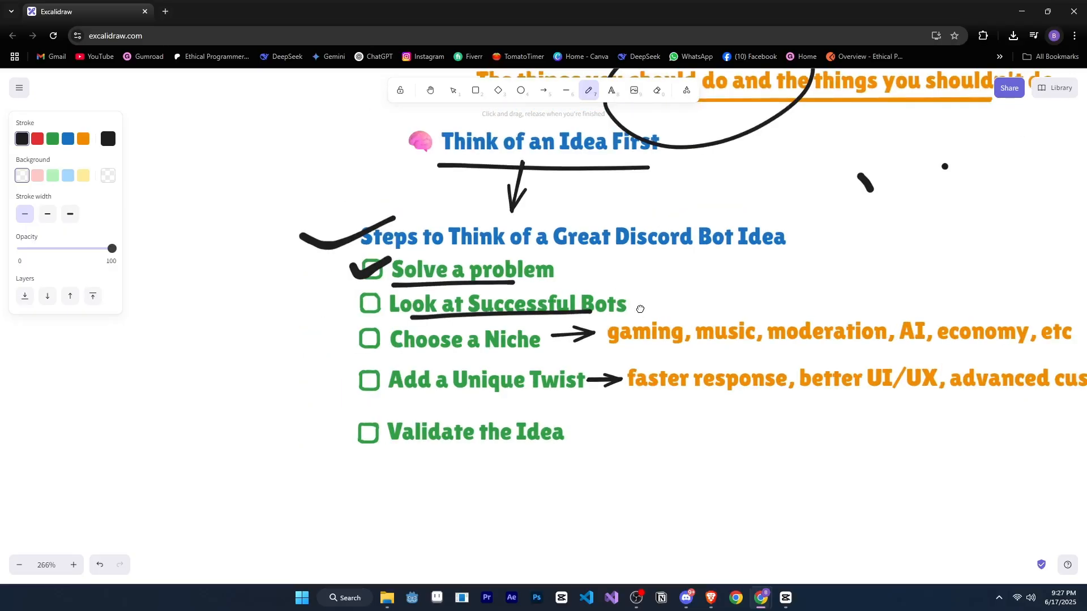
pyautogui.scroll(3)
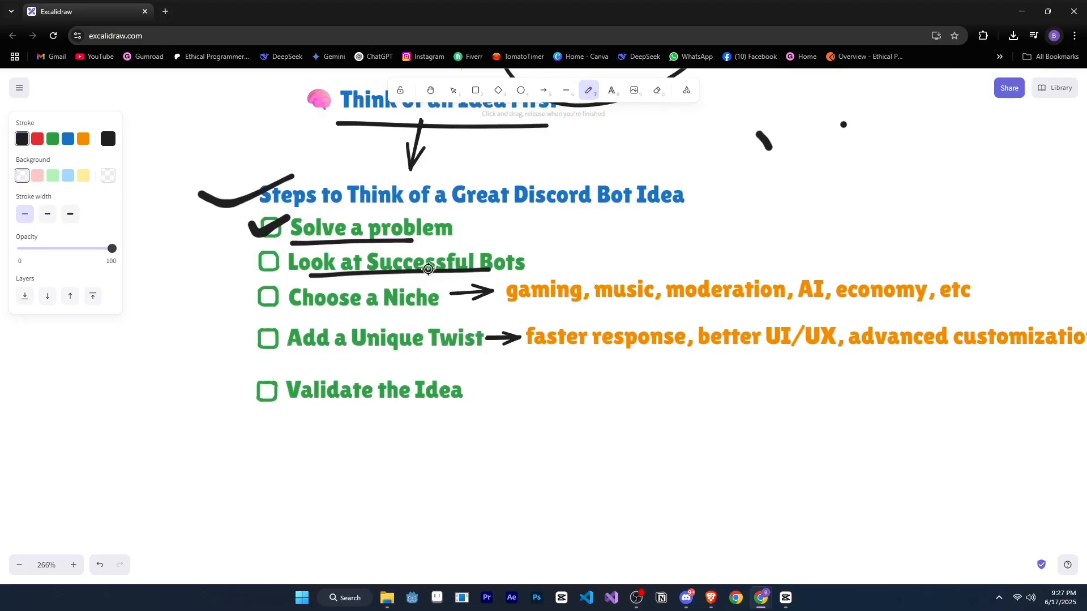
pyautogui.moveTo(353, 262)
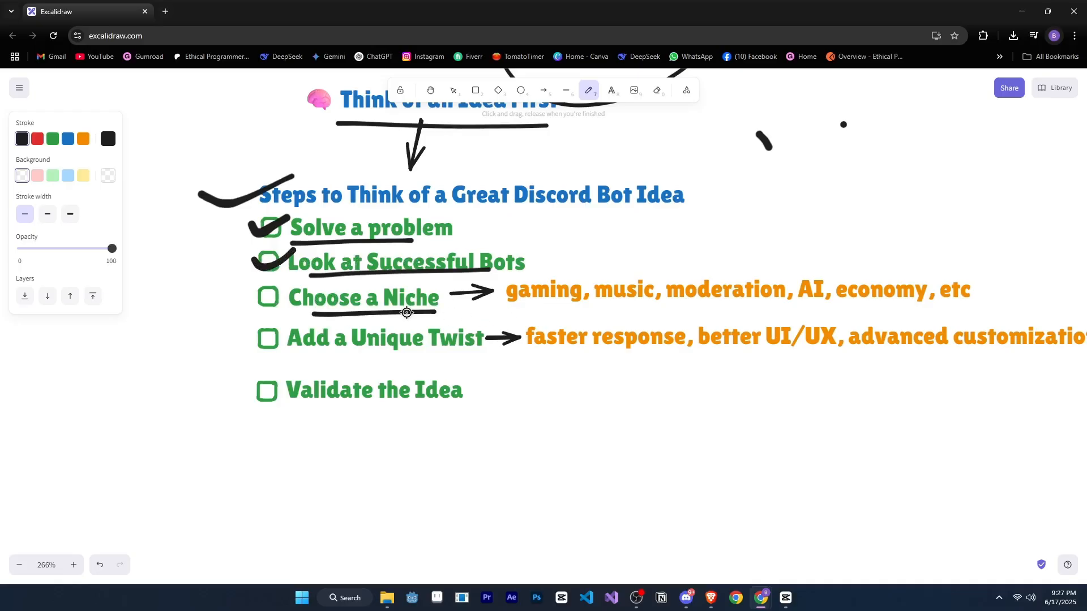
pyautogui.moveTo(521, 308)
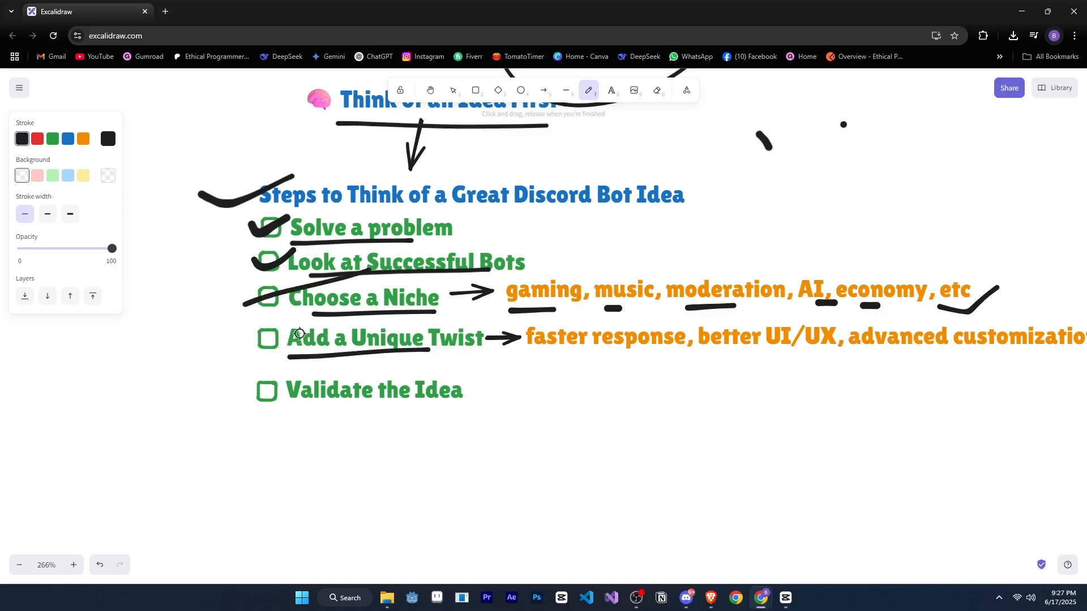
pyautogui.moveTo(436, 367)
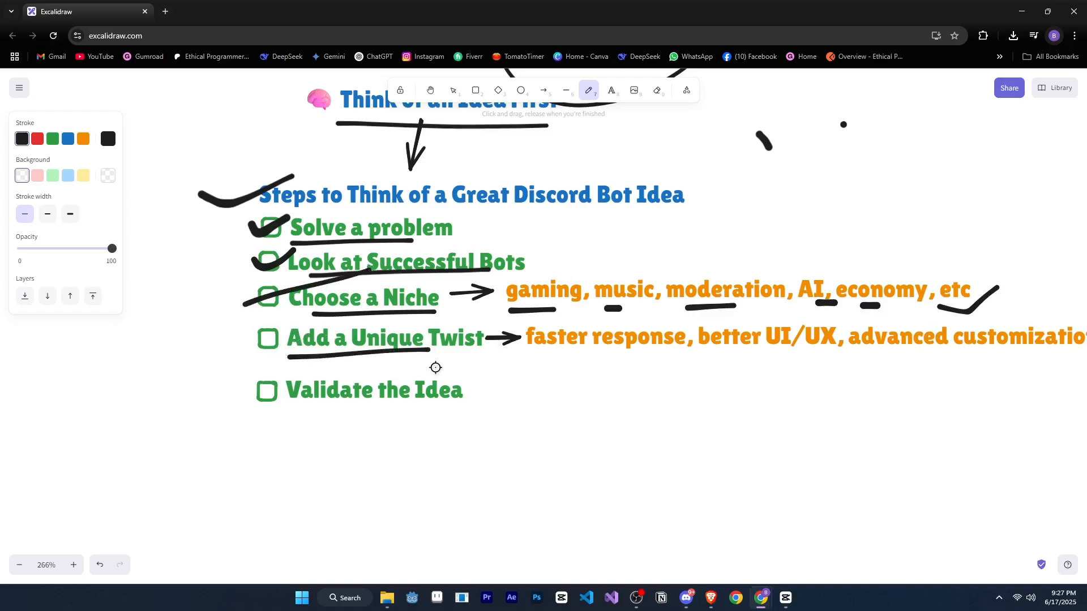
pyautogui.moveTo(545, 361)
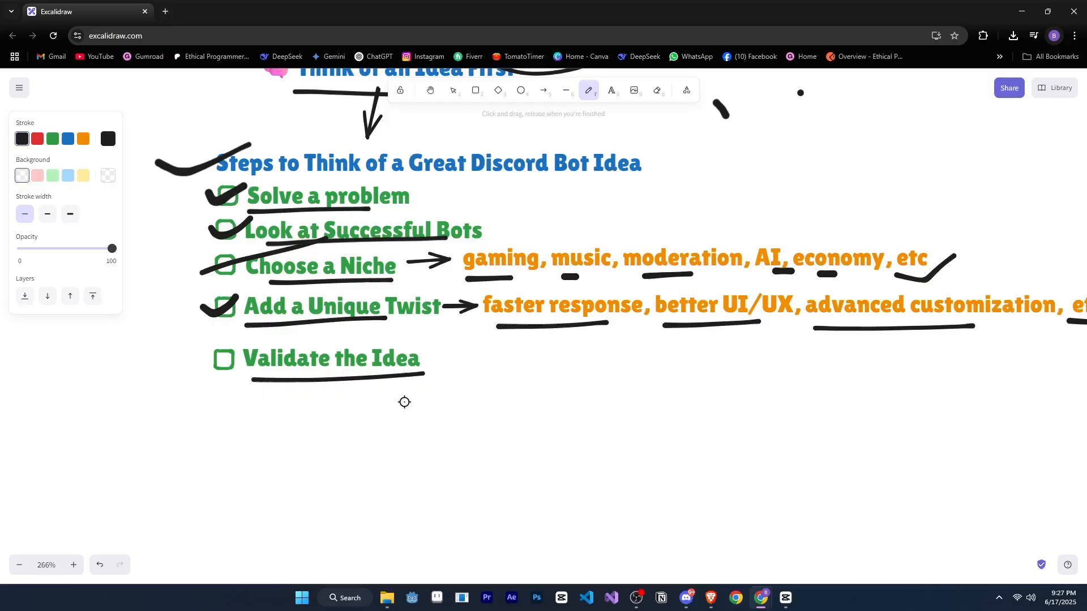
pyautogui.moveTo(397, 396)
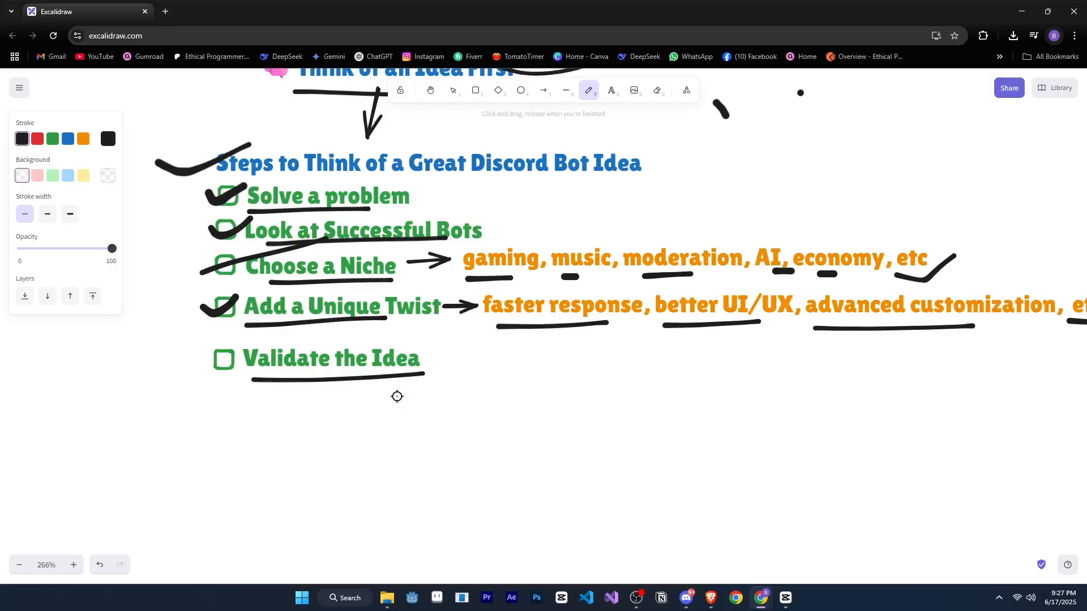
pyautogui.moveTo(259, 327)
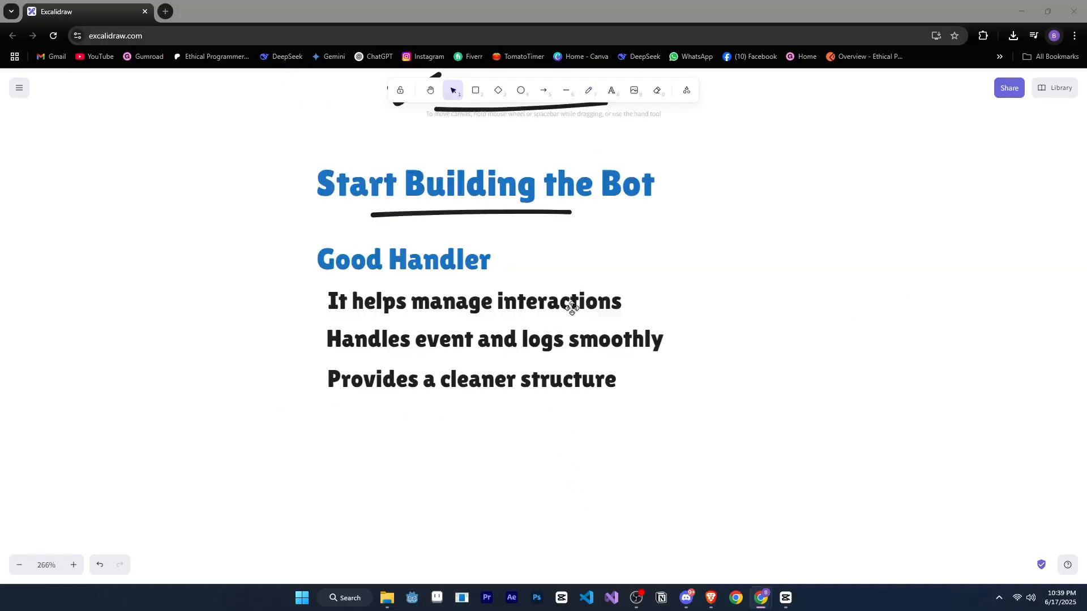
# Tick and underline Good Handler in black, then tick its three points in orange.
pyautogui.click(587, 90)
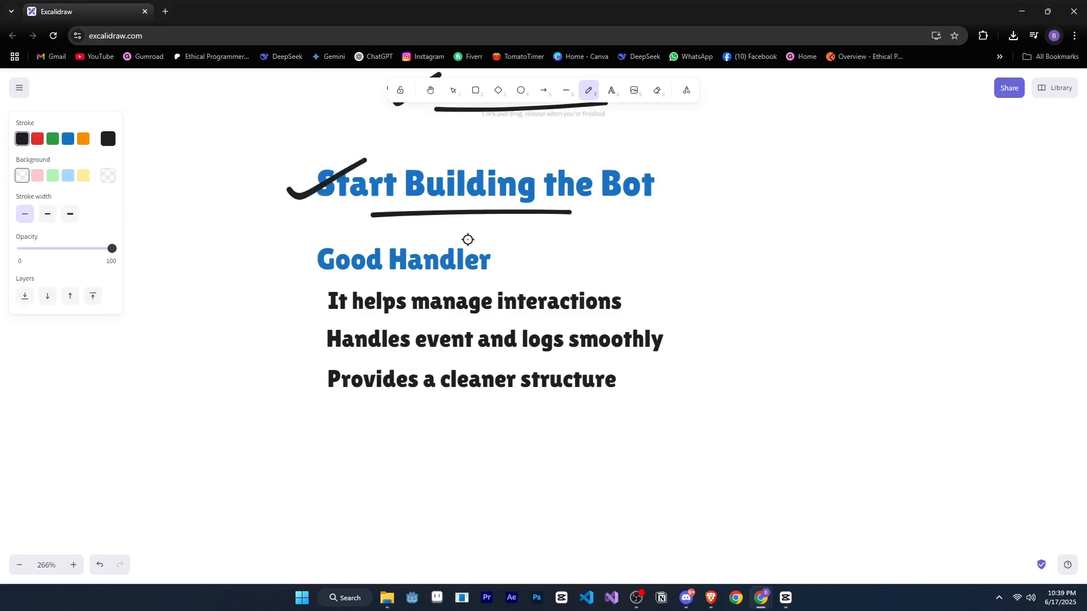
pyautogui.moveTo(483, 231)
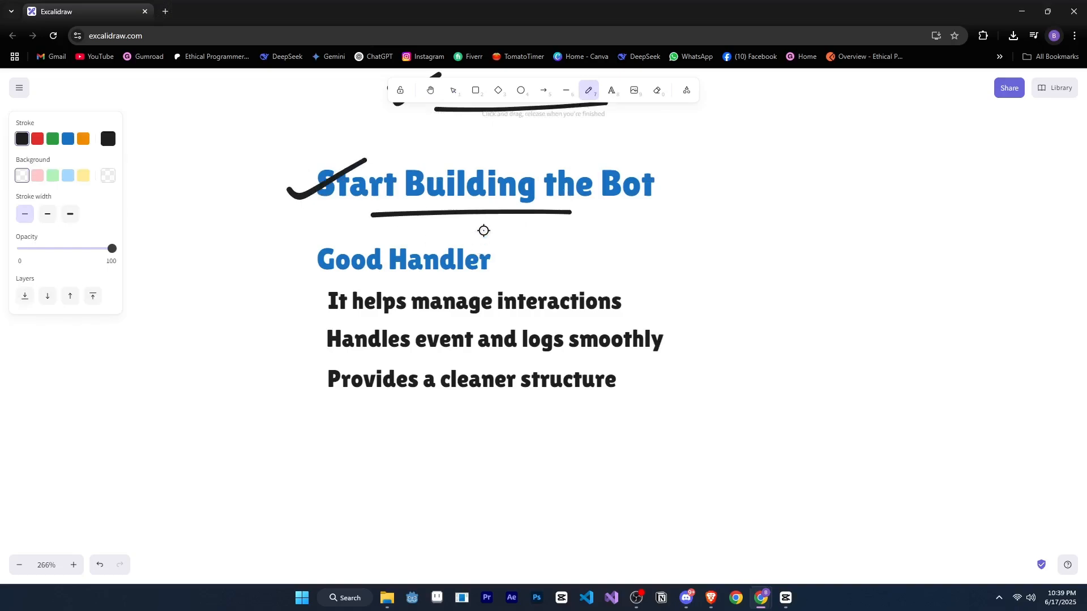
pyautogui.moveTo(326, 280)
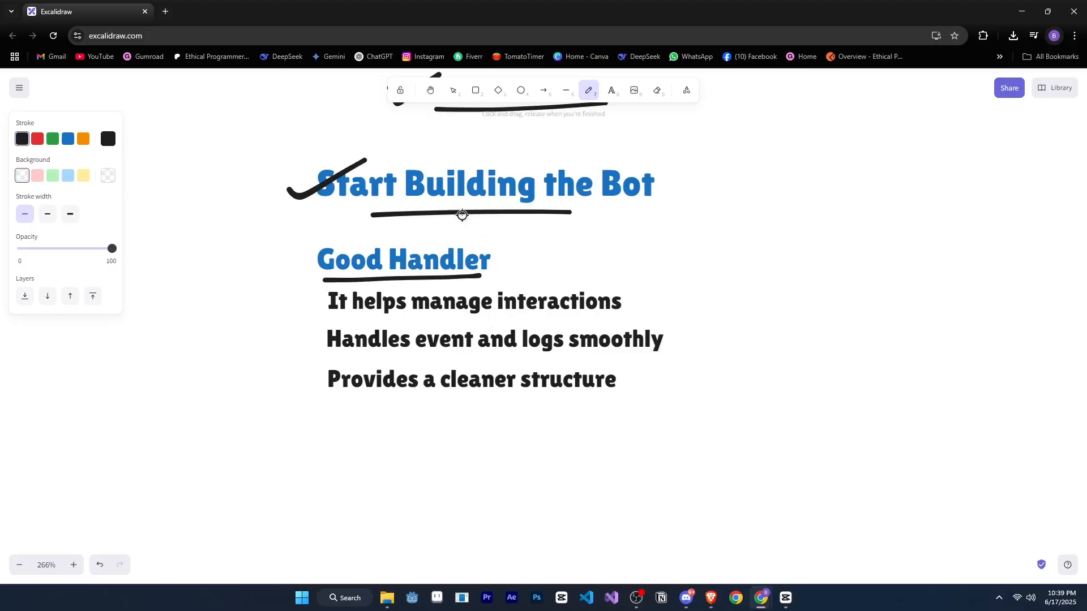
pyautogui.moveTo(504, 254)
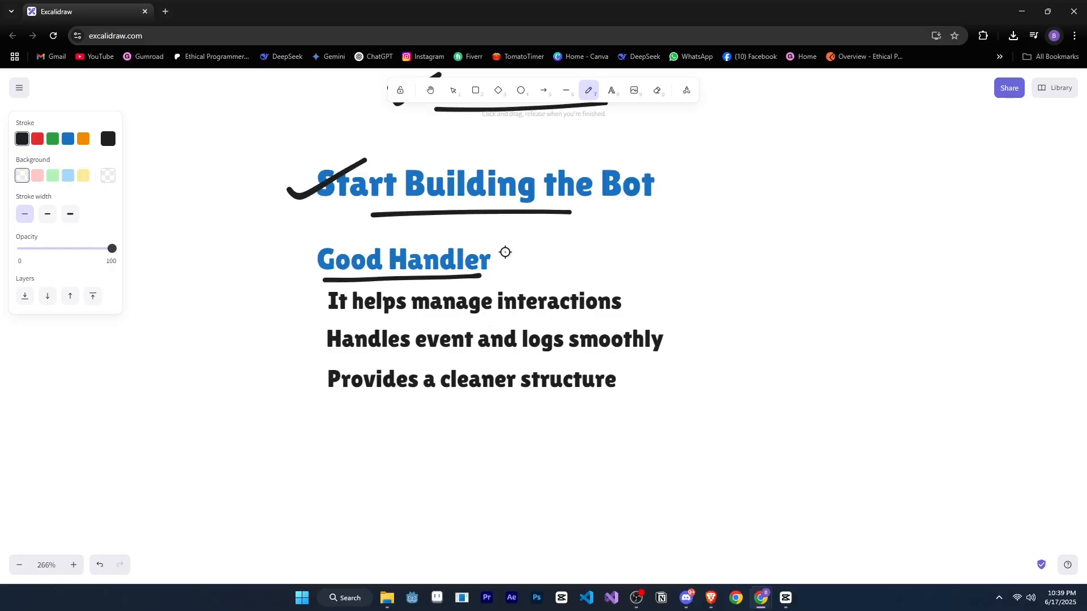
pyautogui.moveTo(512, 258)
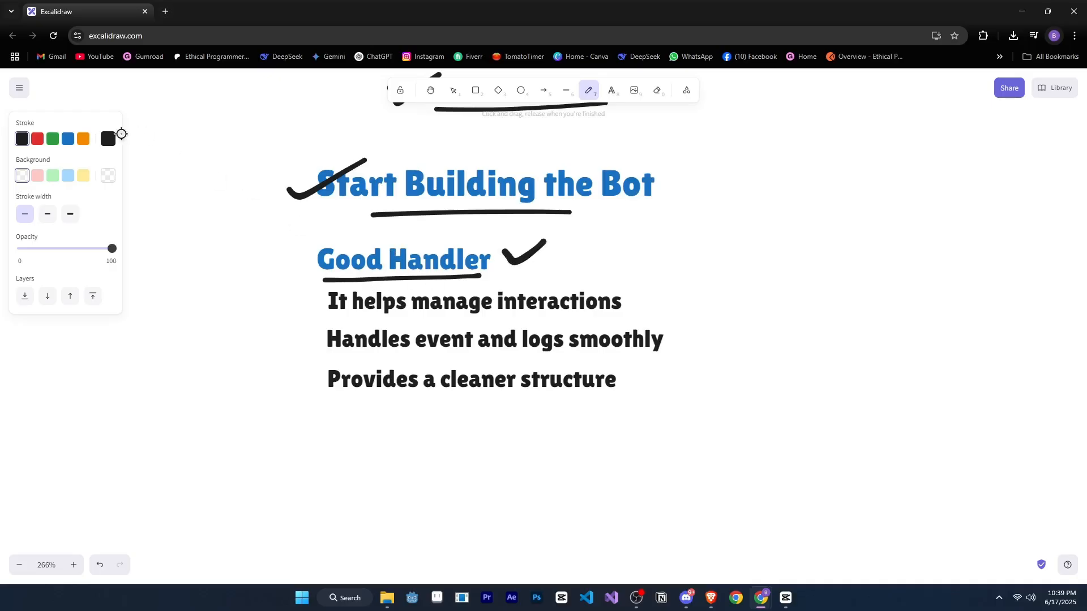
pyautogui.click(82, 139)
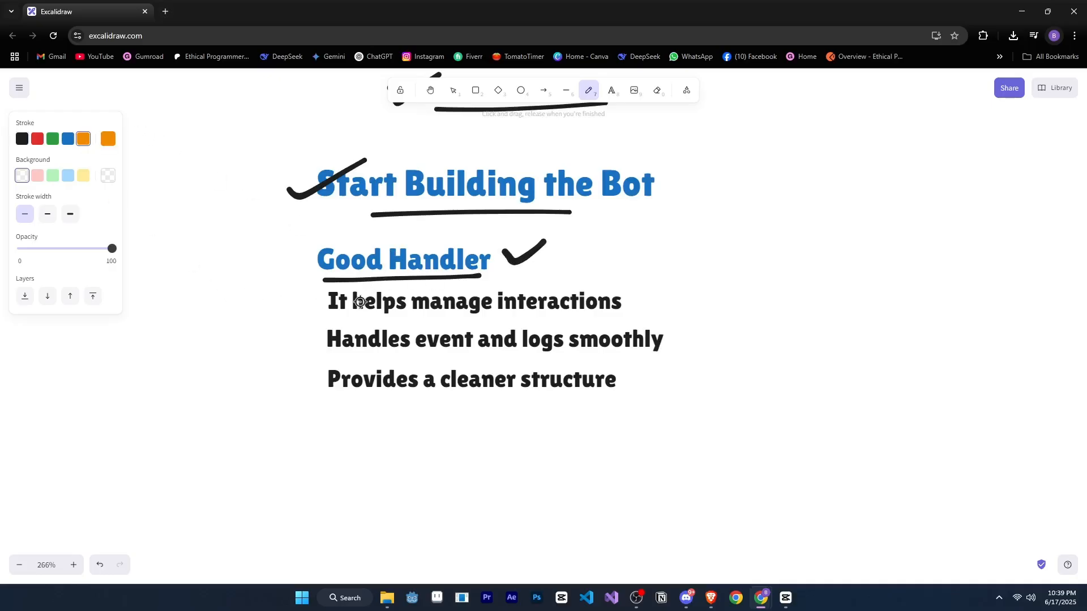
pyautogui.moveTo(284, 300)
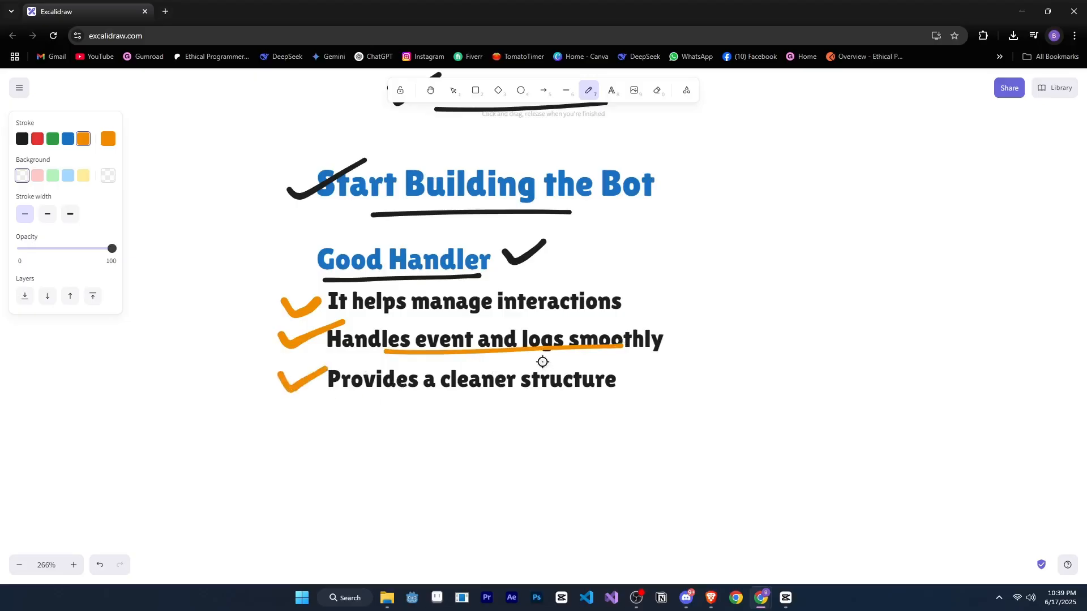
pyautogui.moveTo(535, 395)
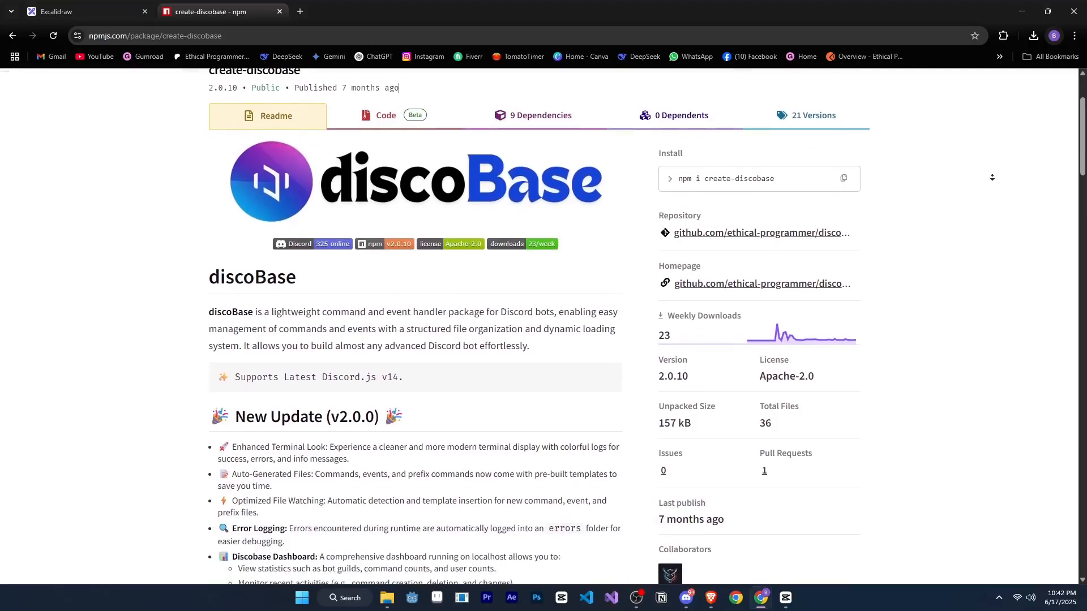
# Scroll the create-discobase npm page down to its Installation commands.
pyautogui.scroll(-3)
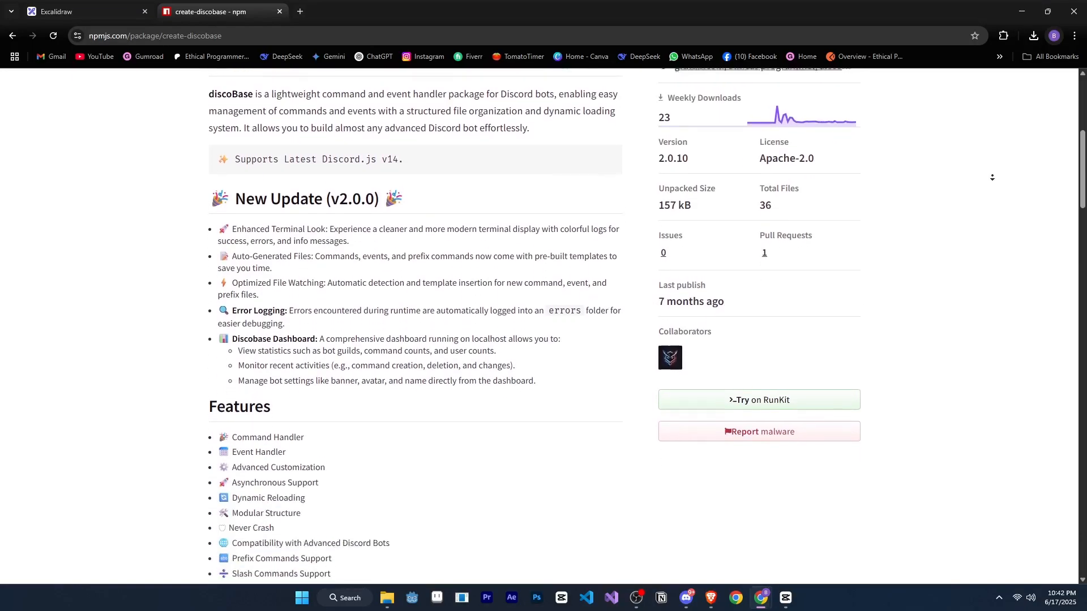
pyautogui.scroll(-3)
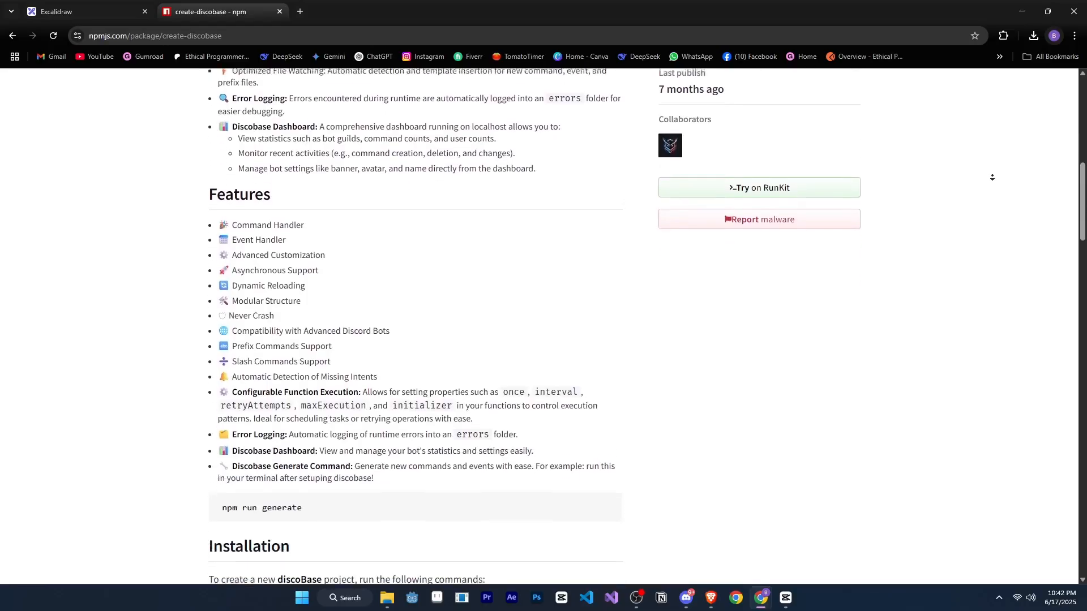
pyautogui.scroll(-3)
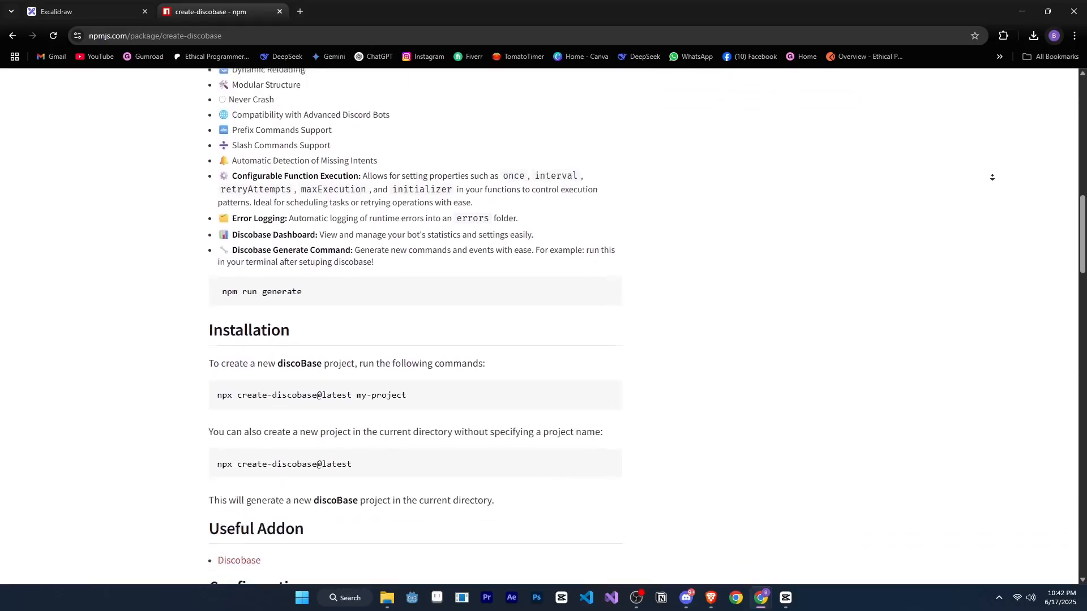
pyautogui.click(83, 12)
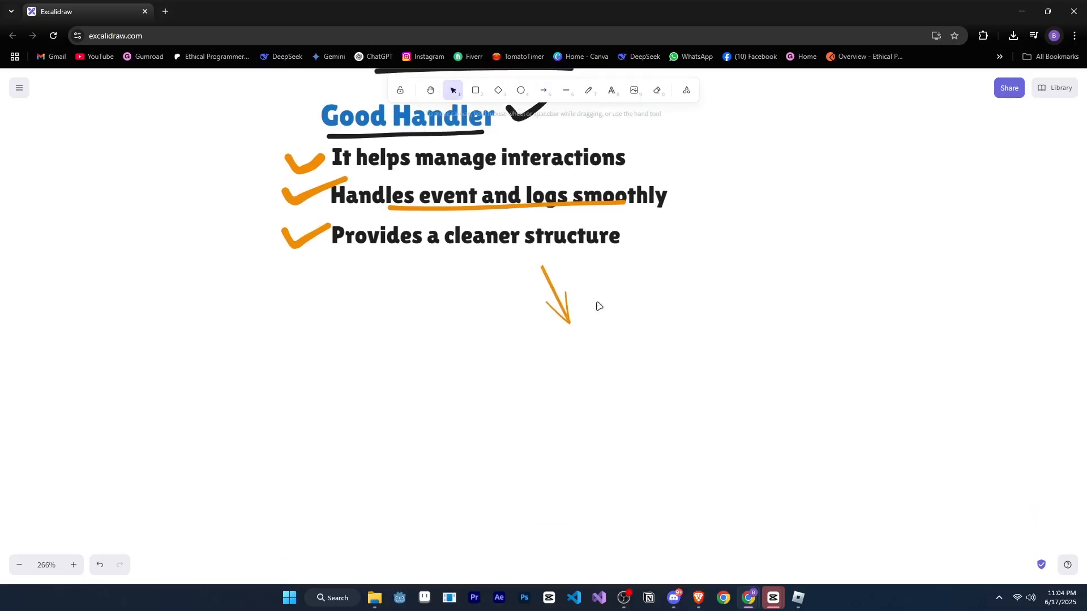
# Draw a short arrow below the Good Handler benefits and keep its stroke black.
pyautogui.click(555, 293)
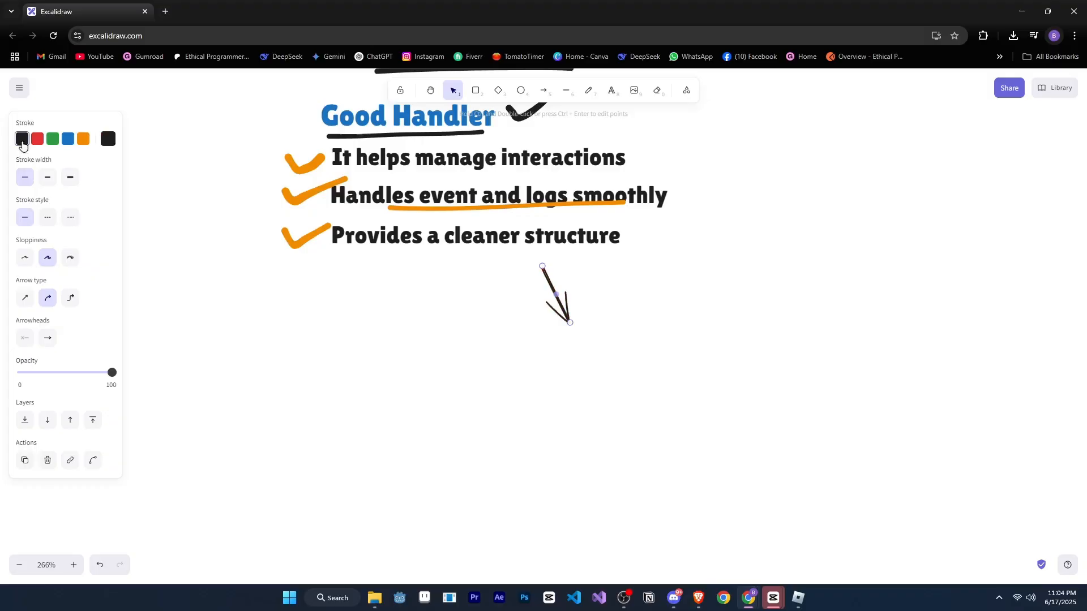
pyautogui.click(682, 315)
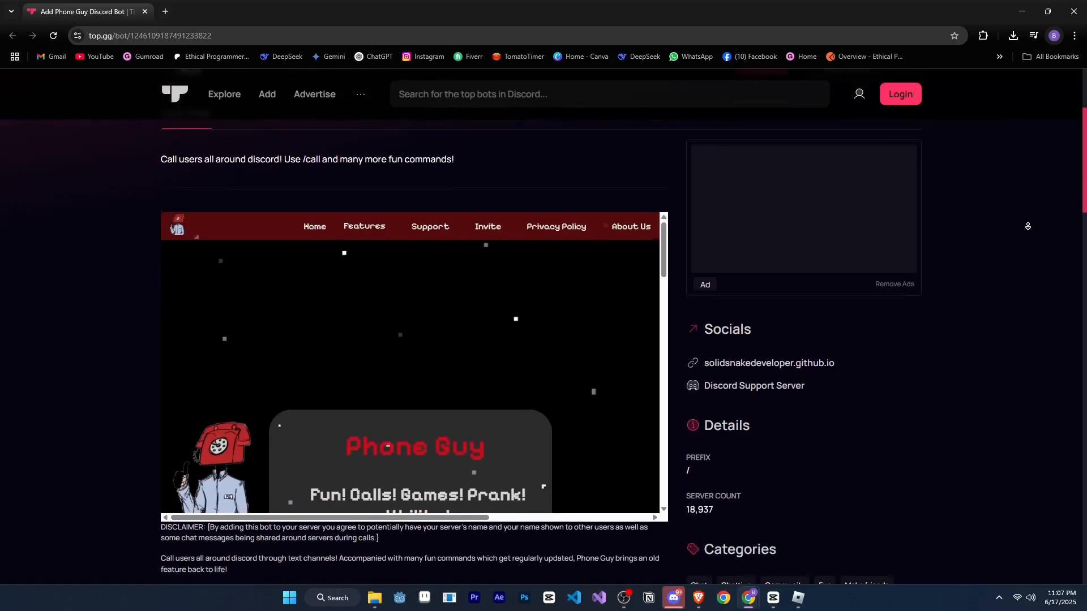
# Scroll the Phone Guy Top.gg page down to its 4.2-star Ratings & Reviews.
pyautogui.scroll(-3)
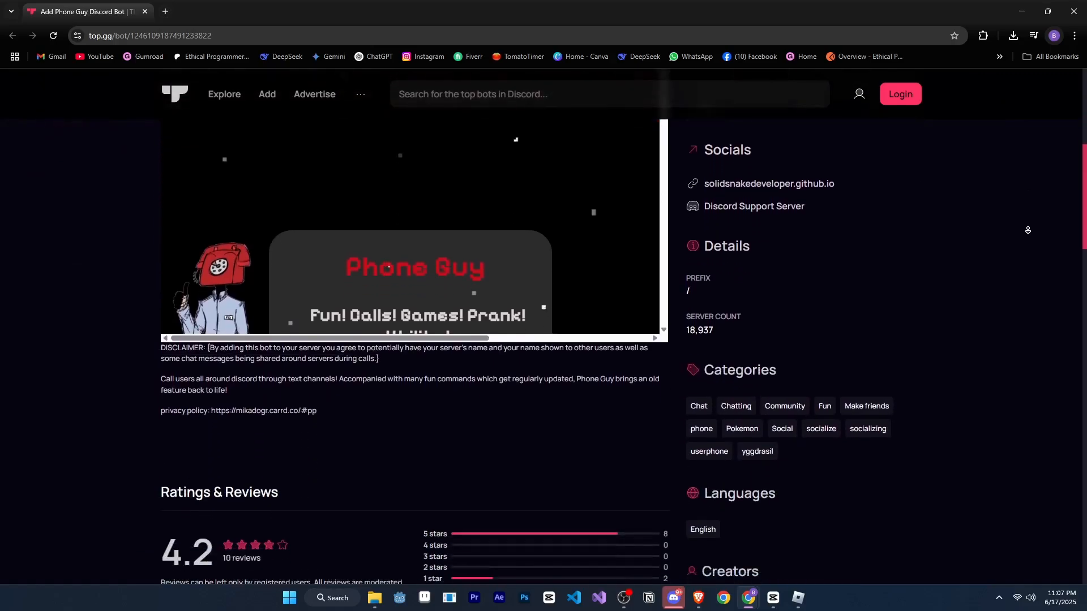
pyautogui.scroll(-3)
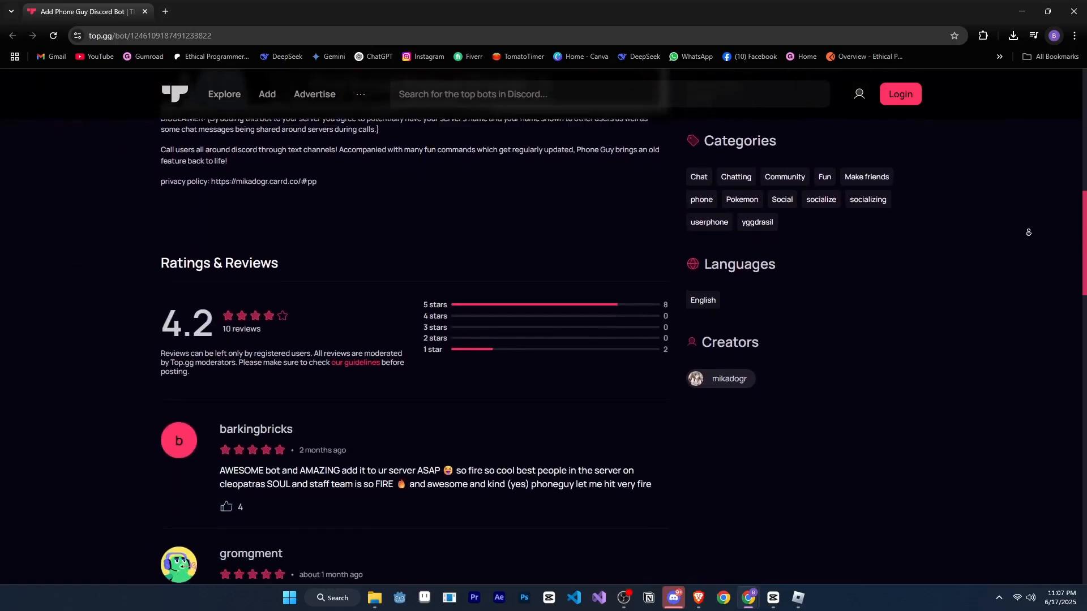
pyautogui.scroll(-3)
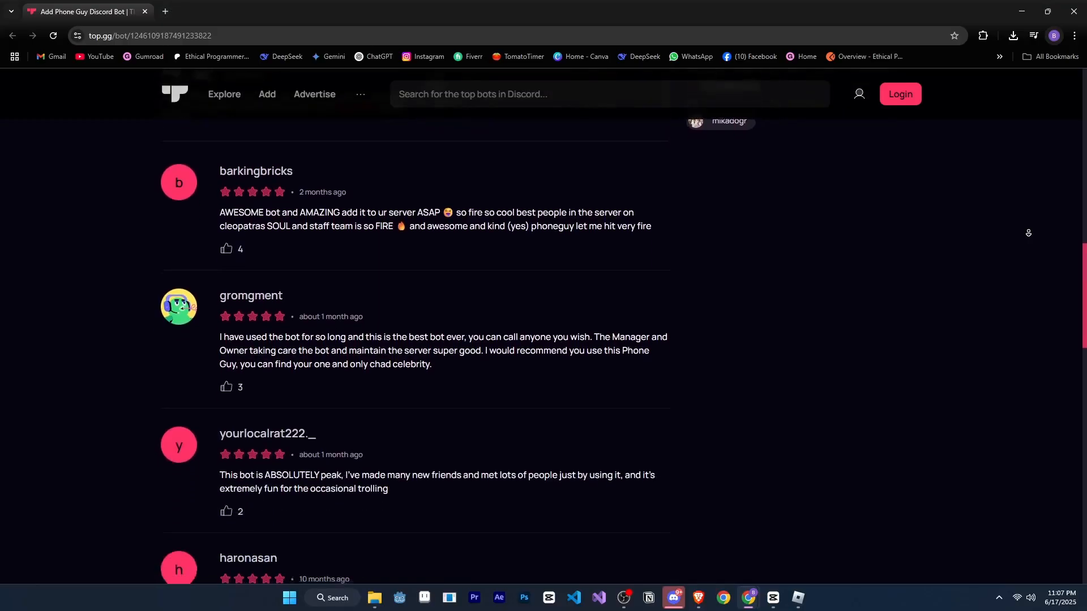
pyautogui.scroll(-3)
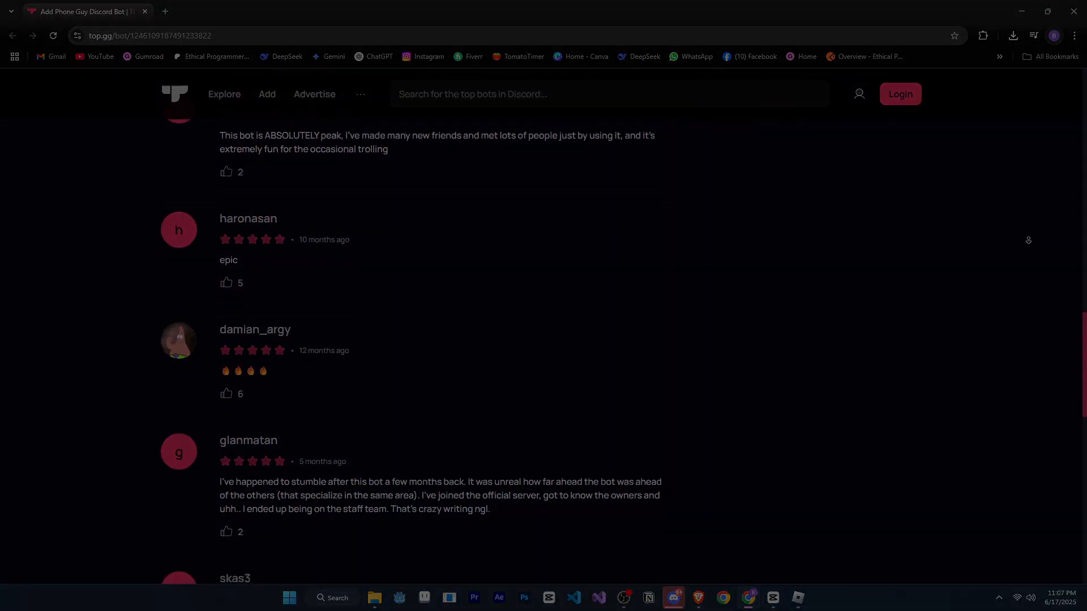
pyautogui.click(684, 598)
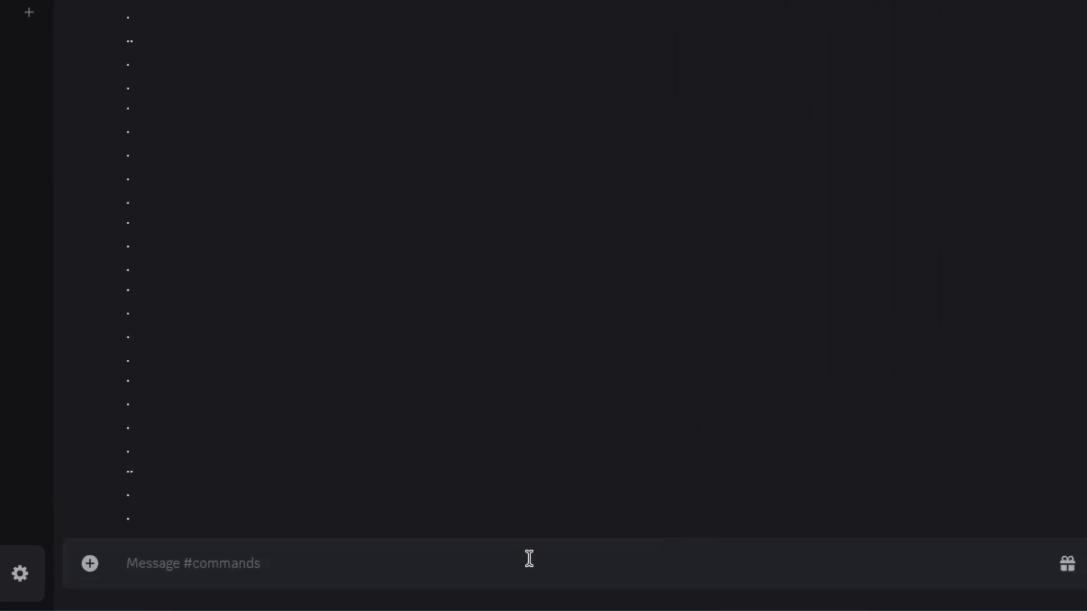
# Send /call to Phone Guy in #commands and greet the answering server with 'hi'.
pyautogui.write('/call')
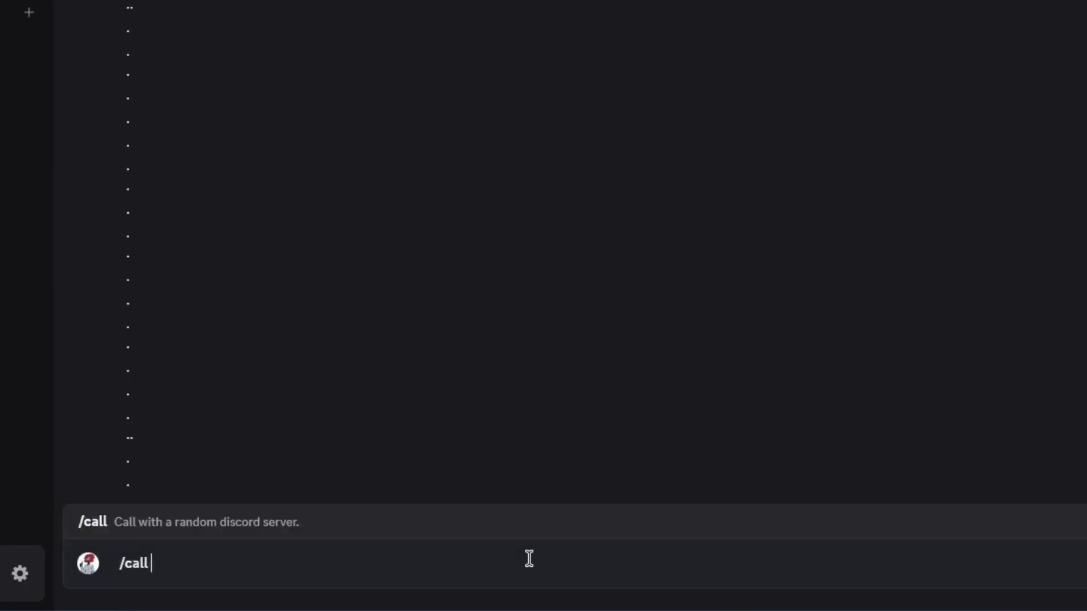
pyautogui.press('Return')
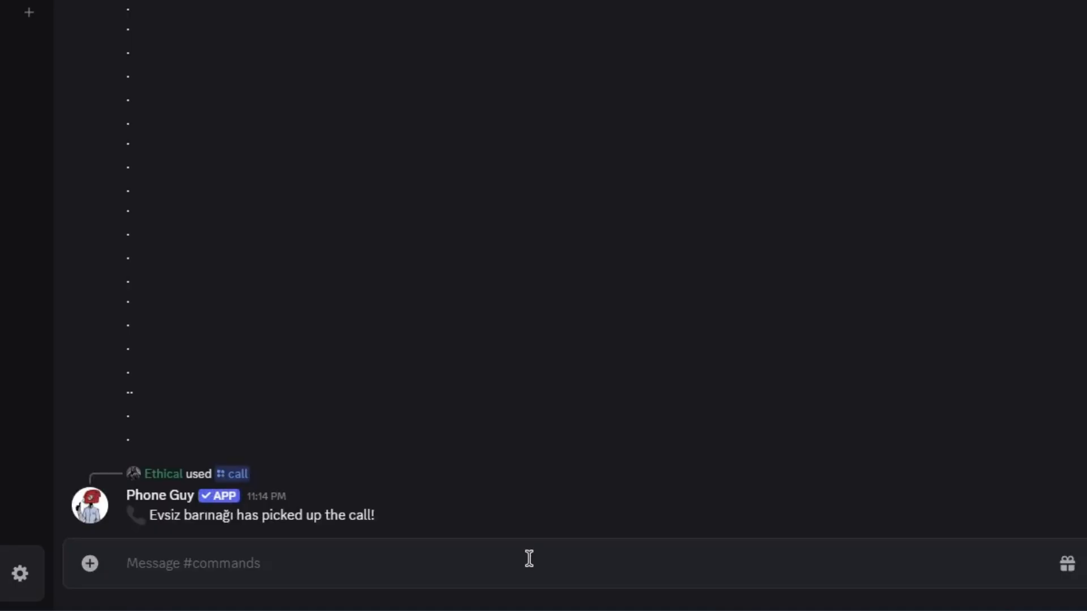
pyautogui.write('hi')
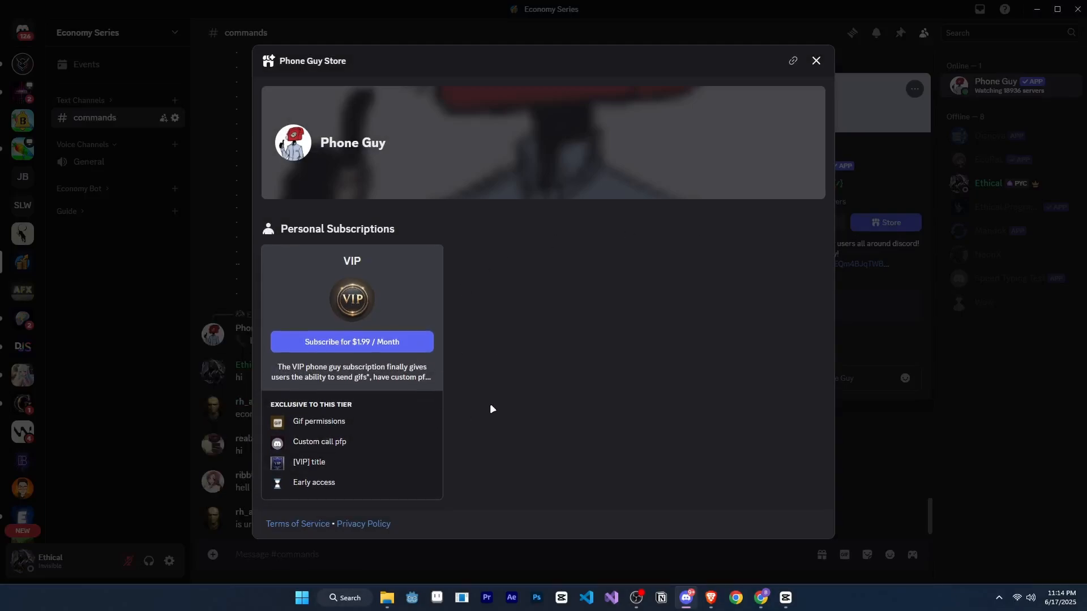
pyautogui.click(816, 61)
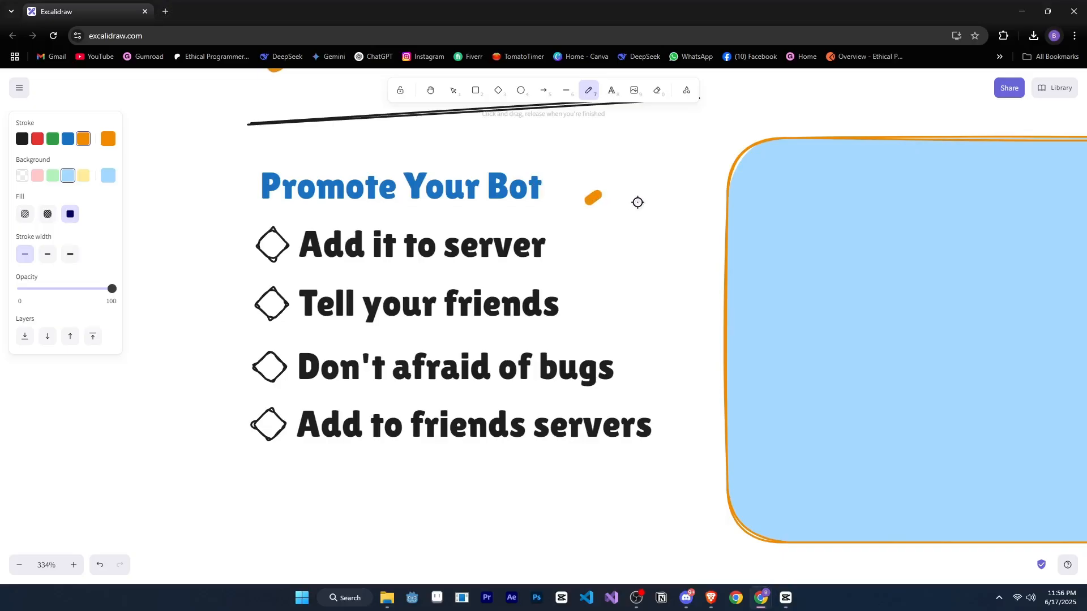
# Add orange ticks and underlines to all four Promote Your Bot tips.
pyautogui.scroll(3)
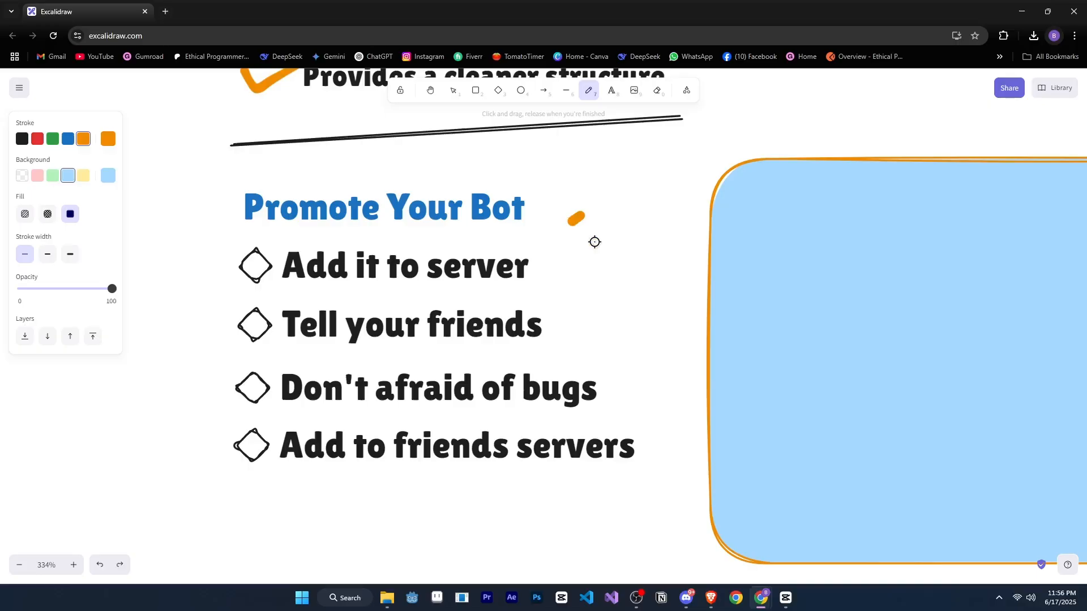
pyautogui.moveTo(562, 259)
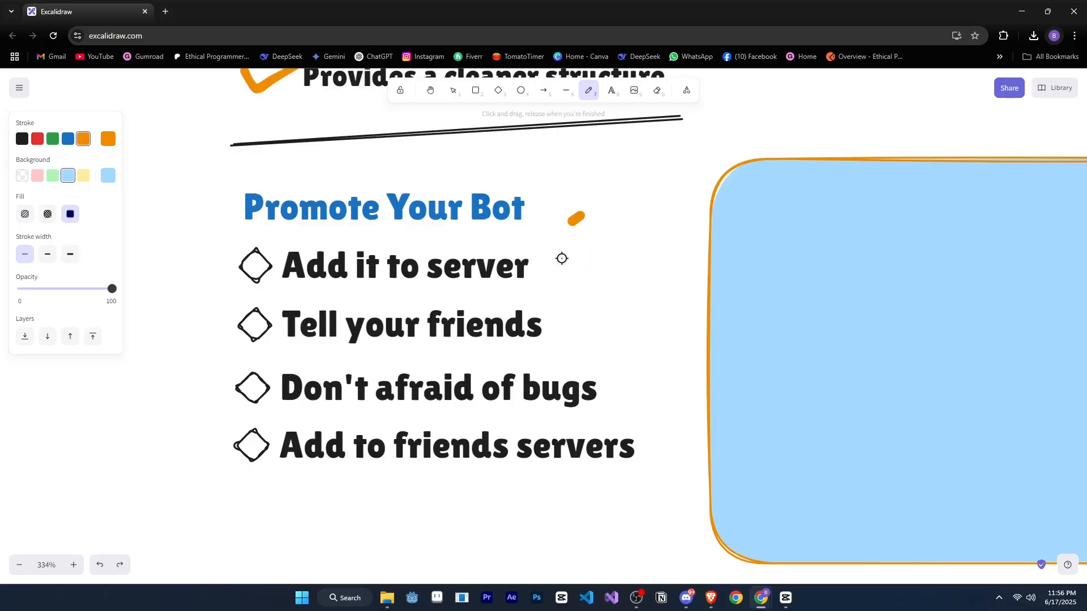
pyautogui.moveTo(411, 238)
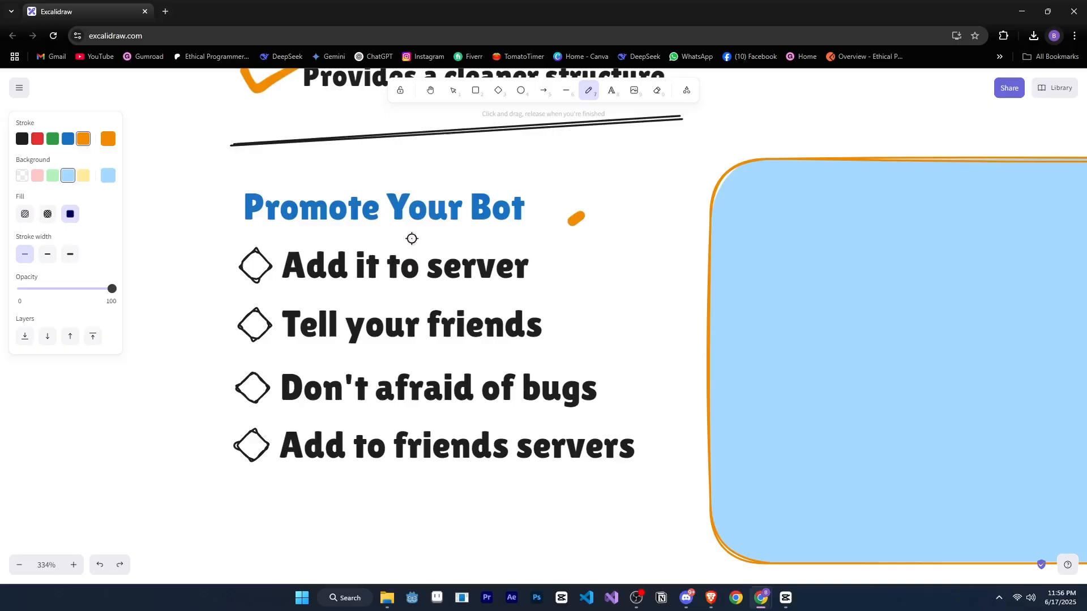
pyautogui.moveTo(266, 289)
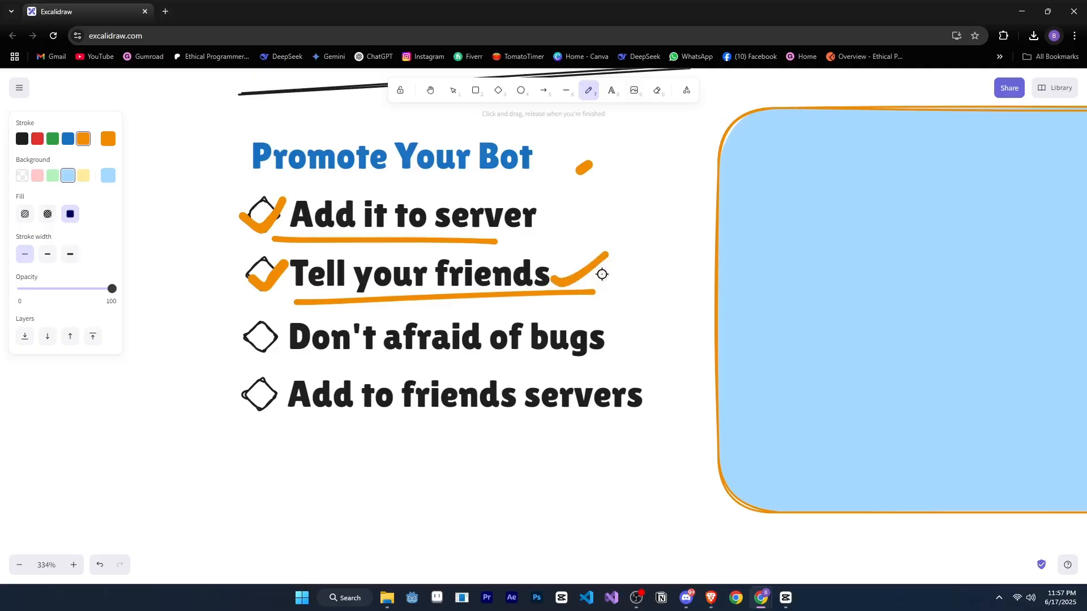
pyautogui.moveTo(389, 360)
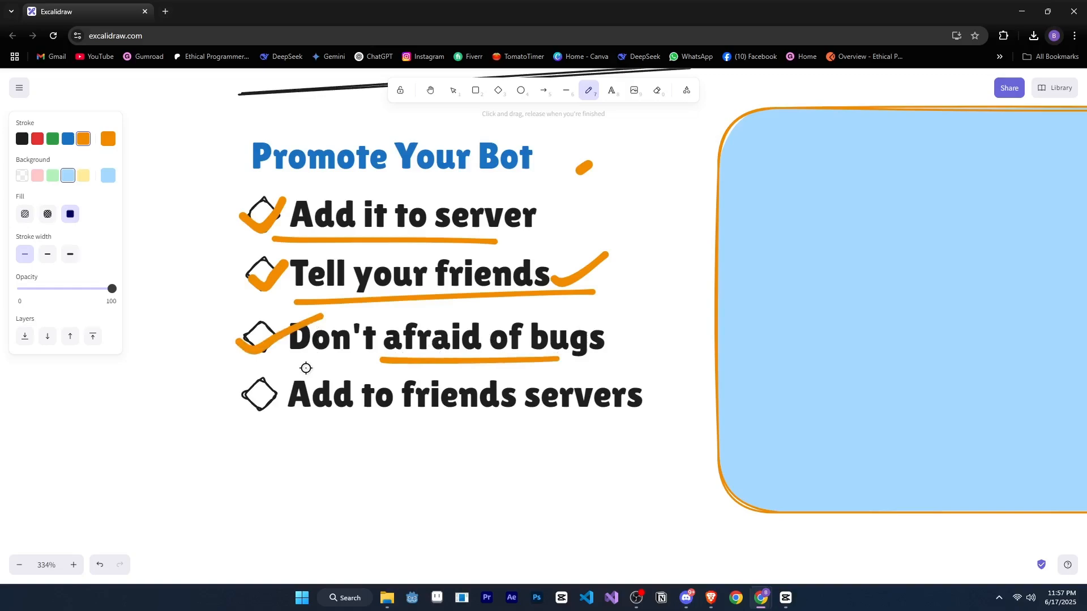
pyautogui.moveTo(611, 291)
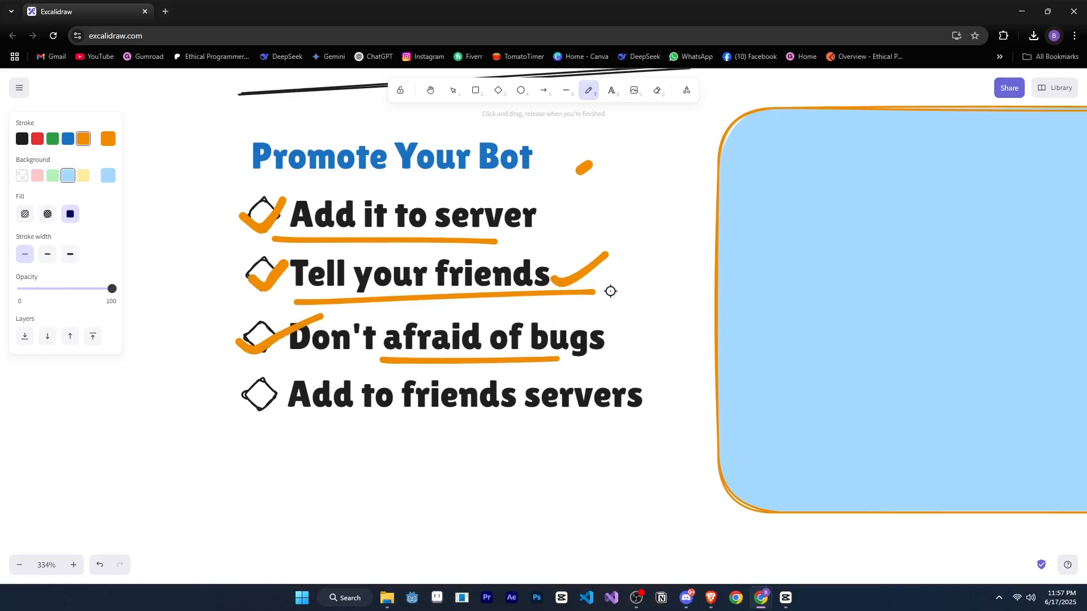
pyautogui.moveTo(620, 289)
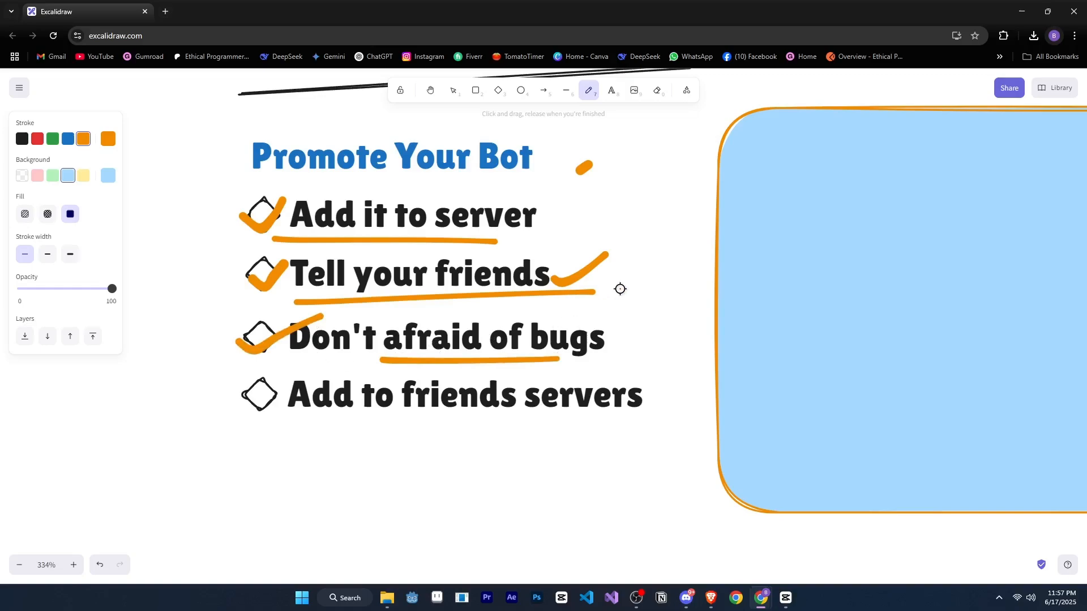
pyautogui.moveTo(374, 431)
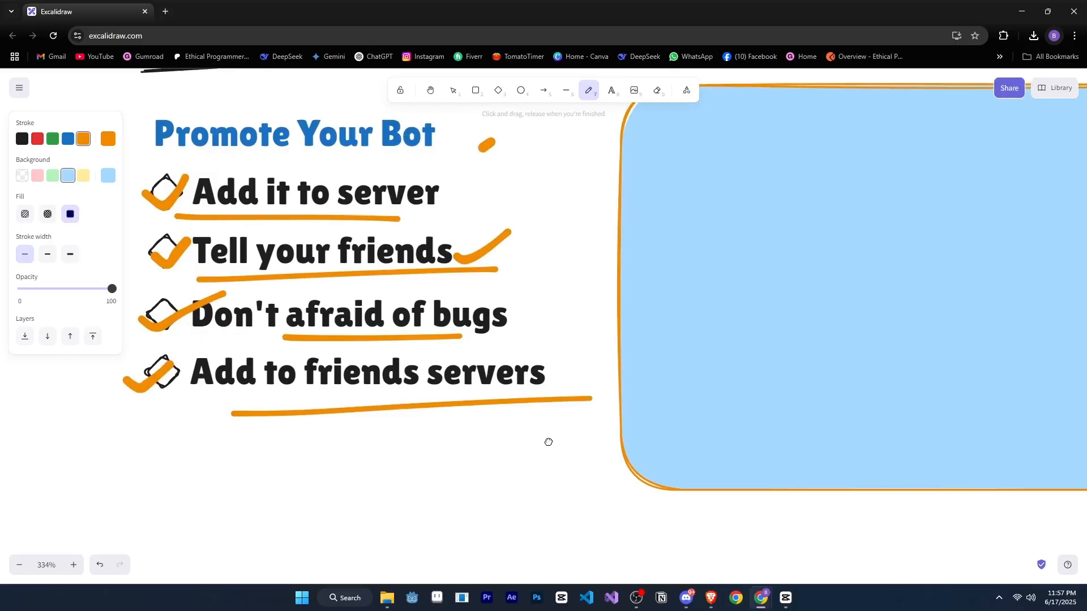
pyautogui.scroll(-3)
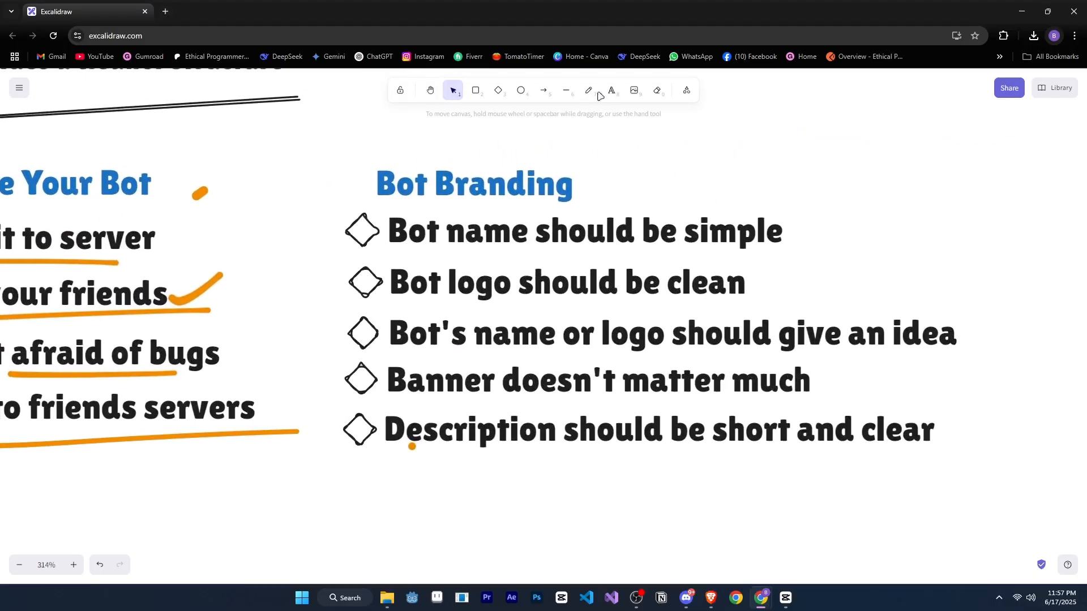
# Draw orange ticks and underlines on the five Bot Branding tips, plus a brace.
pyautogui.click(589, 90)
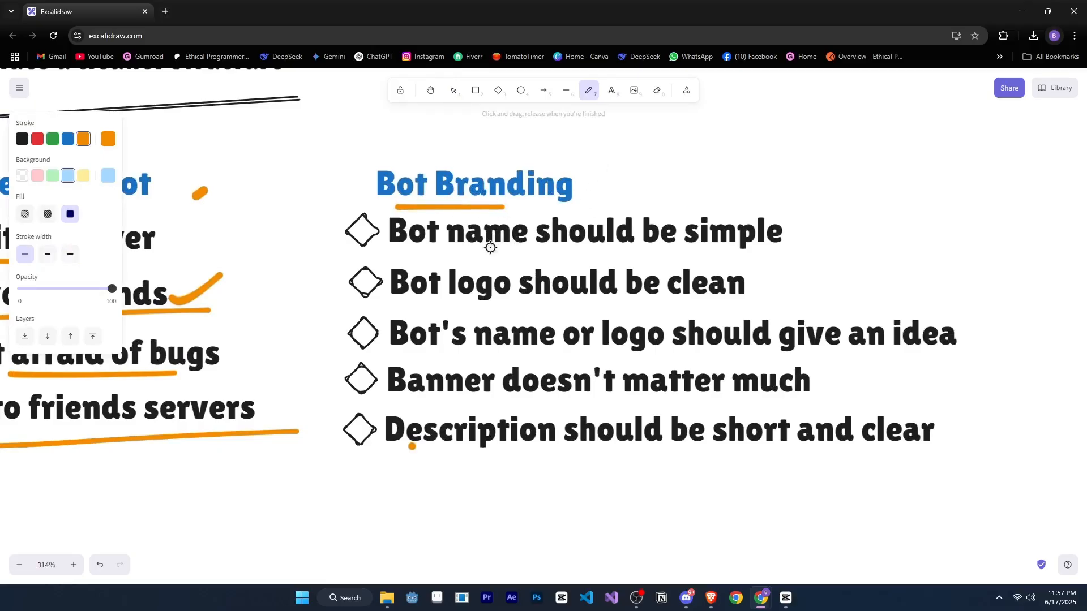
pyautogui.moveTo(331, 240)
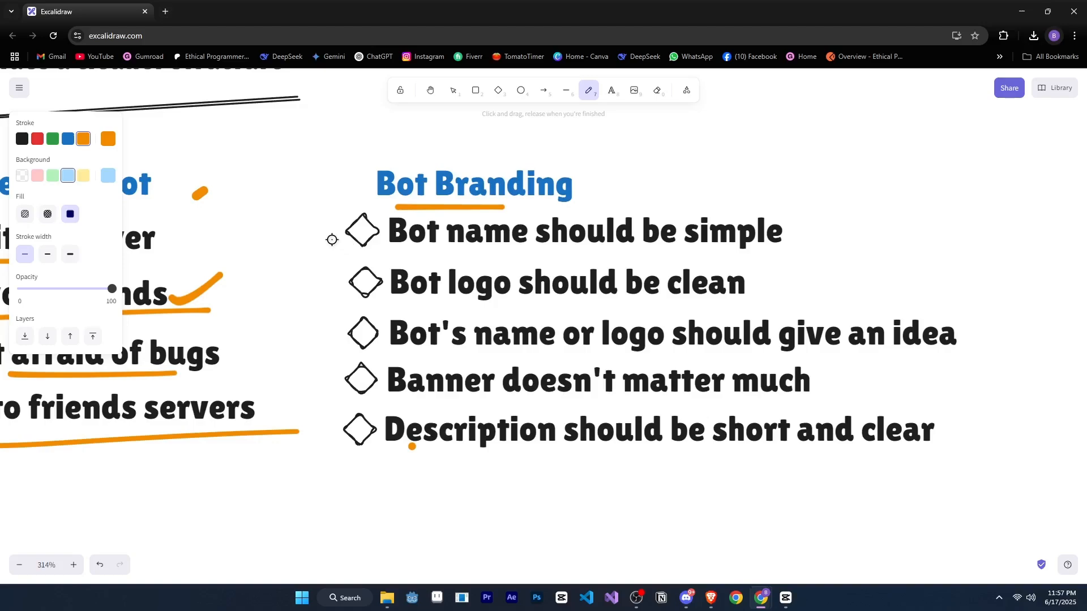
pyautogui.moveTo(331, 221)
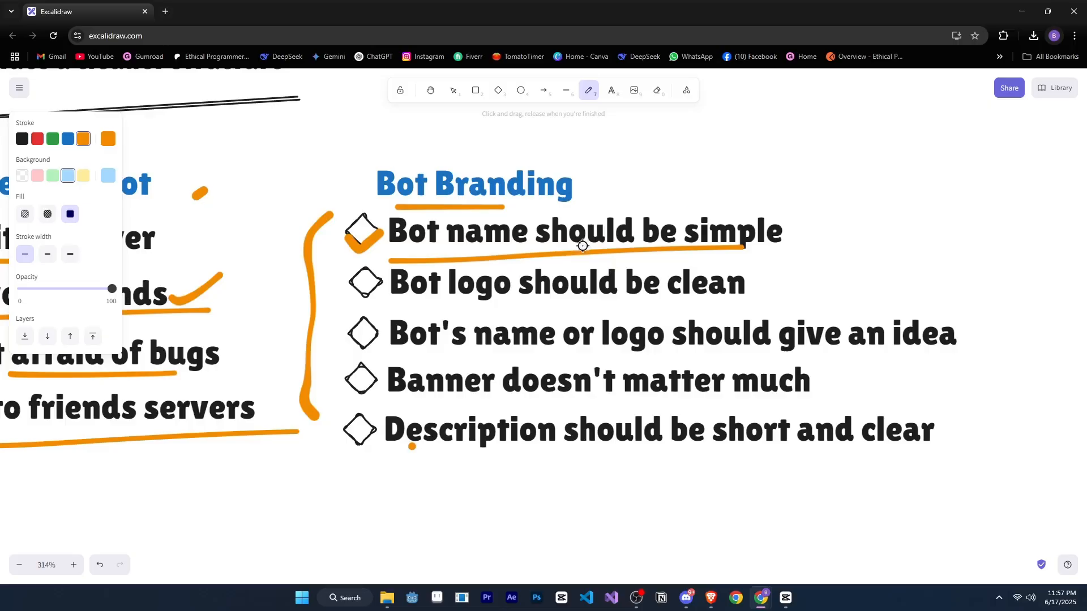
pyautogui.moveTo(350, 288)
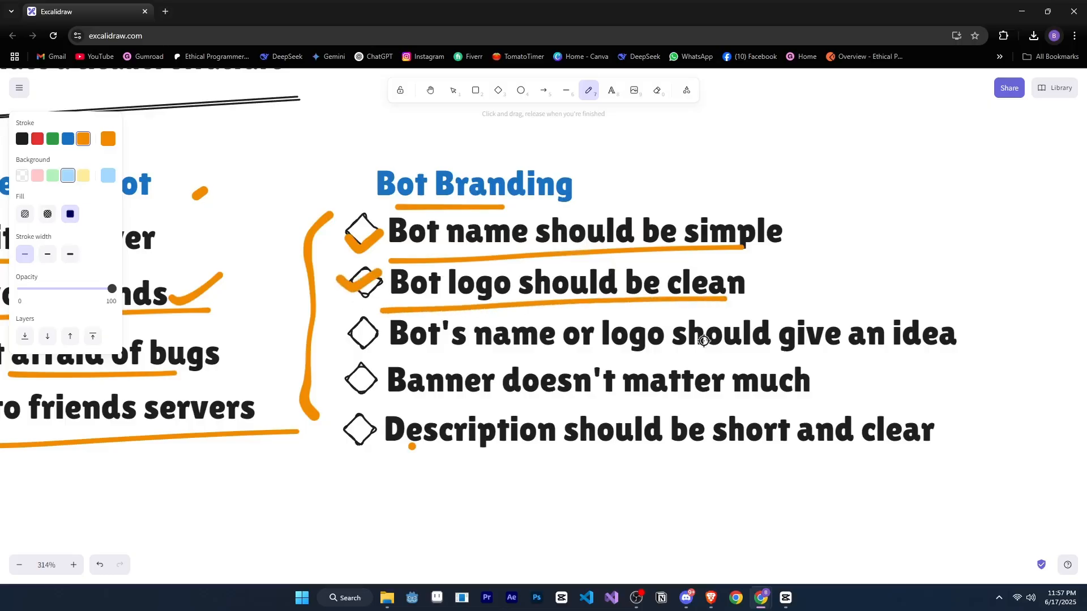
pyautogui.moveTo(575, 360)
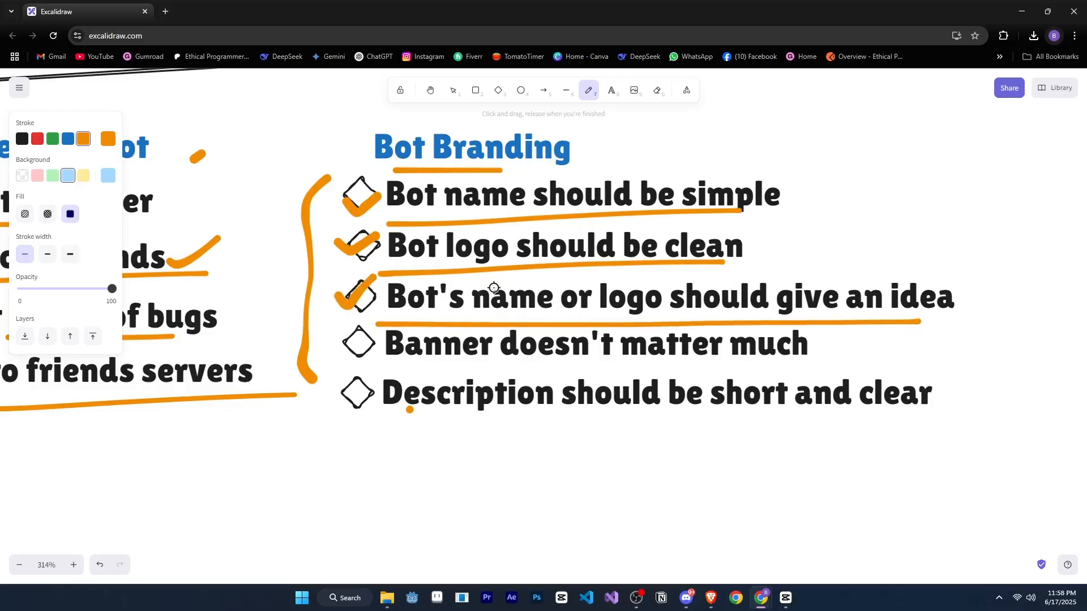
pyautogui.moveTo(428, 305)
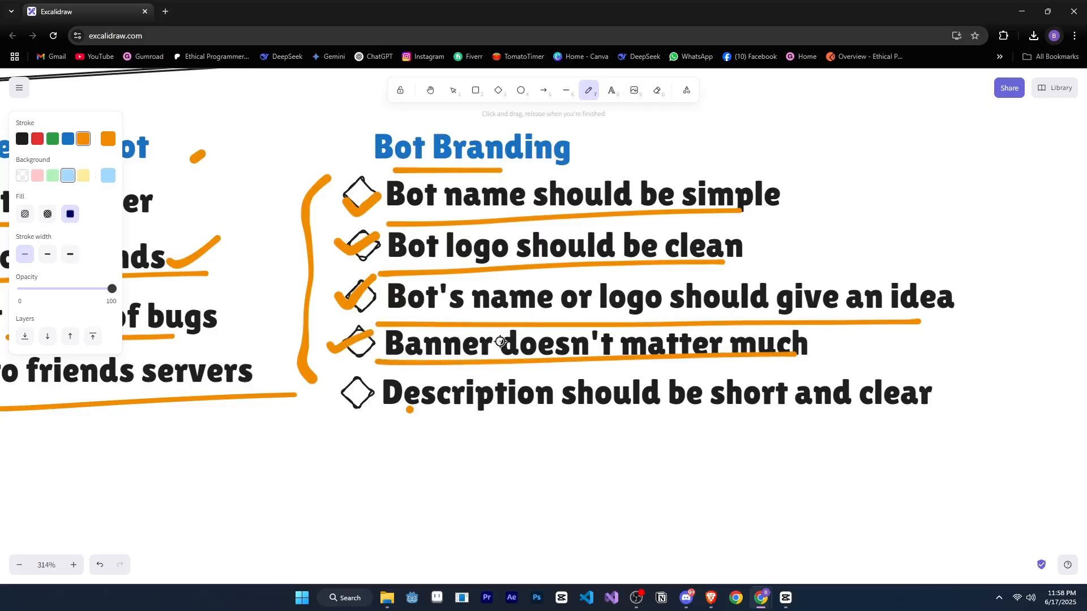
pyautogui.scroll(3)
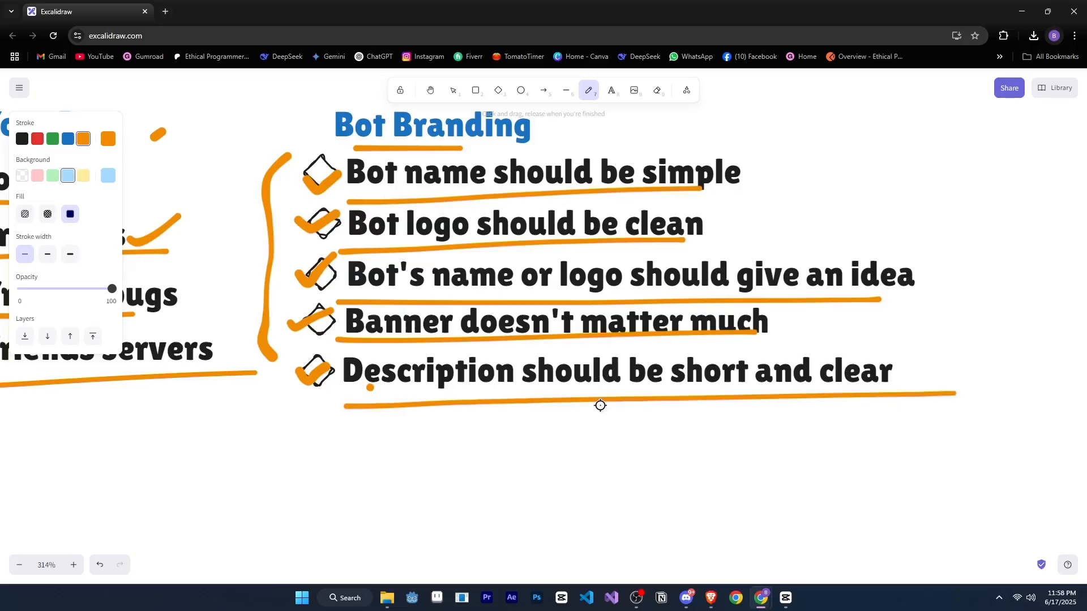
pyautogui.moveTo(577, 393)
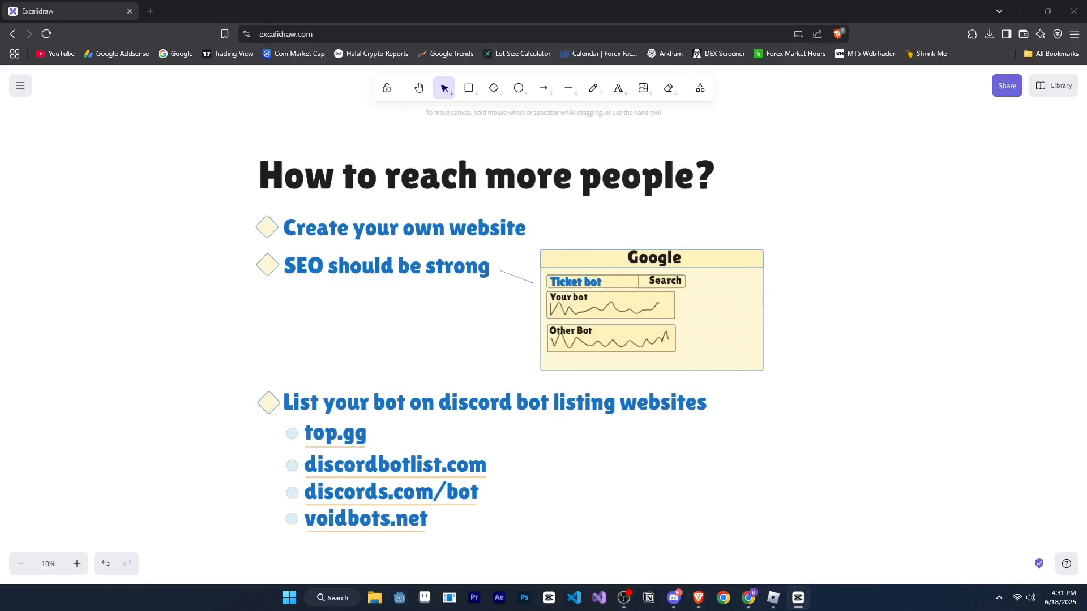
pyautogui.moveTo(791, 299)
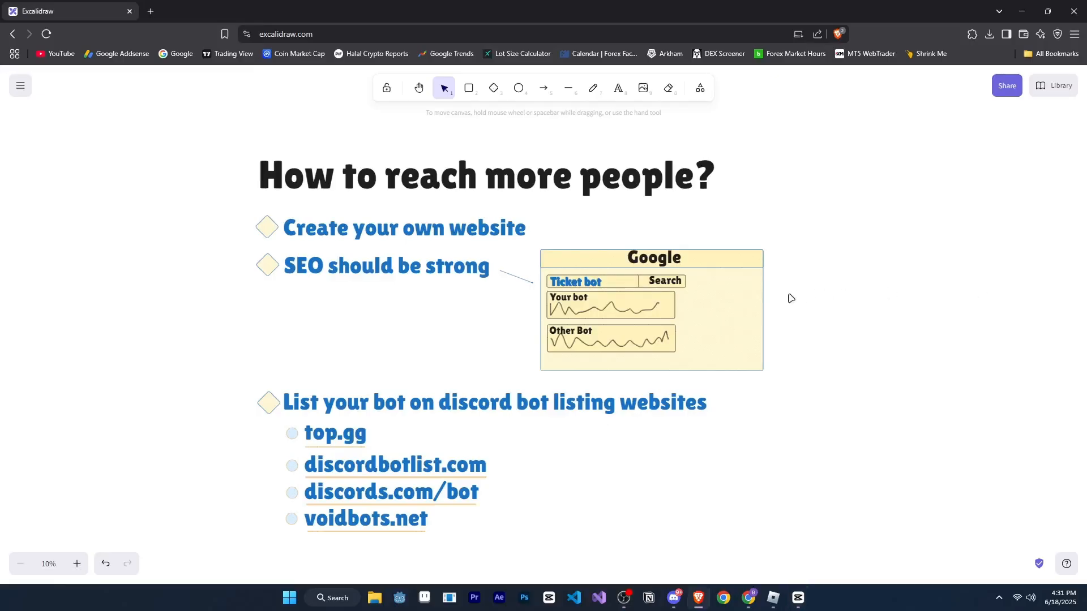
# Underline the How to reach more people? title, tick its first tips, and mark the Google mockup.
pyautogui.click(593, 87)
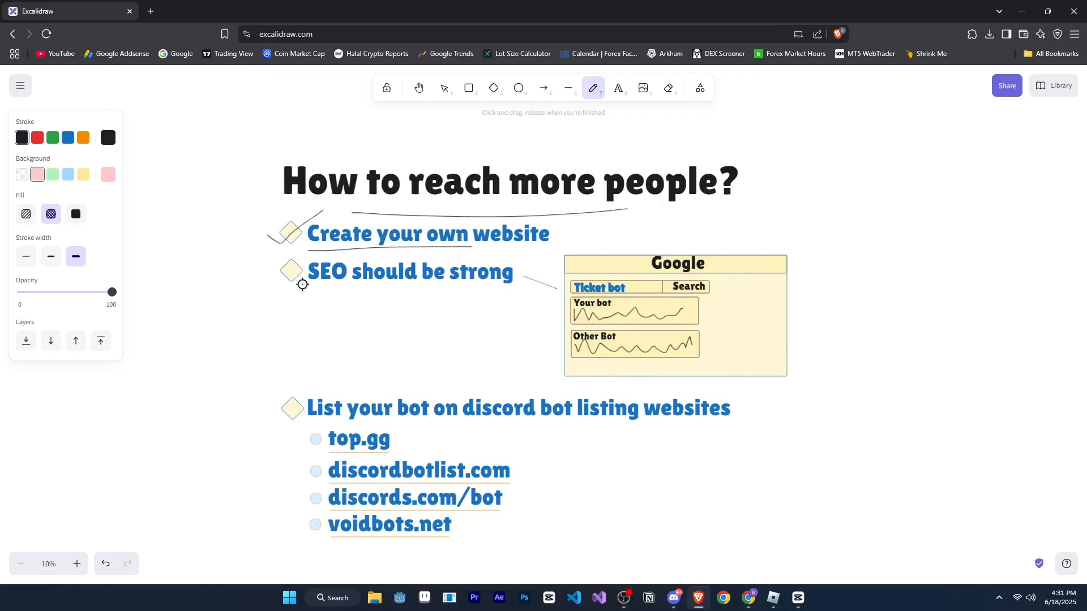
pyautogui.moveTo(357, 283)
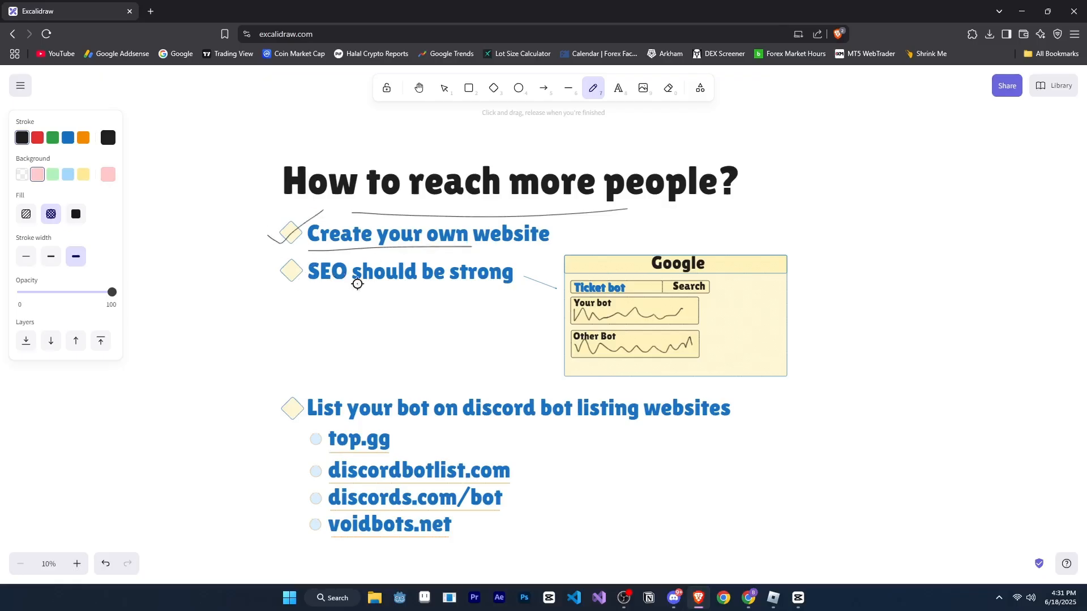
pyautogui.moveTo(424, 306)
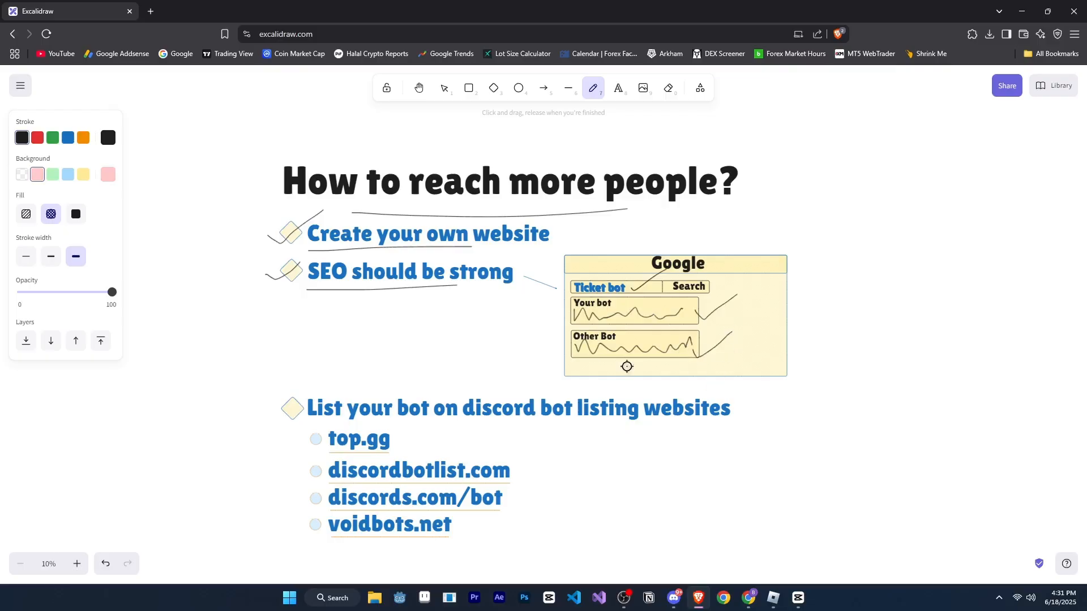
pyautogui.moveTo(347, 351)
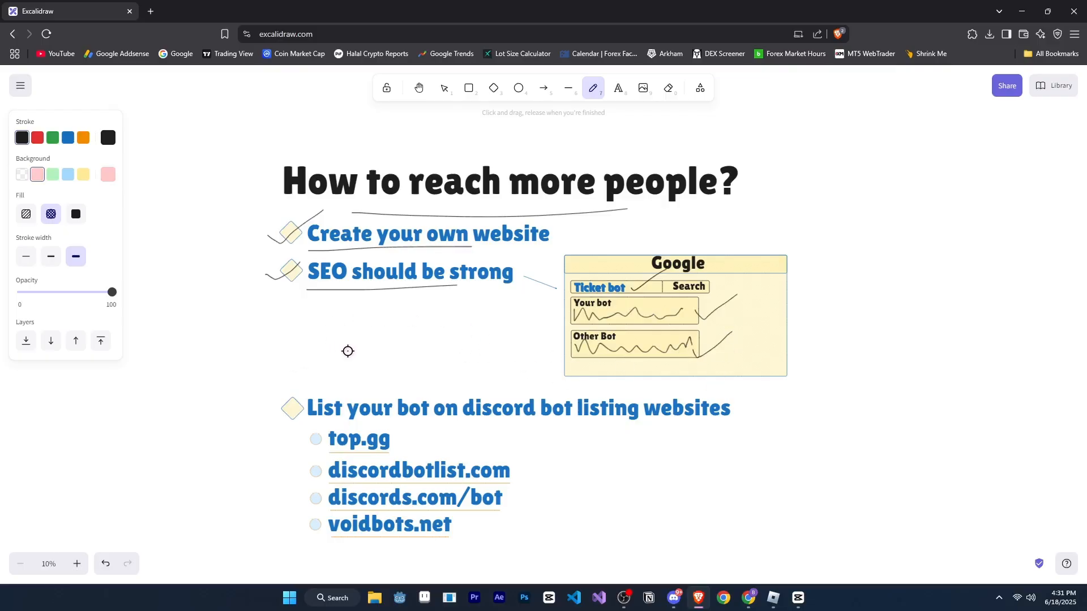
pyautogui.scroll(-3)
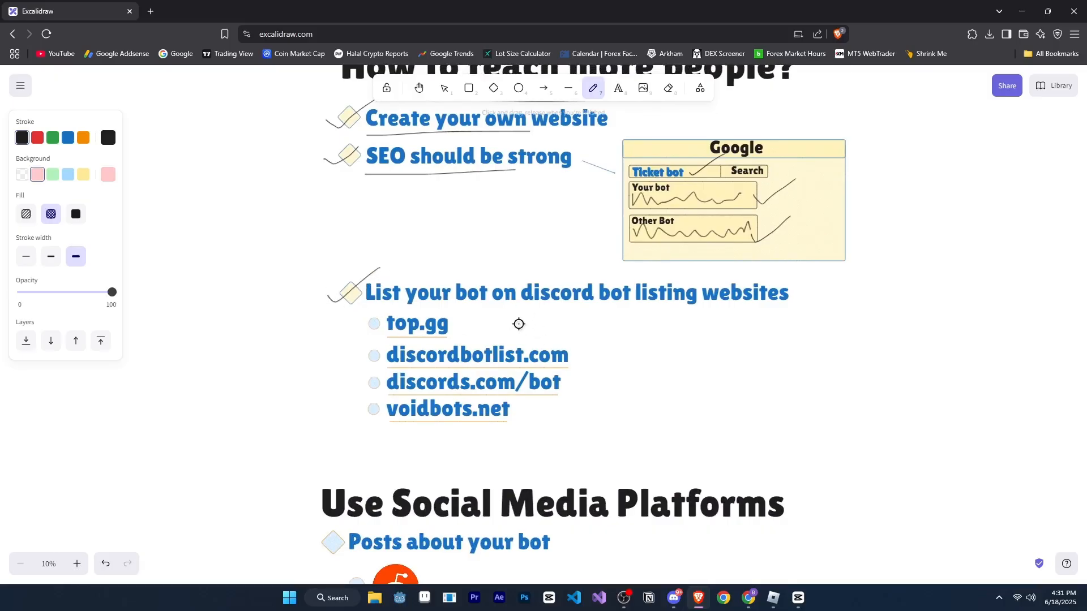
pyautogui.moveTo(430, 303)
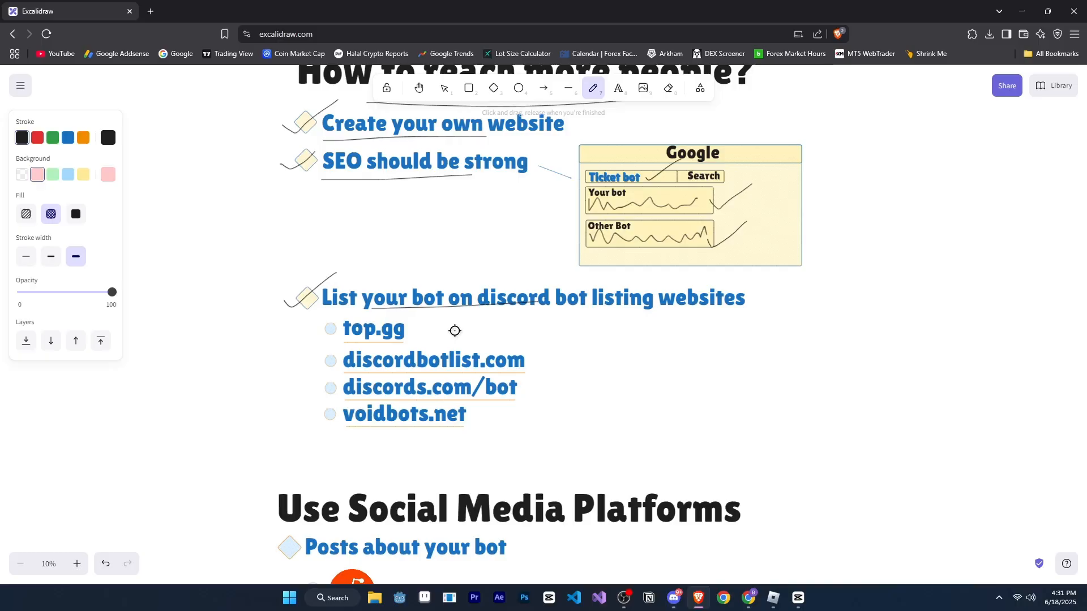
pyautogui.moveTo(319, 336)
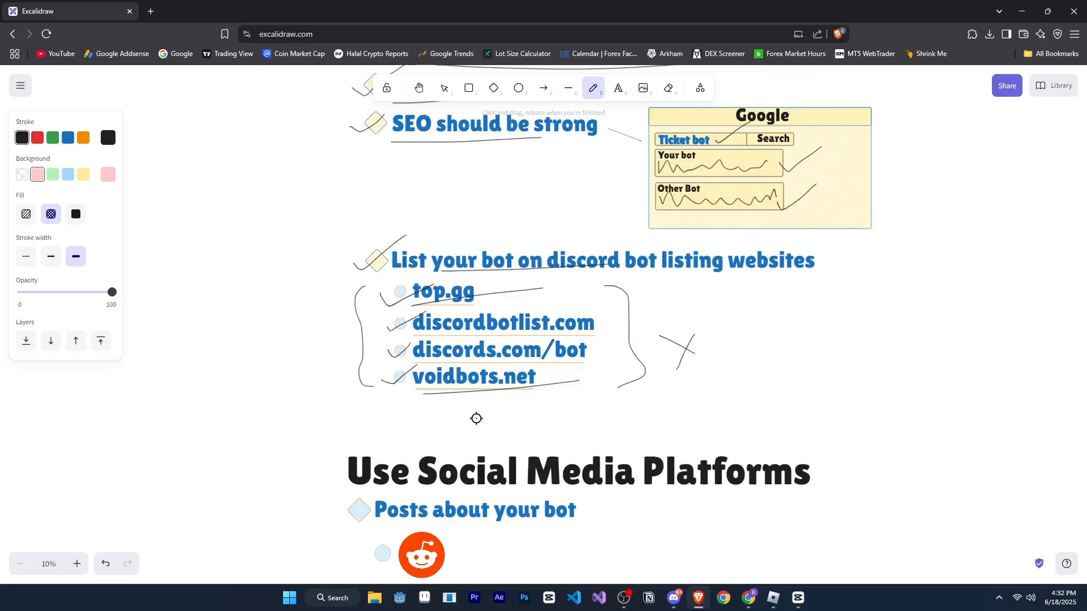
# Tick the listing tip, brace and tick its four sites, and sketch an X beside them.
pyautogui.scroll(-3)
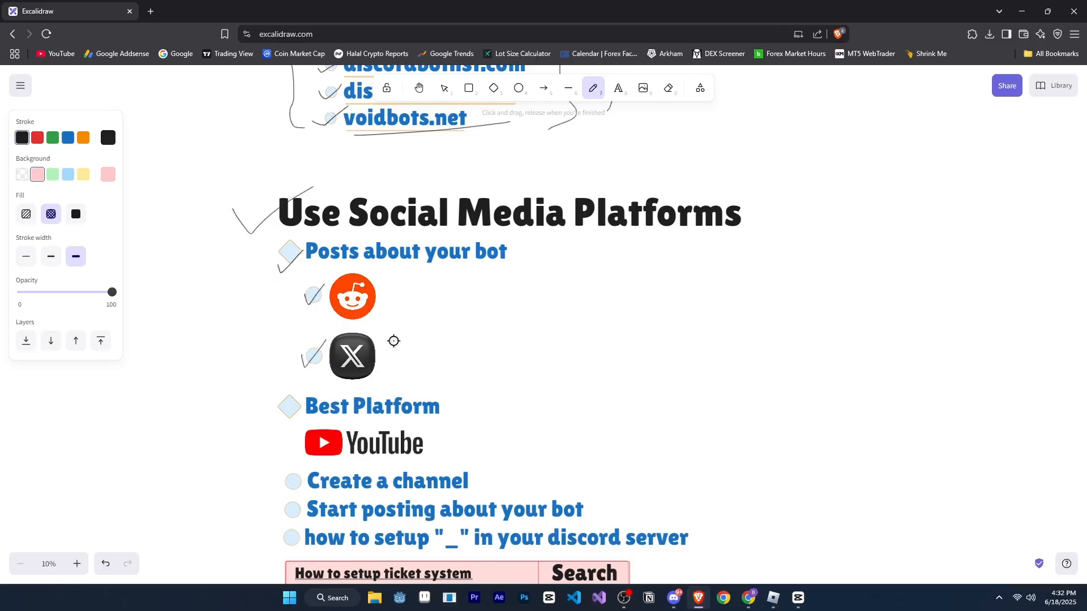
# Scroll down through the social media section to mark the platforms and YouTube steps.
pyautogui.scroll(-3)
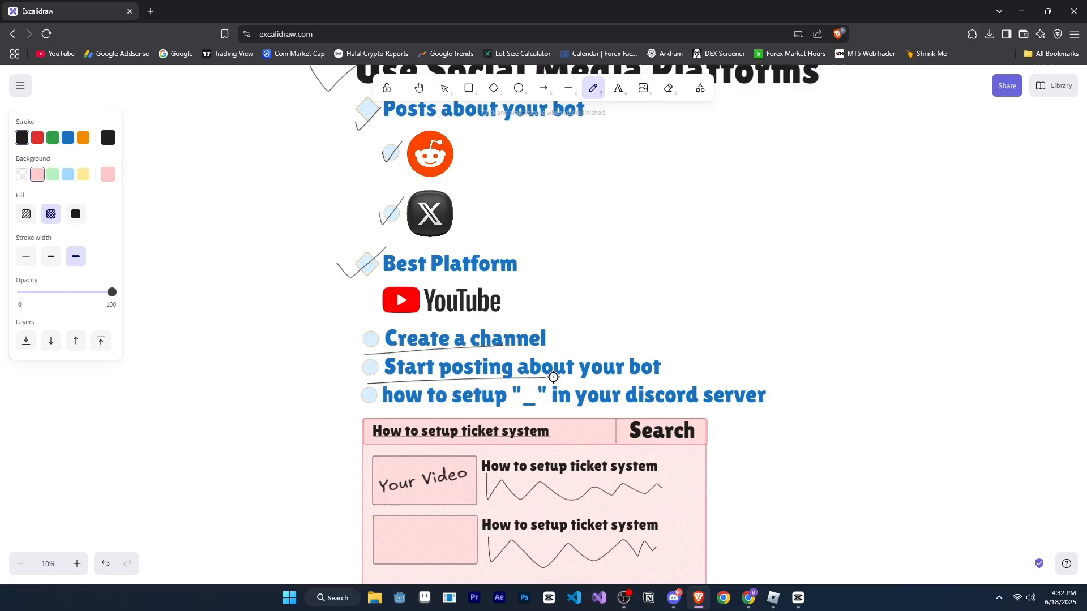
pyautogui.scroll(-3)
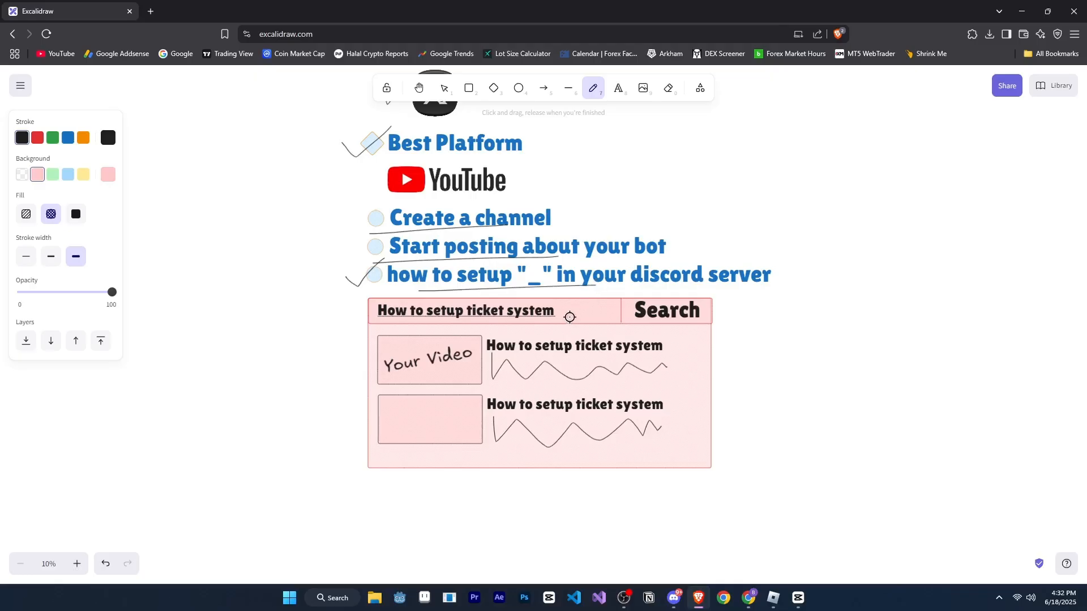
pyautogui.moveTo(516, 307)
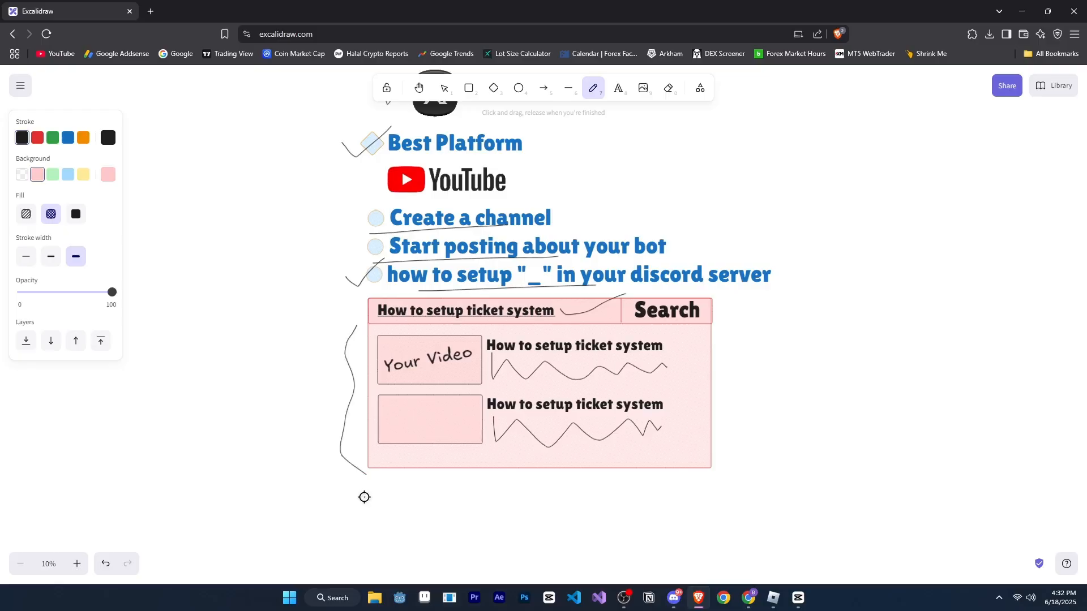
pyautogui.moveTo(549, 362)
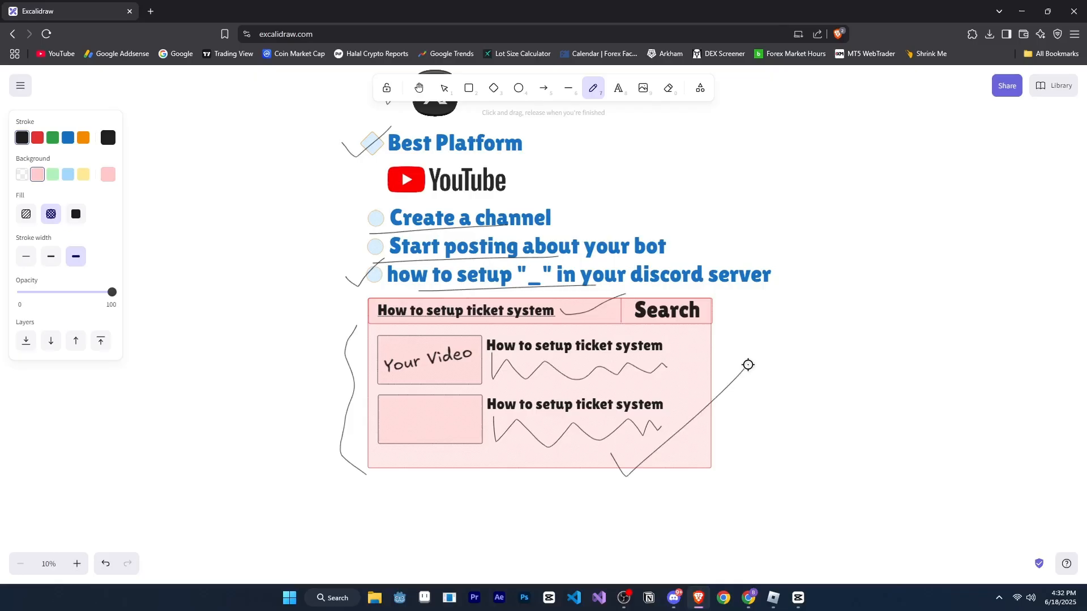
pyautogui.moveTo(775, 325)
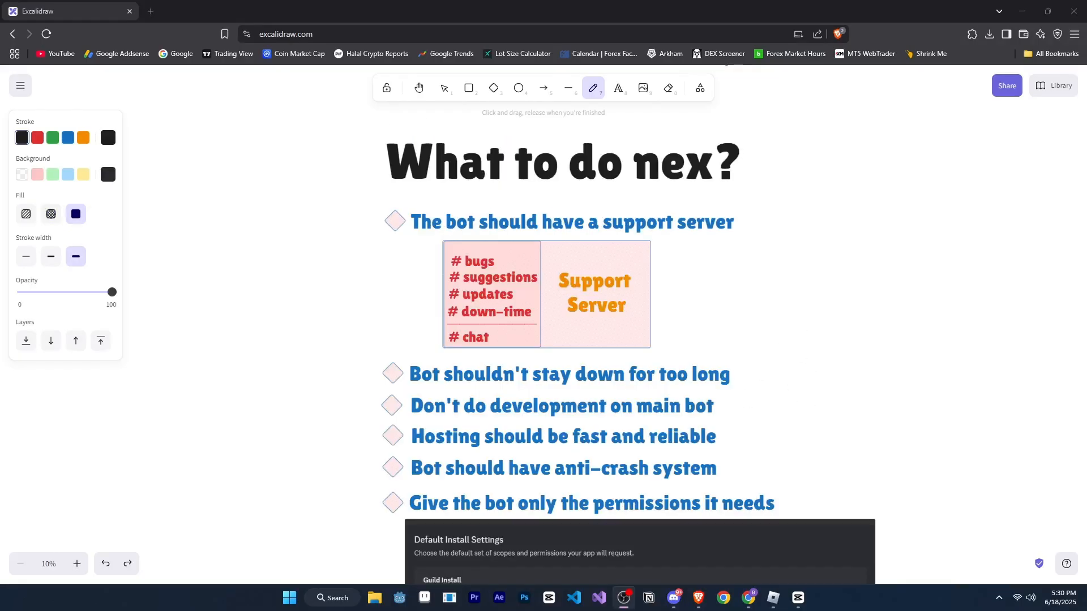
pyautogui.moveTo(1017, 279)
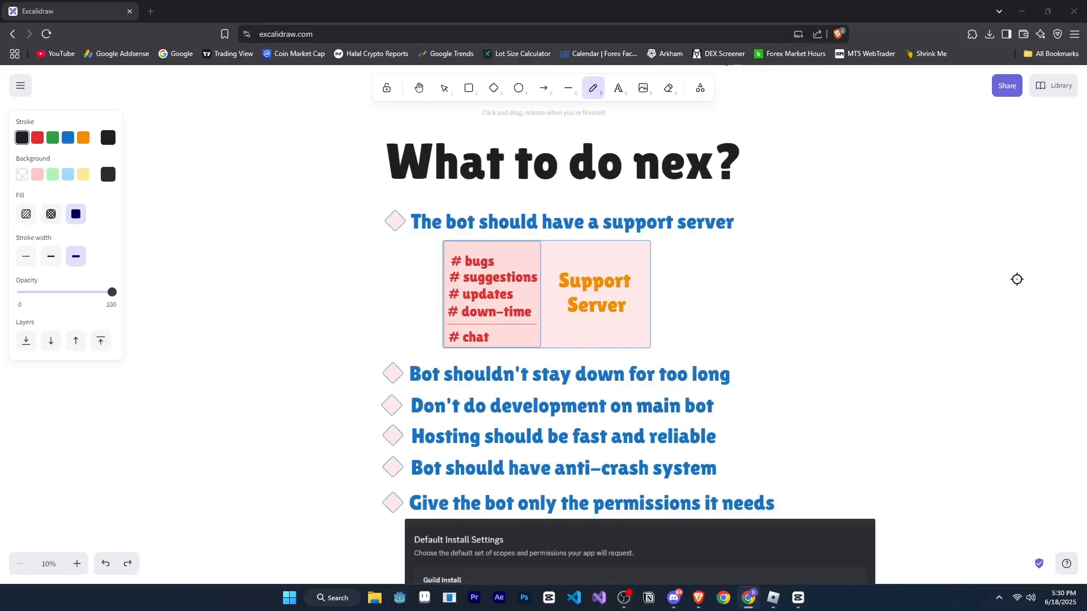
# Scroll back up to the support server tip and server channels diagram.
pyautogui.scroll(3)
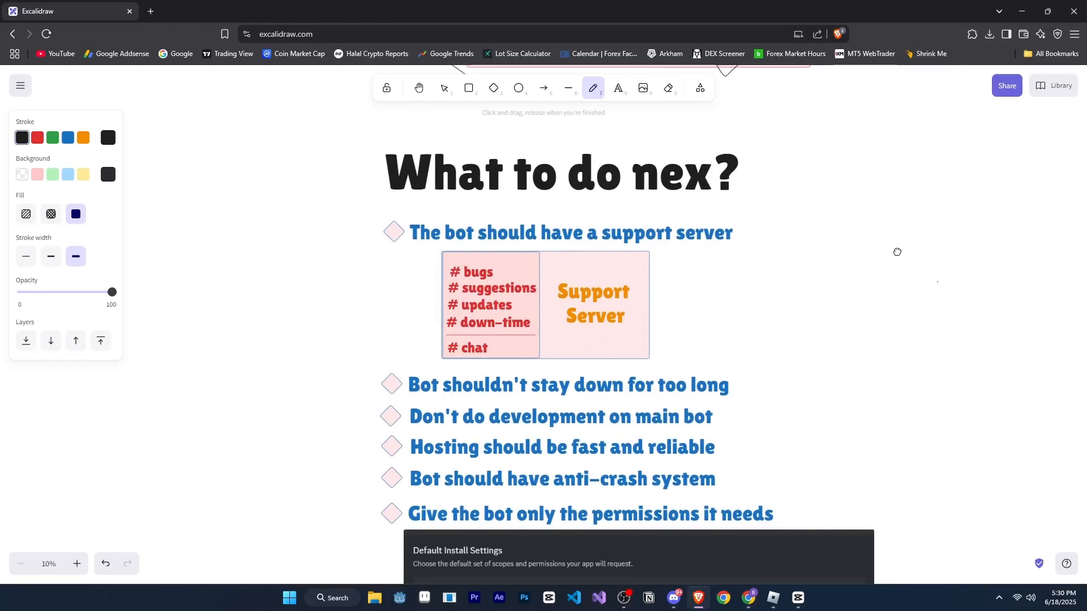
pyautogui.moveTo(451, 223)
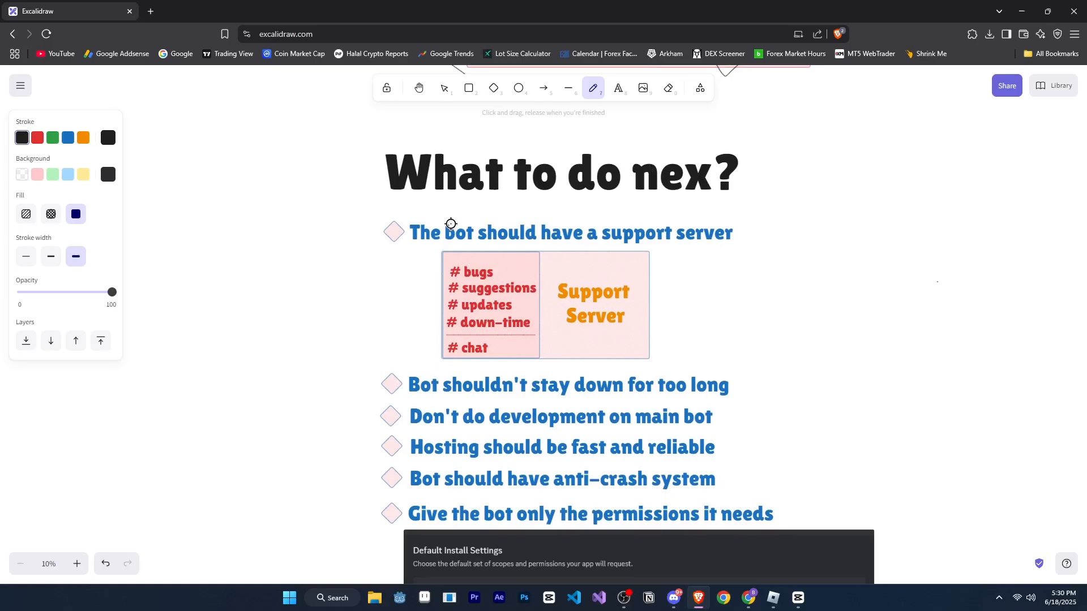
pyautogui.moveTo(710, 263)
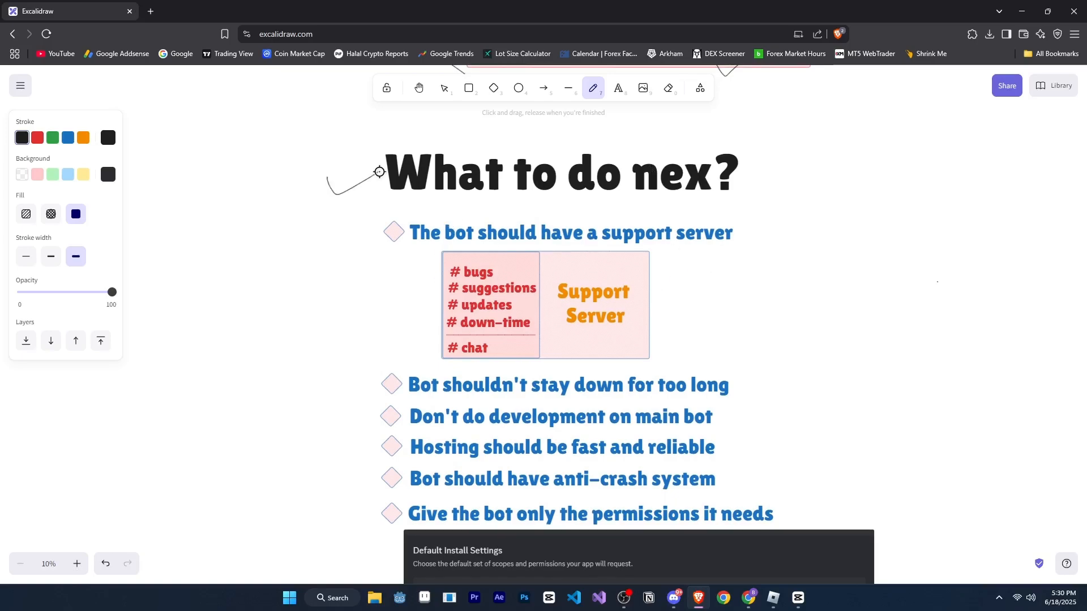
pyautogui.moveTo(398, 257)
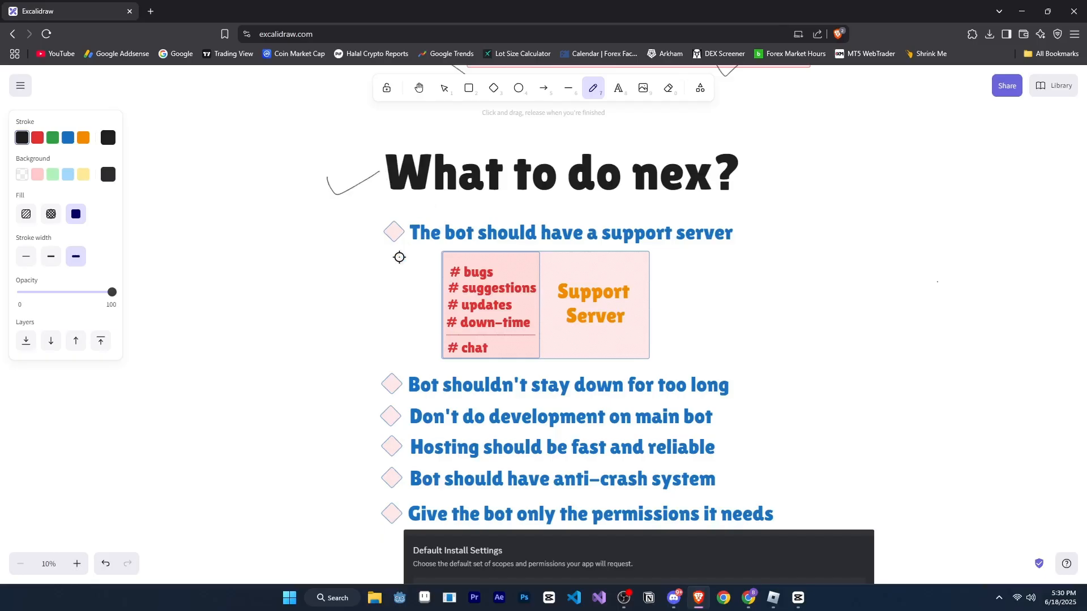
pyautogui.moveTo(395, 239)
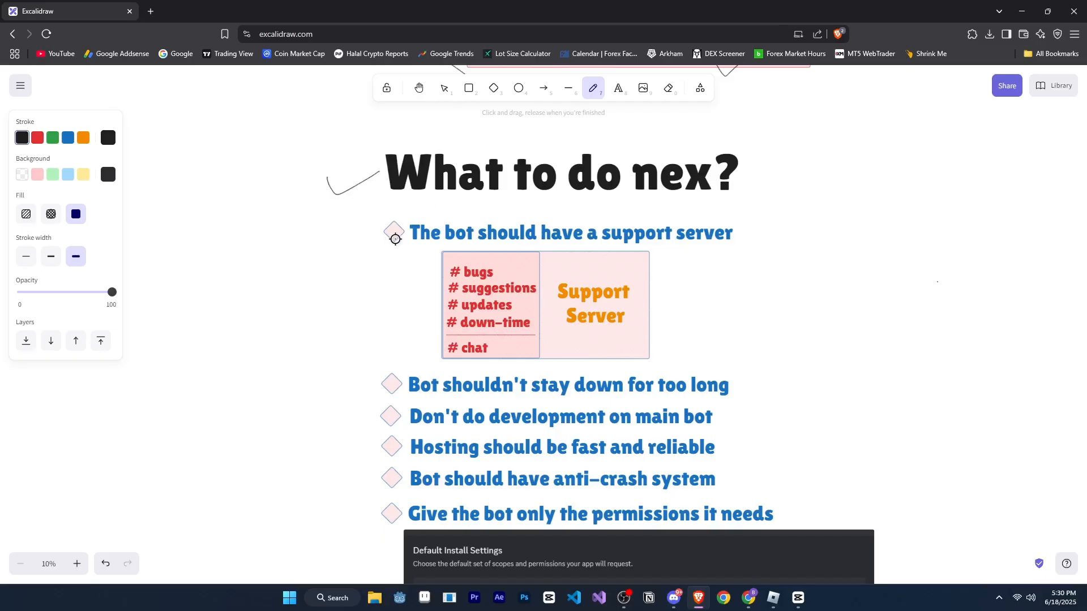
pyautogui.moveTo(466, 200)
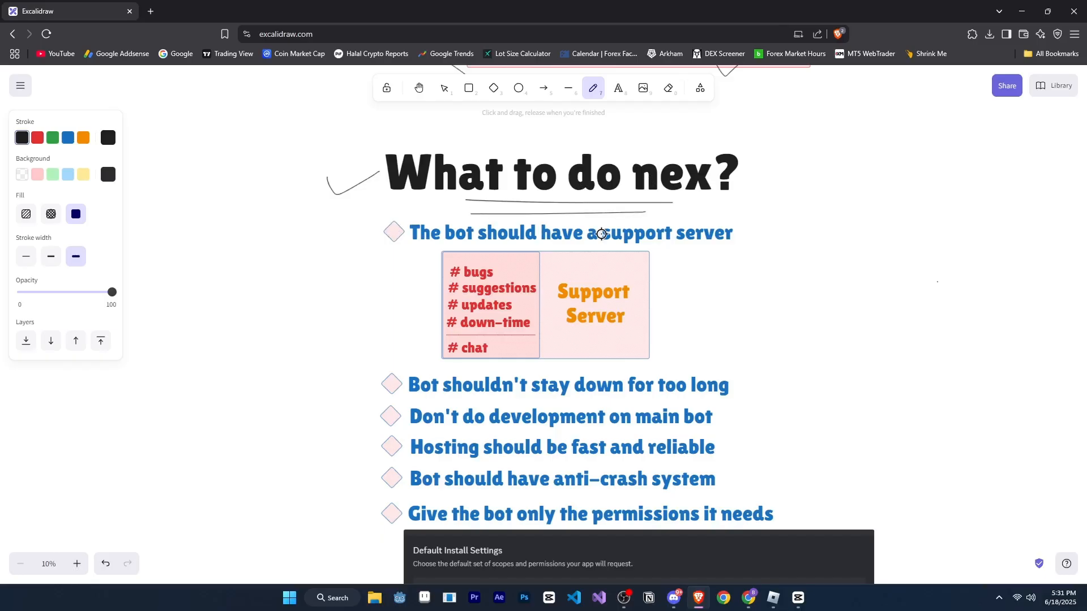
pyautogui.moveTo(742, 232)
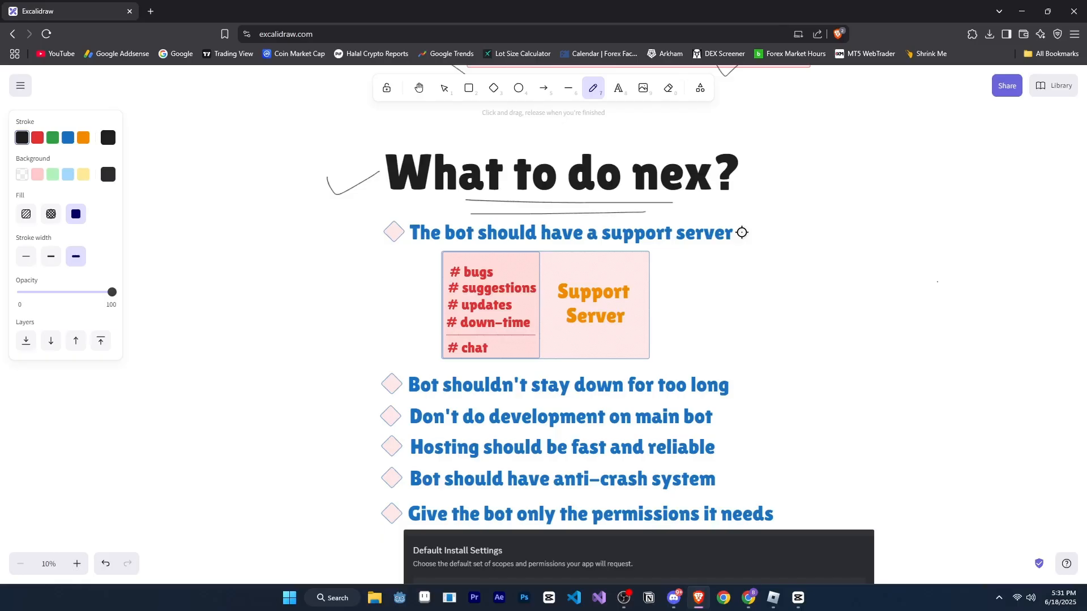
pyautogui.moveTo(487, 248)
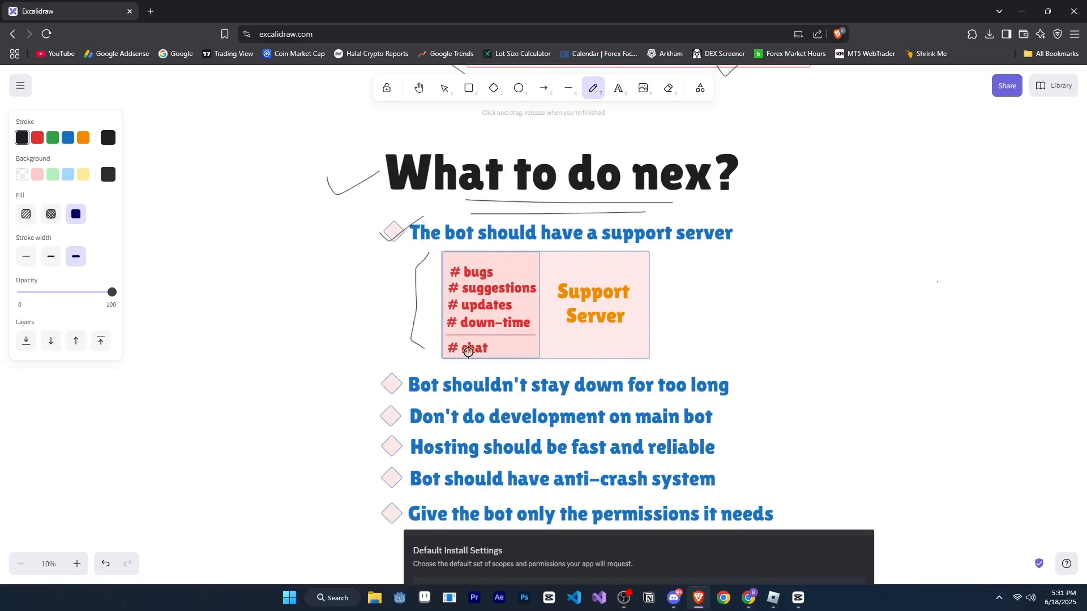
pyautogui.moveTo(649, 306)
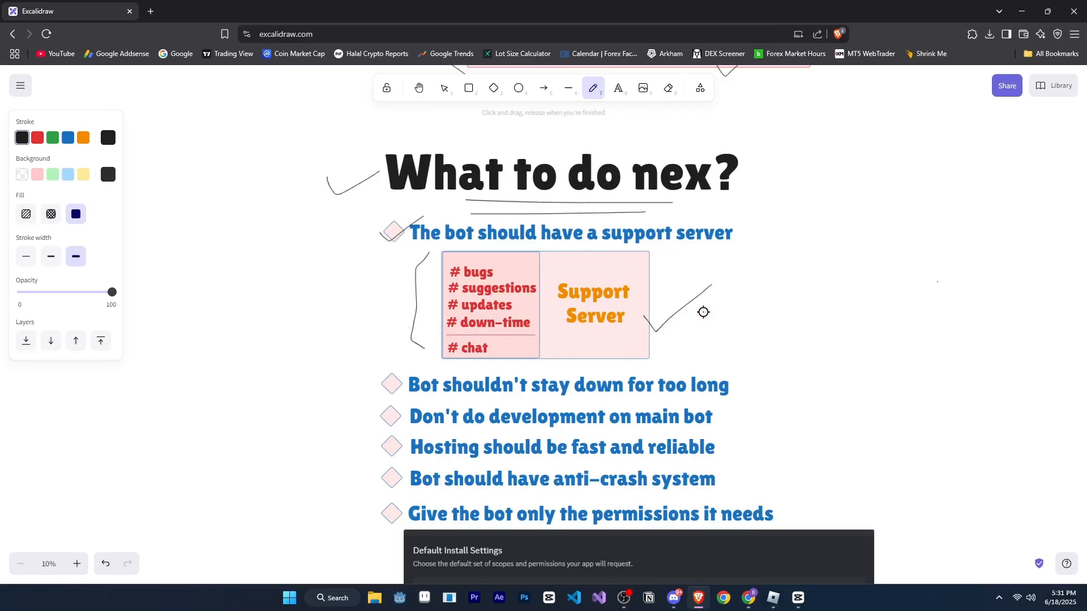
pyautogui.moveTo(717, 305)
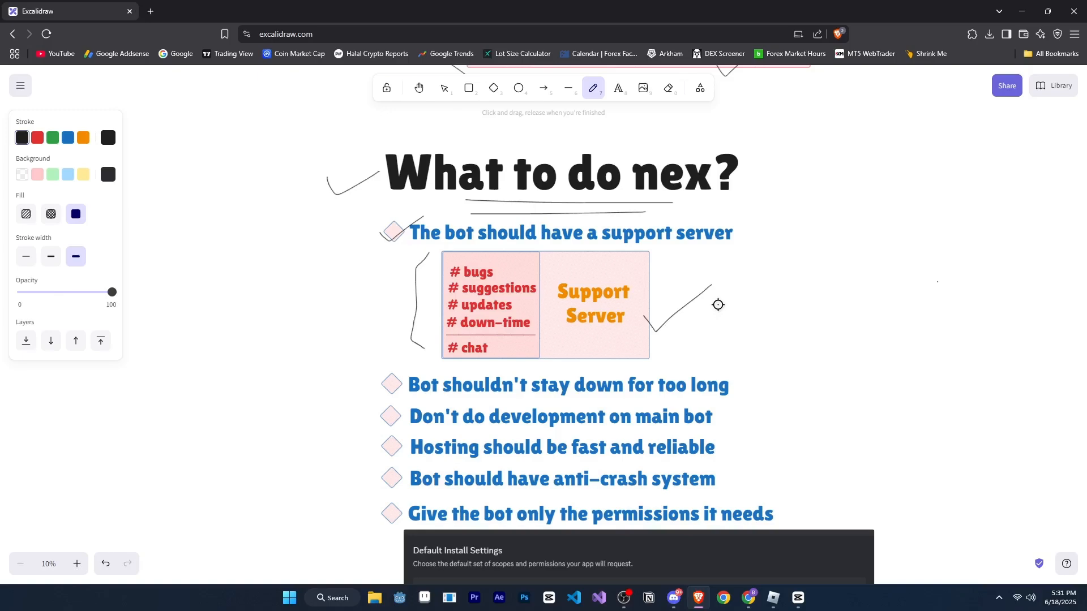
pyautogui.moveTo(729, 305)
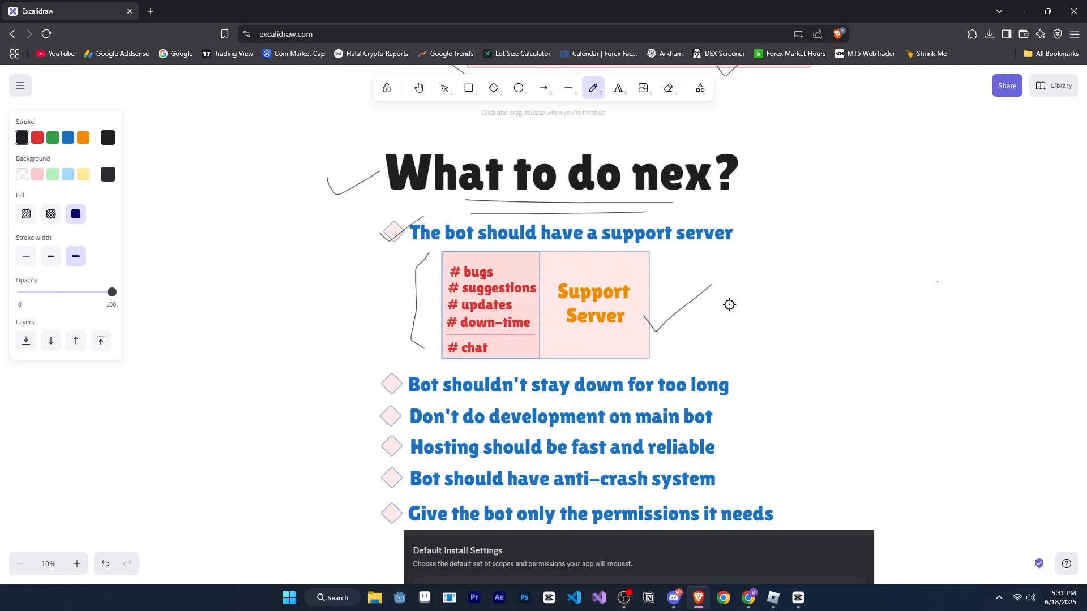
# Scroll down through the downtime, main-bot, hosting and anti-crash tips while marking them.
pyautogui.scroll(-3)
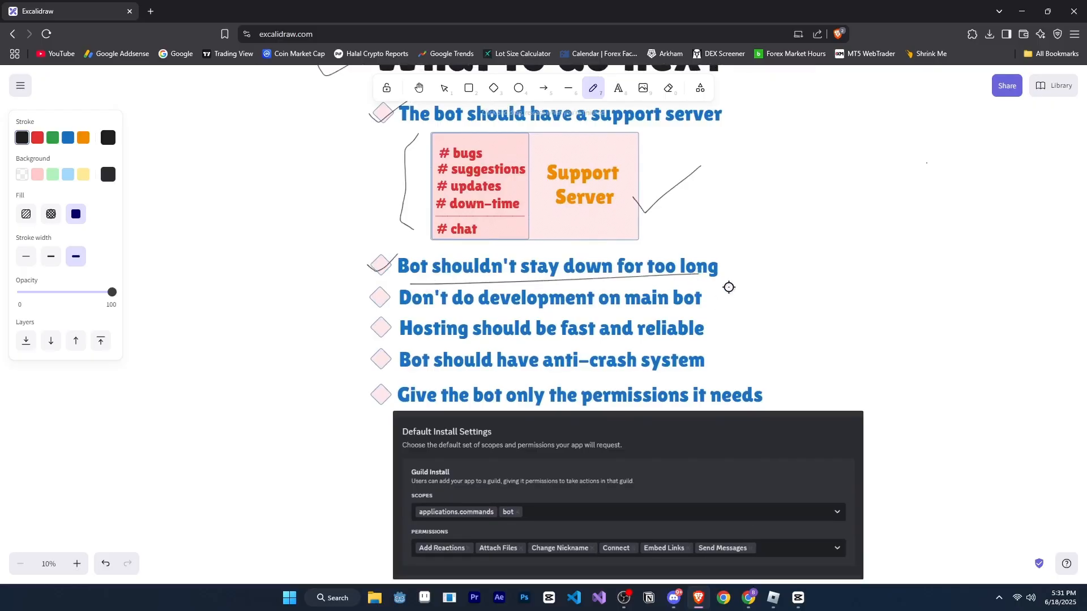
pyautogui.moveTo(717, 276)
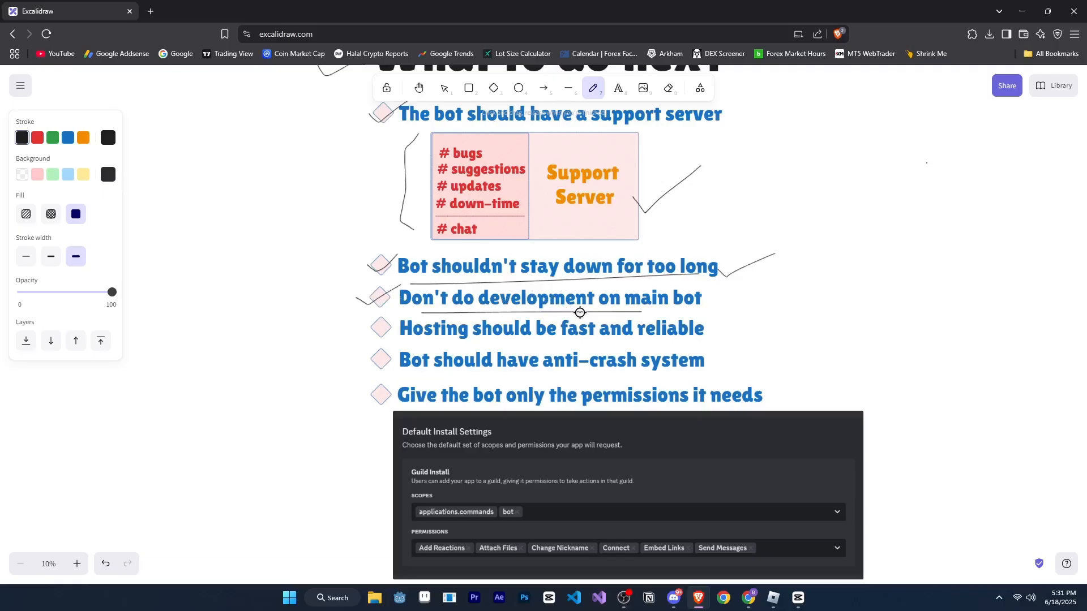
pyautogui.moveTo(727, 305)
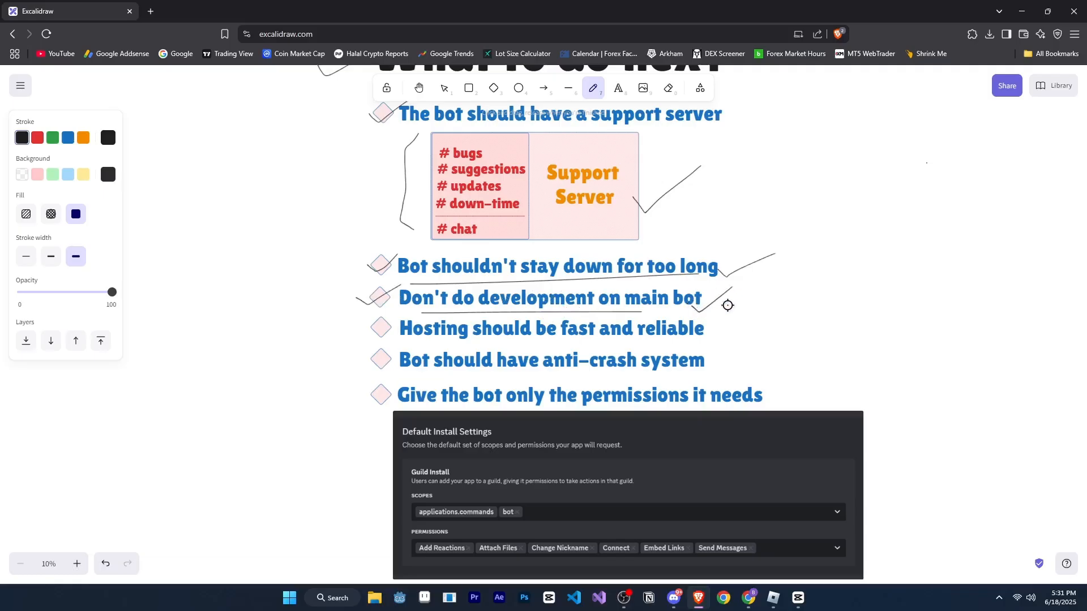
pyautogui.scroll(-3)
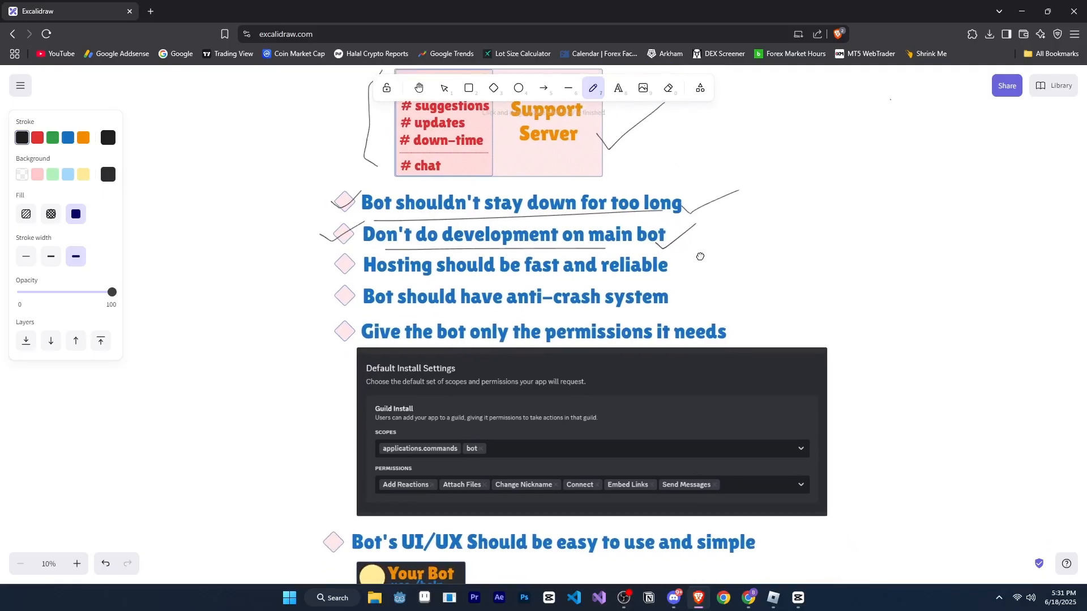
pyautogui.moveTo(356, 265)
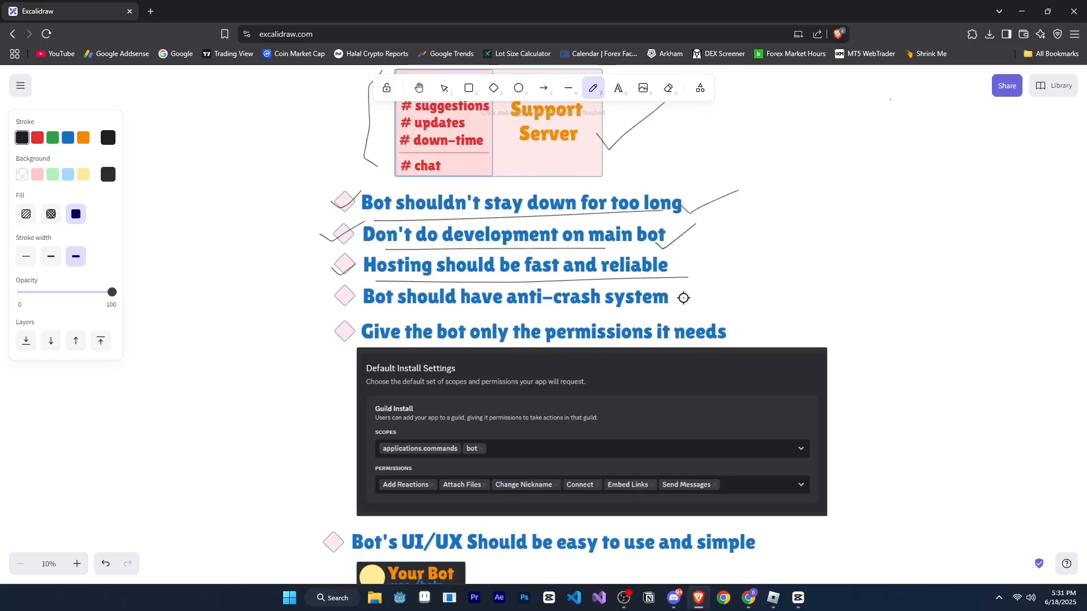
pyautogui.moveTo(684, 277)
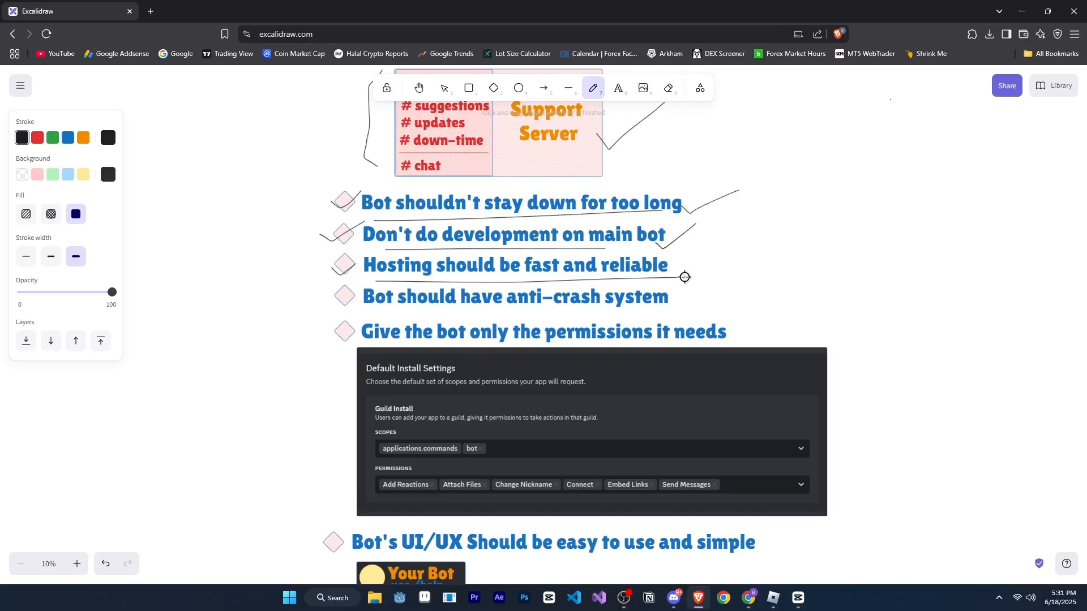
pyautogui.moveTo(684, 266)
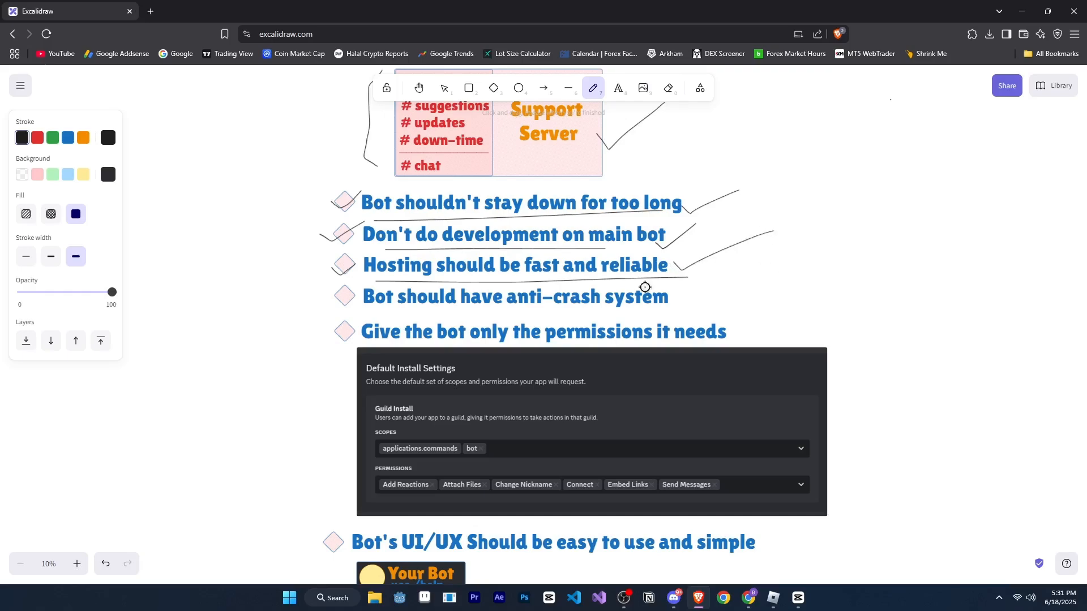
pyautogui.moveTo(380, 303)
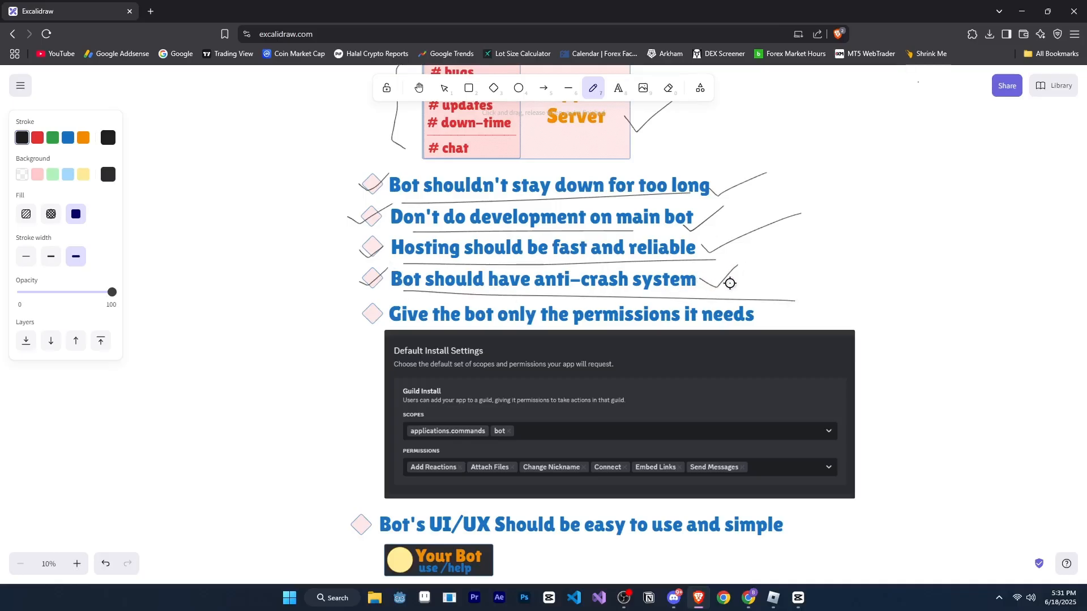
# Scroll to the permissions tip and set orange strokes with a light yellow background.
pyautogui.scroll(-3)
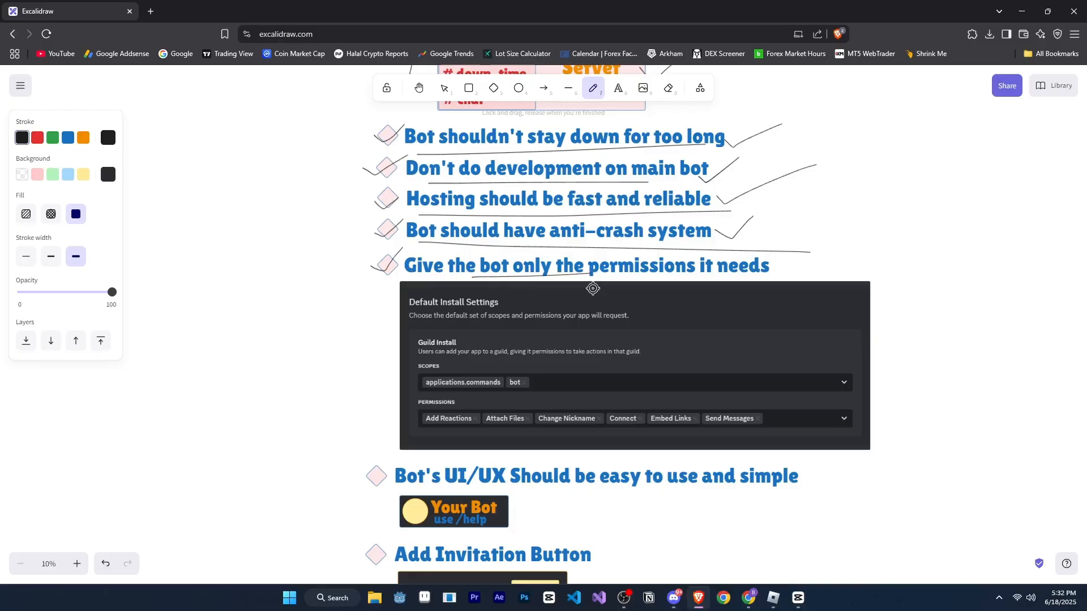
pyautogui.moveTo(760, 261)
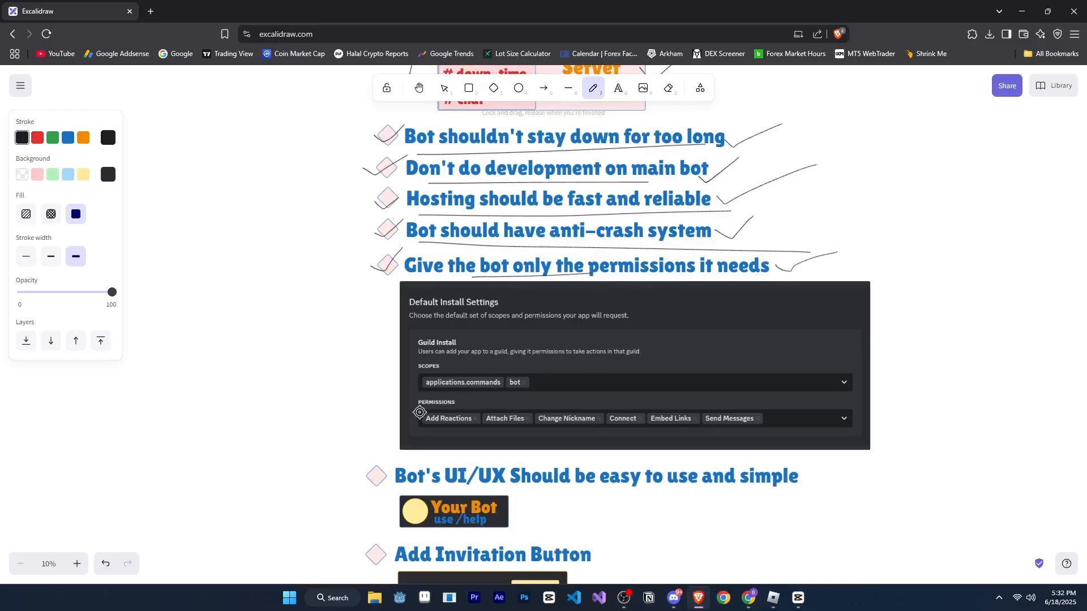
pyautogui.moveTo(619, 408)
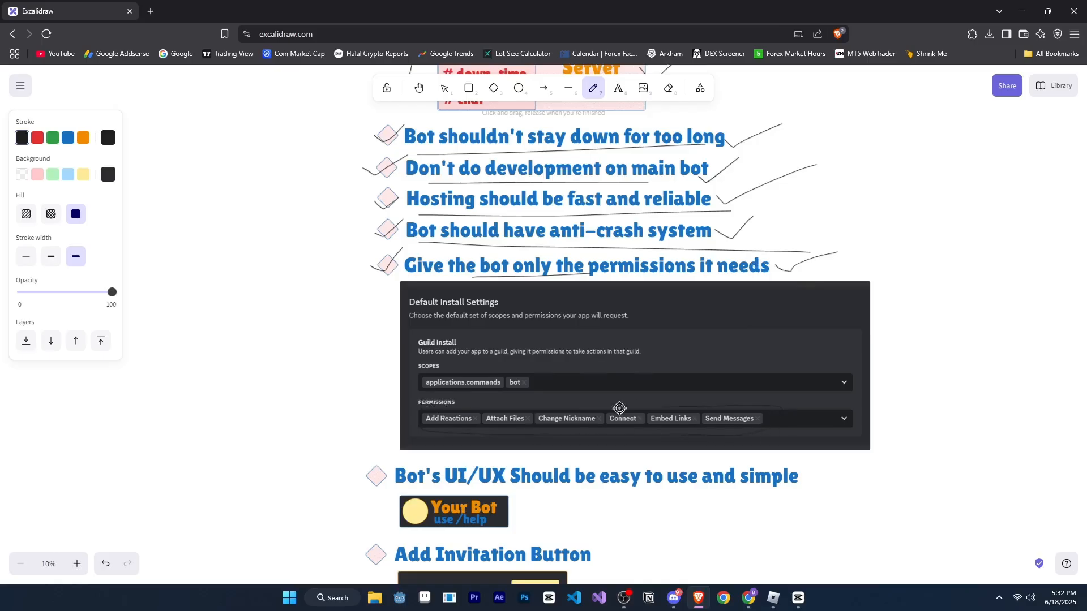
pyautogui.moveTo(723, 429)
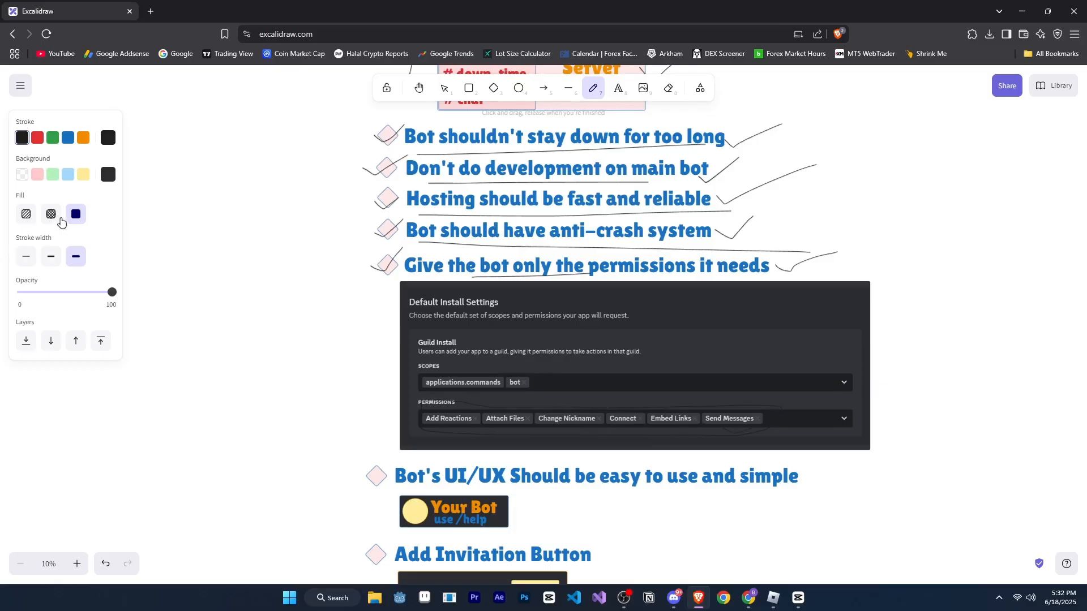
pyautogui.click(84, 174)
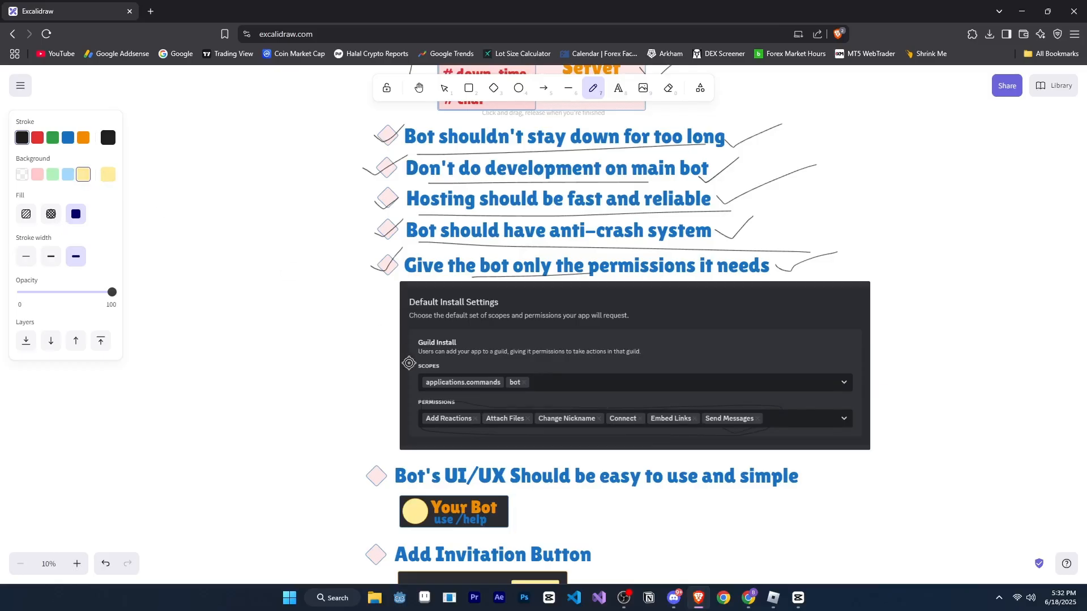
pyautogui.moveTo(108, 173)
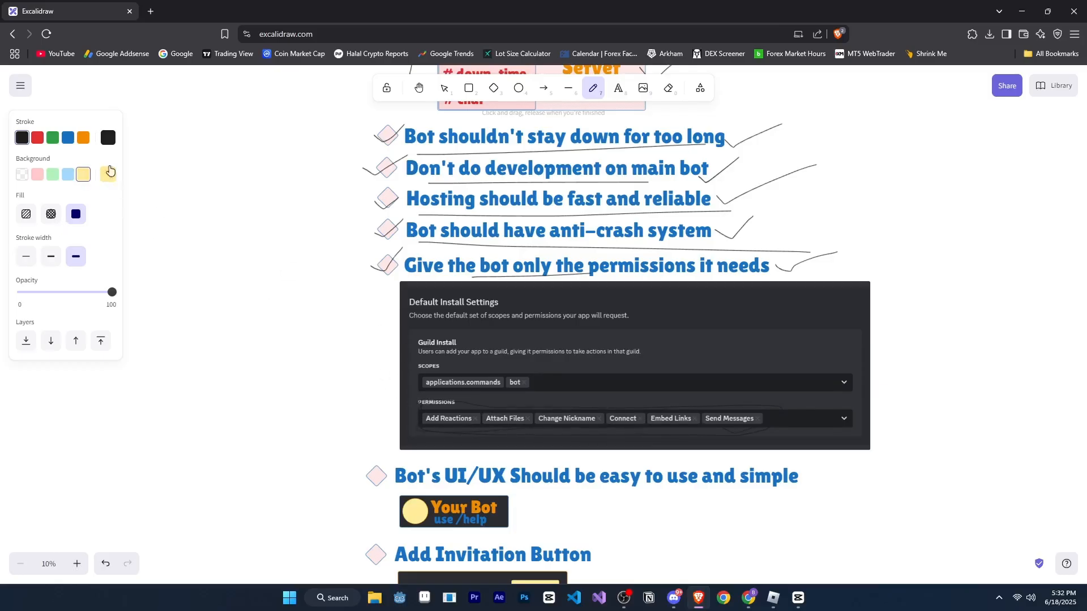
pyautogui.click(108, 137)
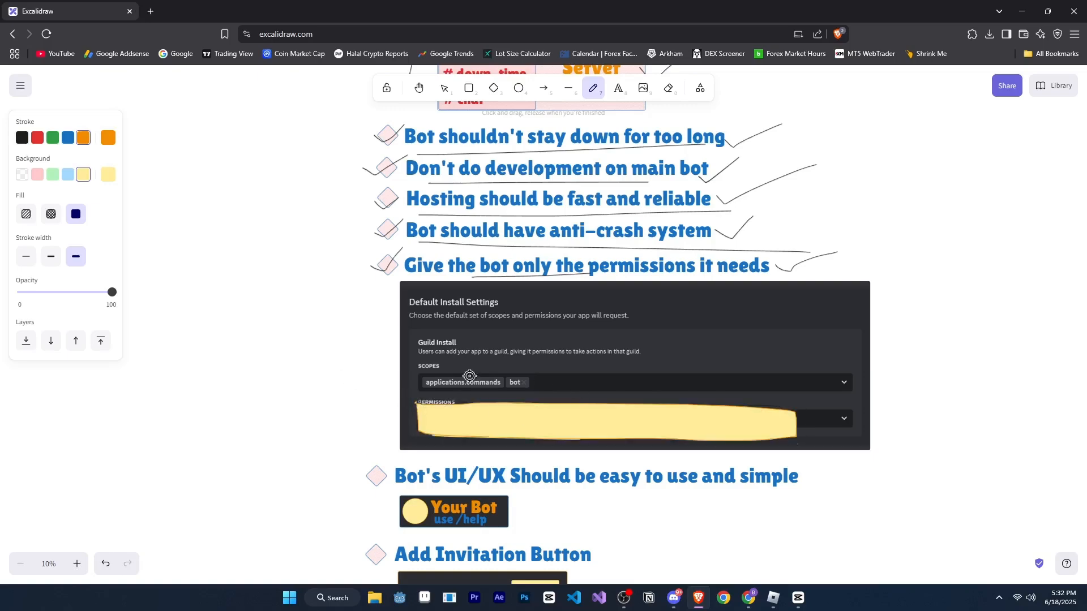
pyautogui.moveTo(170, 220)
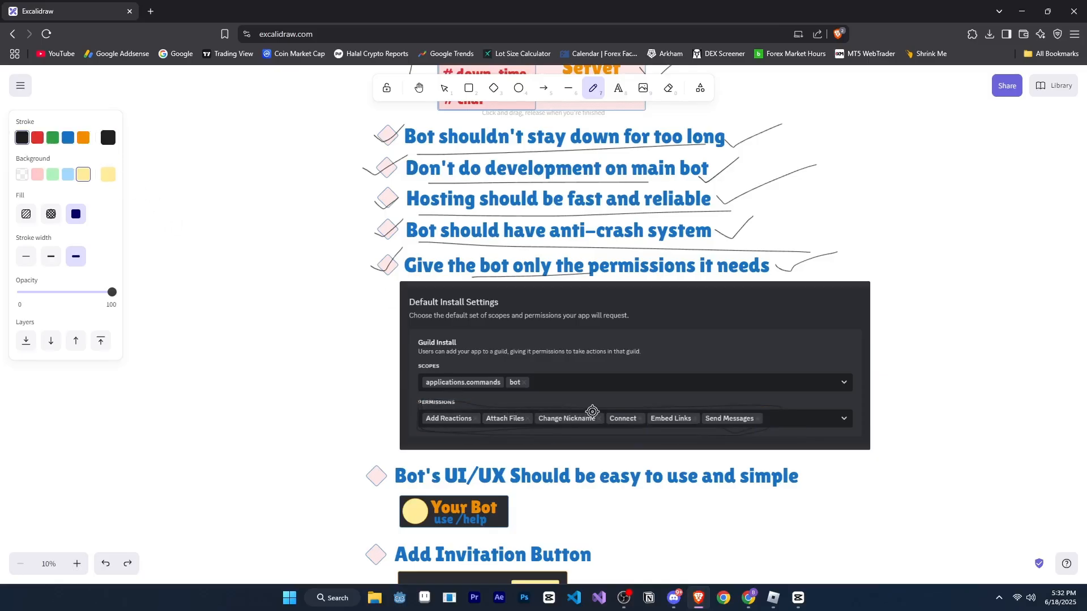
# Scroll down to the Your Bot example showing the /help text.
pyautogui.scroll(-3)
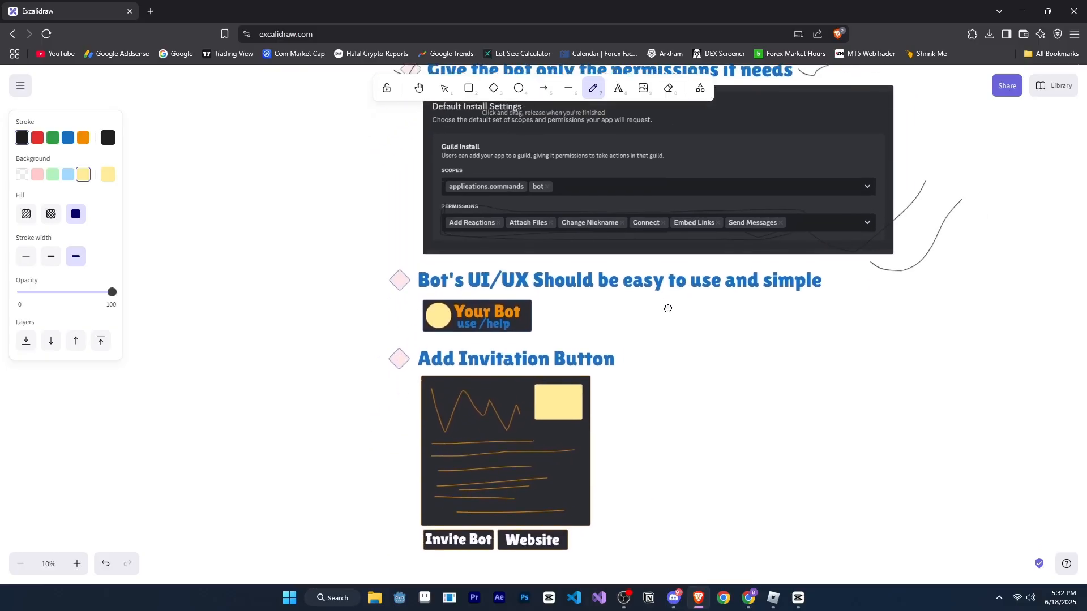
pyautogui.moveTo(665, 296)
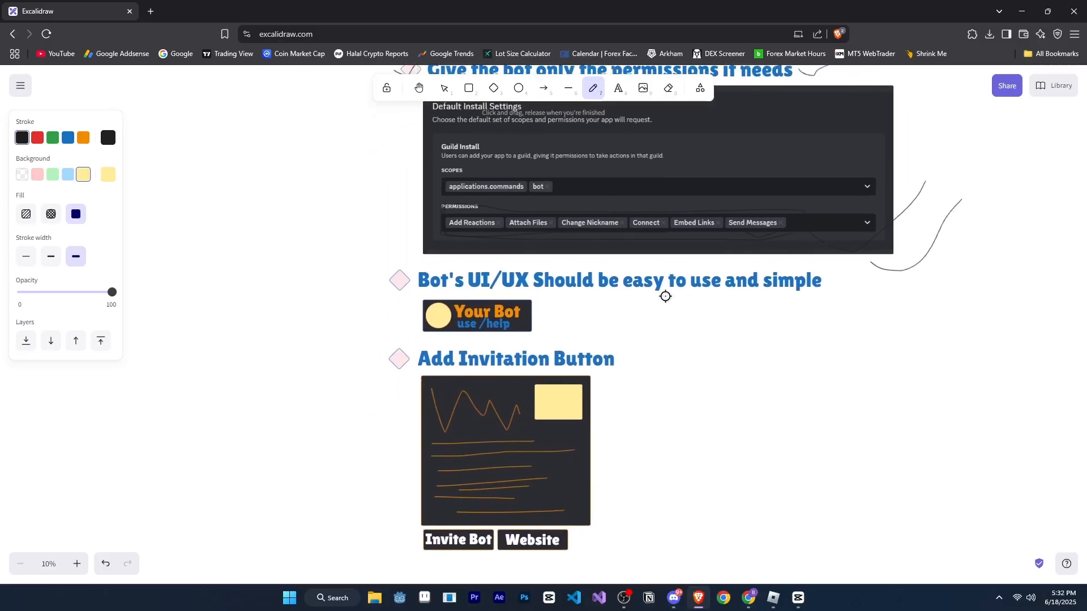
pyautogui.moveTo(655, 303)
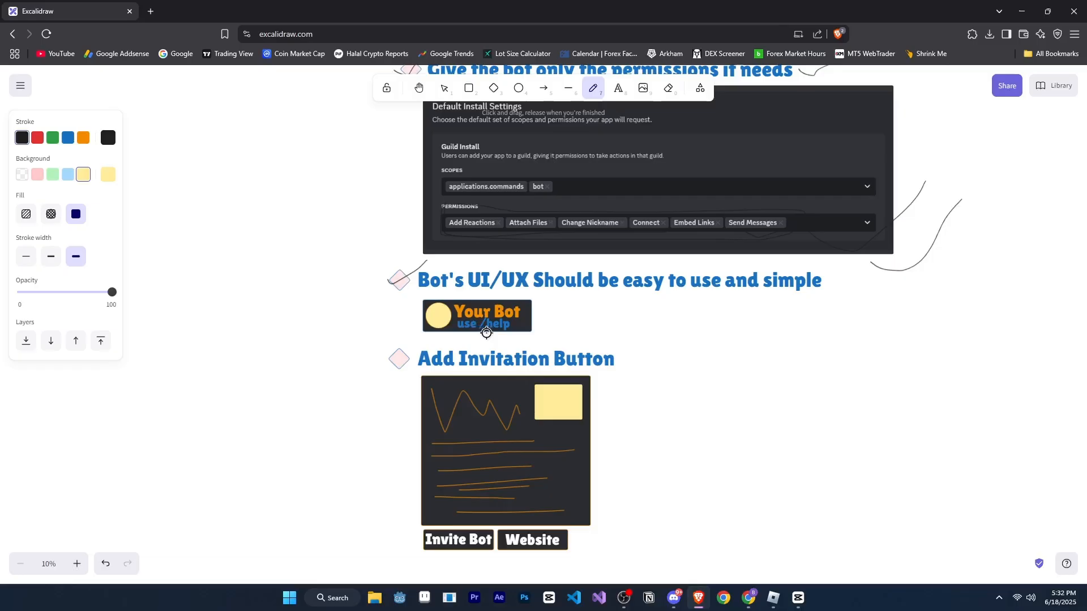
pyautogui.moveTo(516, 347)
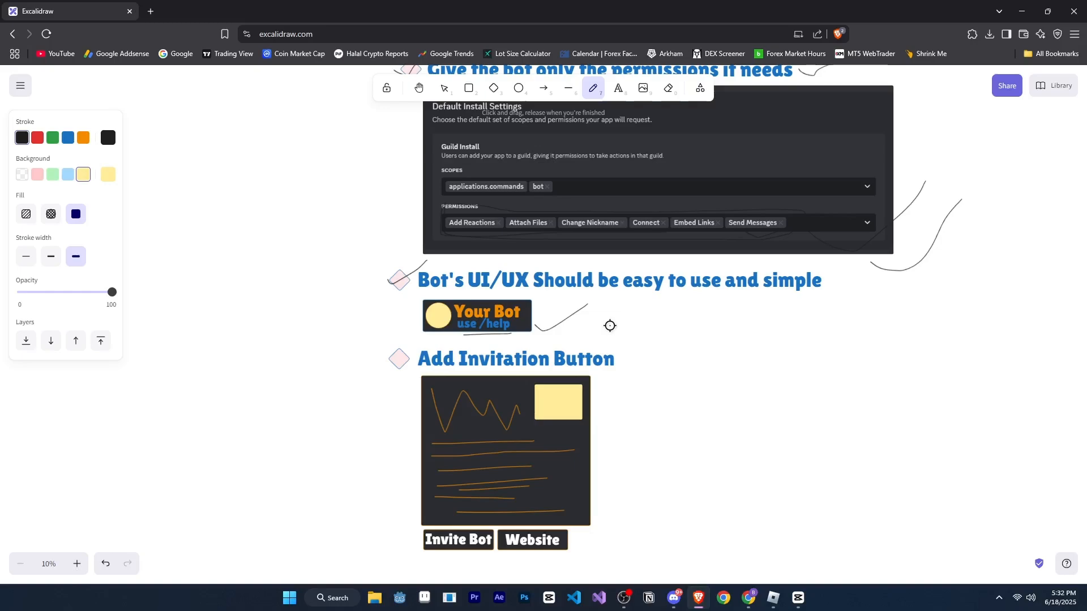
pyautogui.moveTo(678, 366)
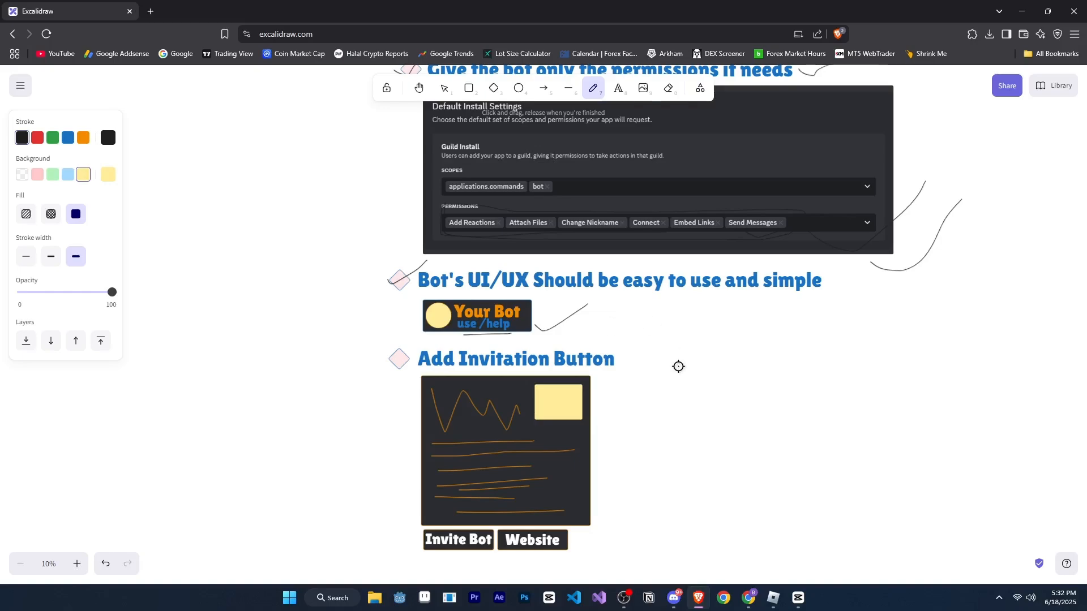
# Scroll past the Add Invitation Button mockup with its Invite Bot and Website buttons.
pyautogui.scroll(-3)
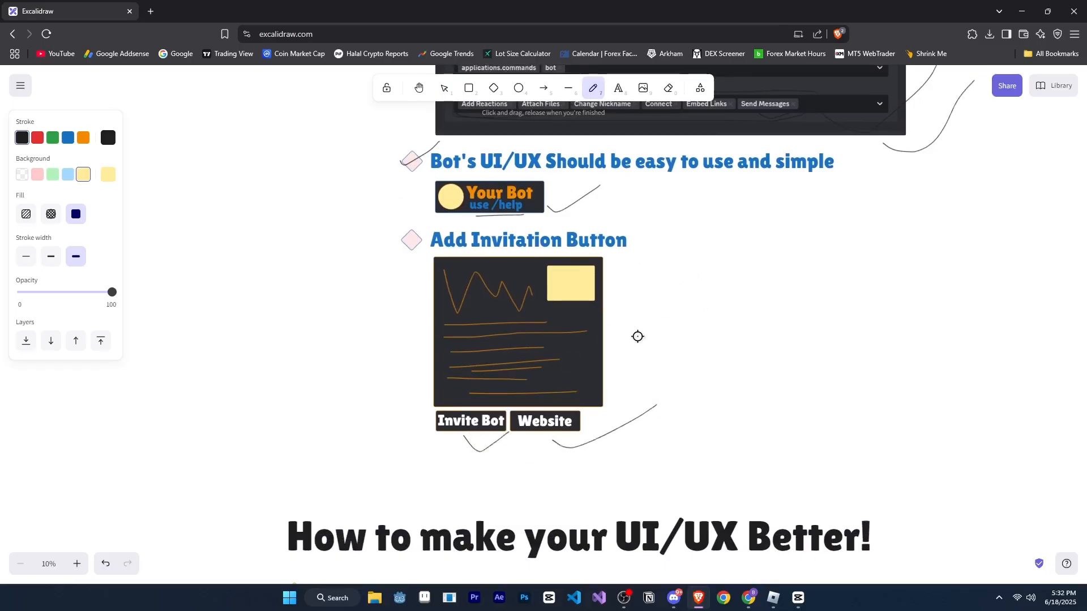
pyautogui.moveTo(637, 310)
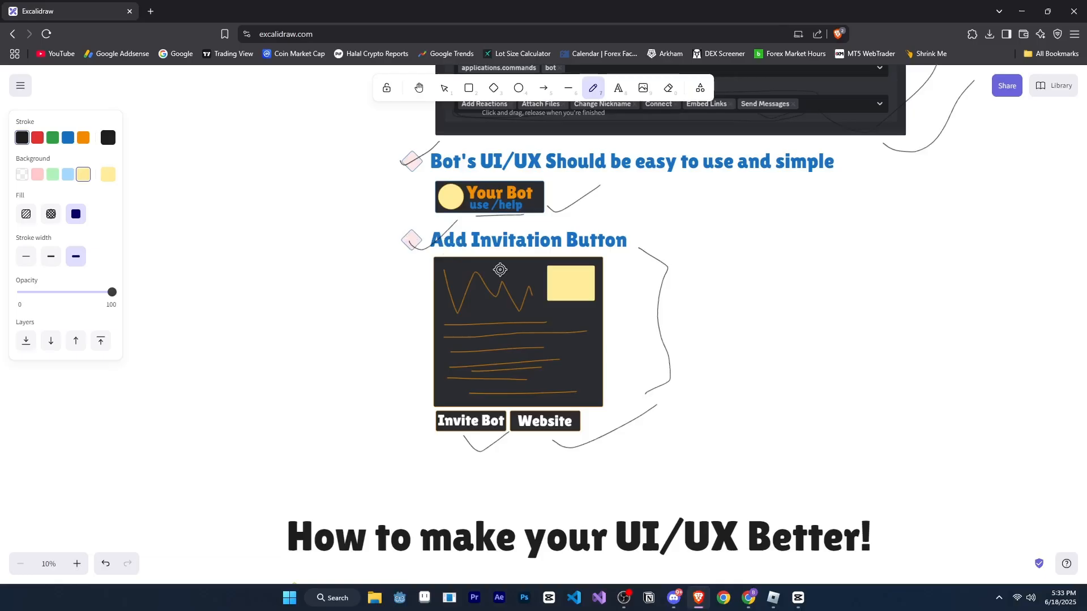
pyautogui.moveTo(626, 356)
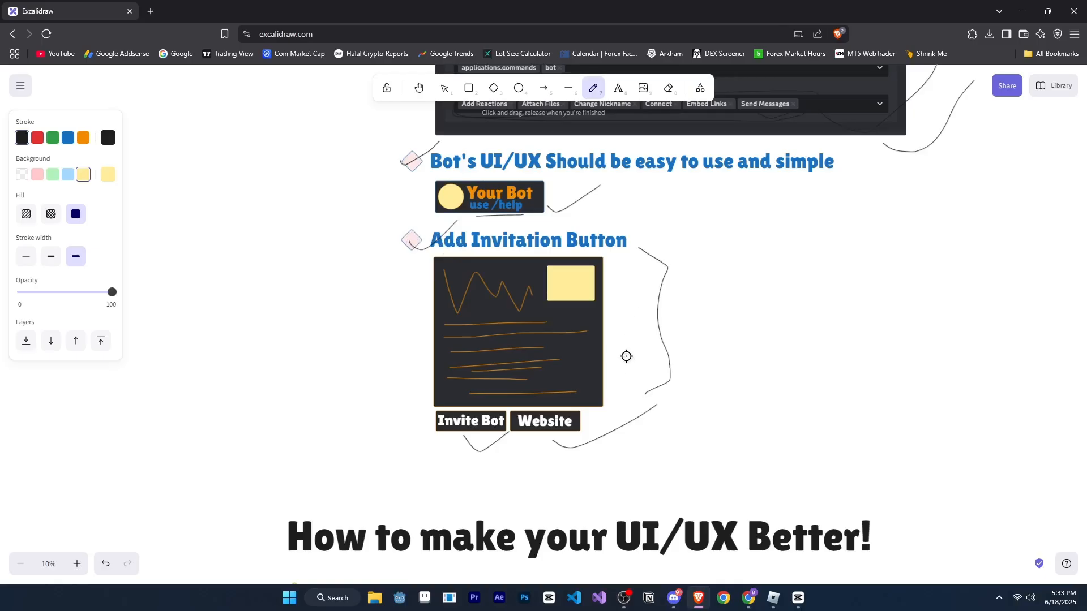
pyautogui.moveTo(624, 349)
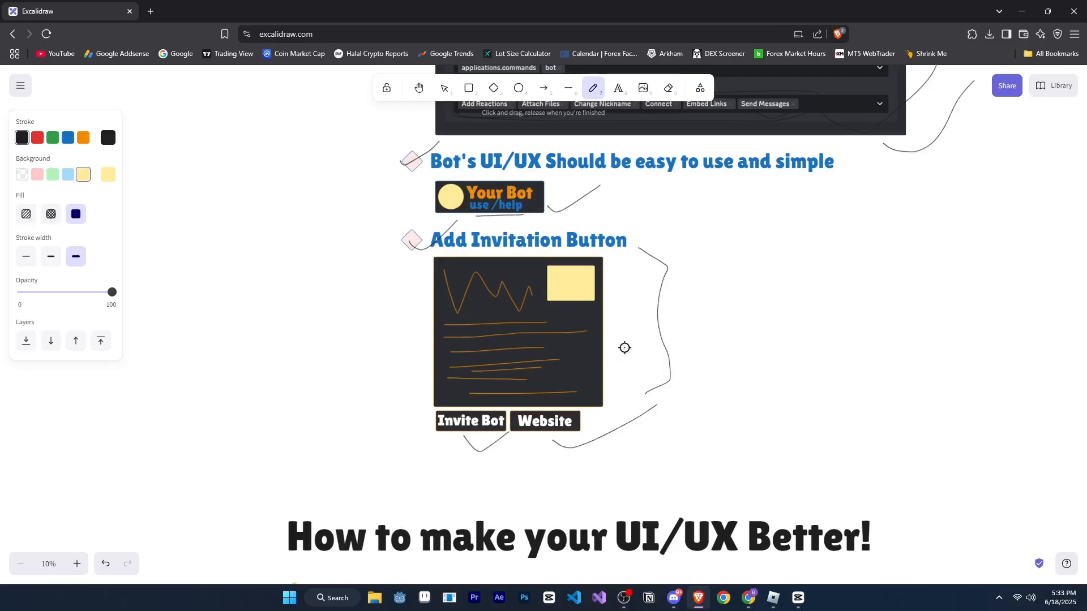
pyautogui.moveTo(644, 359)
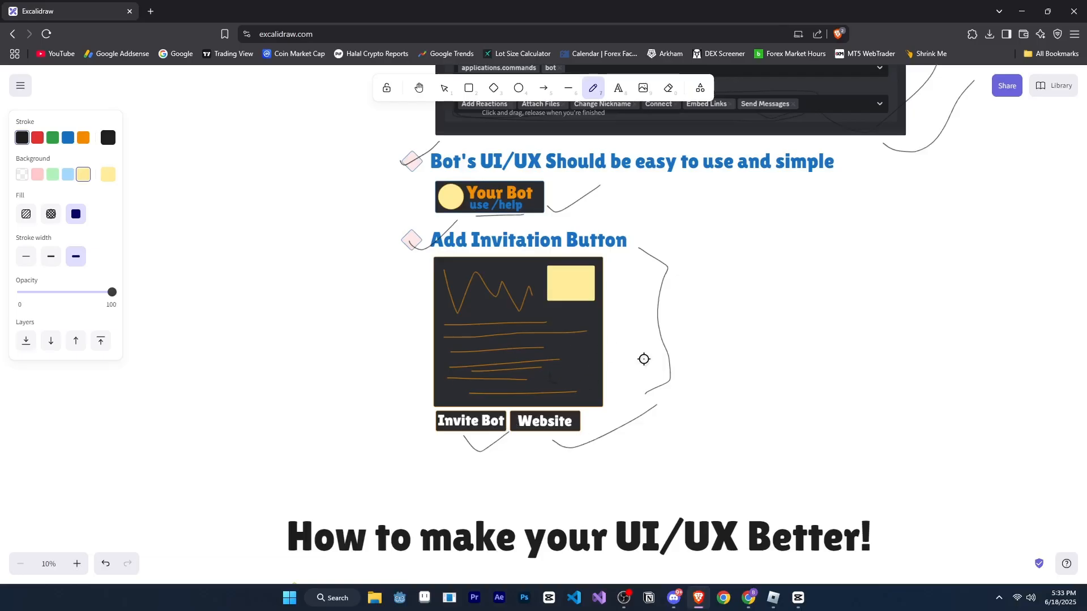
pyautogui.moveTo(610, 345)
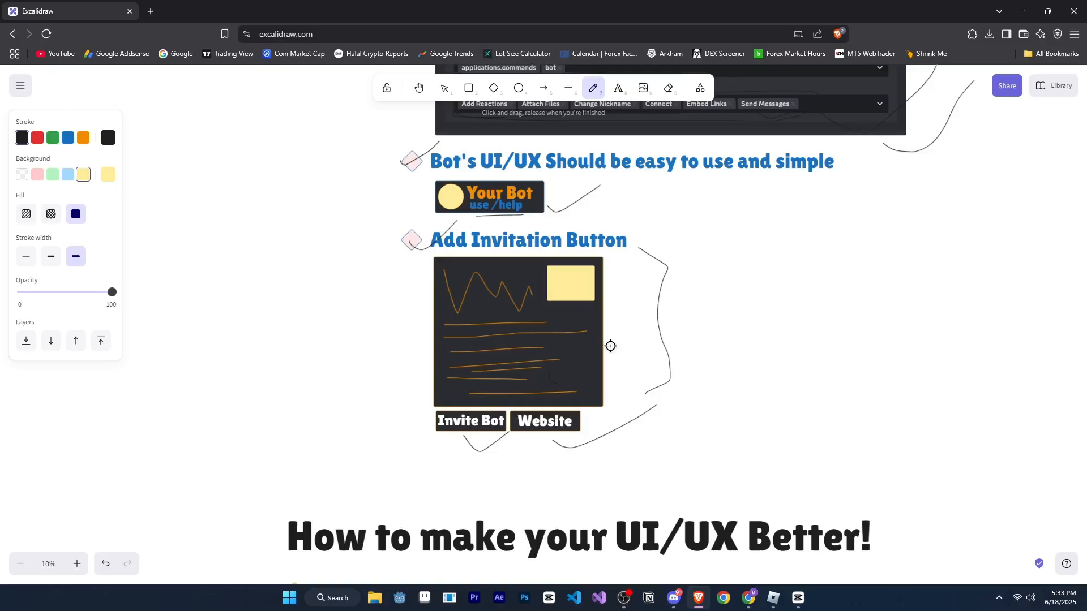
pyautogui.moveTo(442, 407)
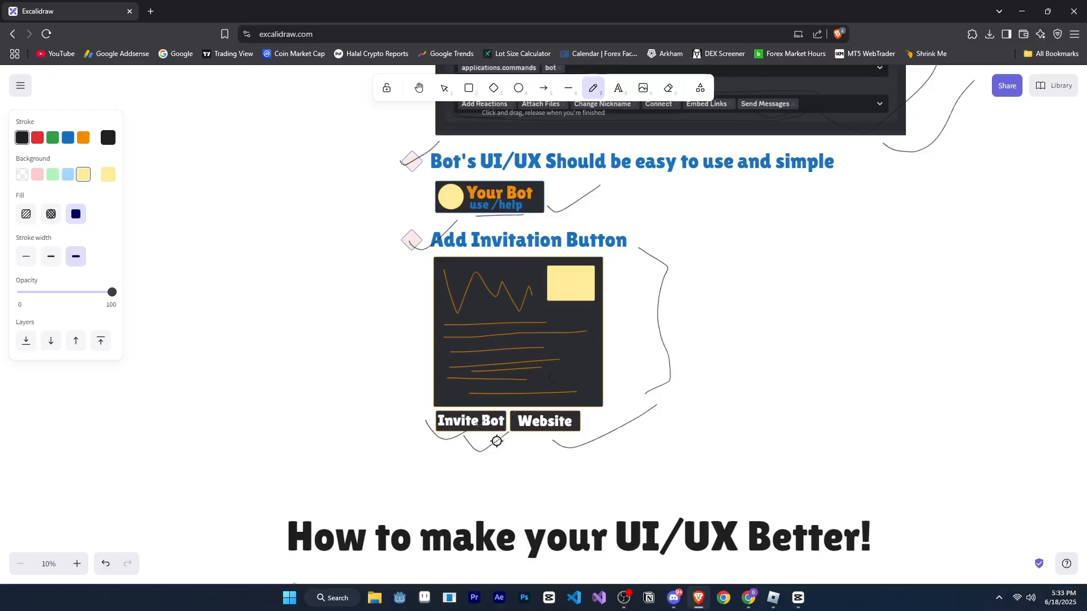
pyautogui.moveTo(590, 425)
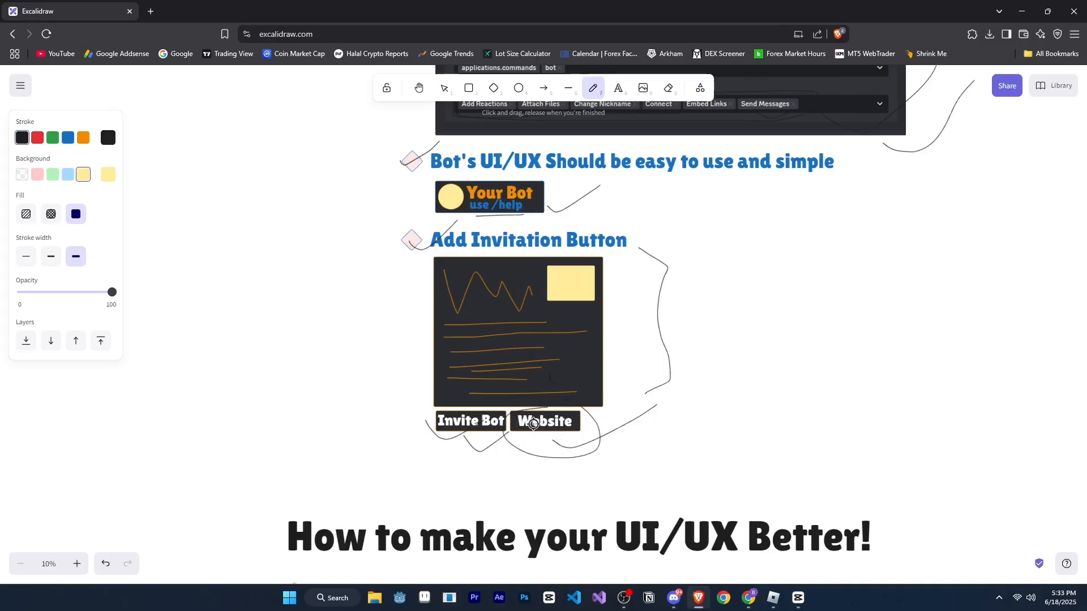
pyautogui.moveTo(663, 426)
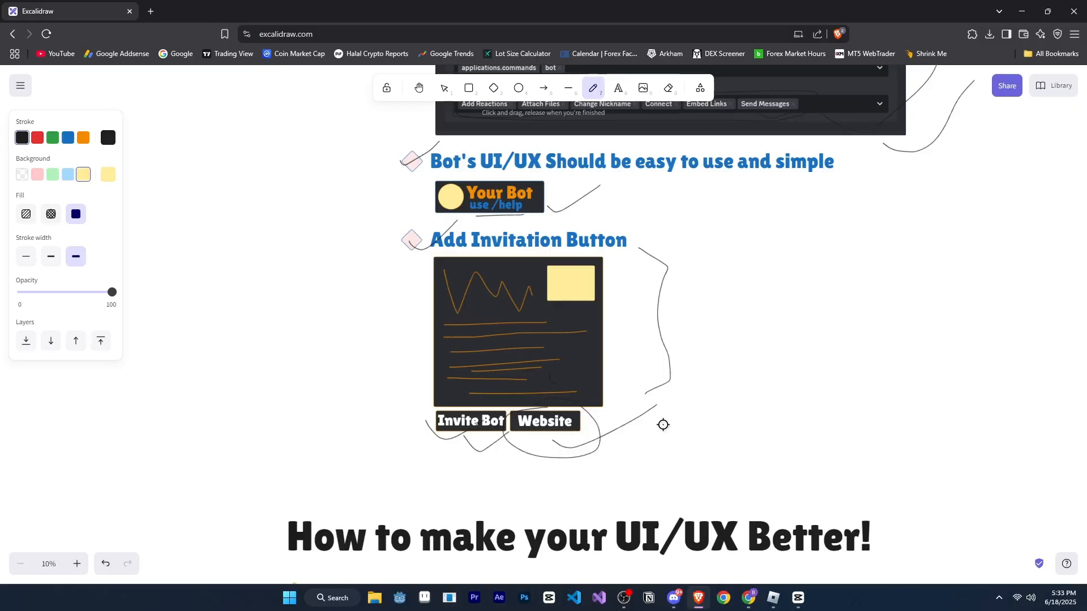
pyautogui.scroll(-3)
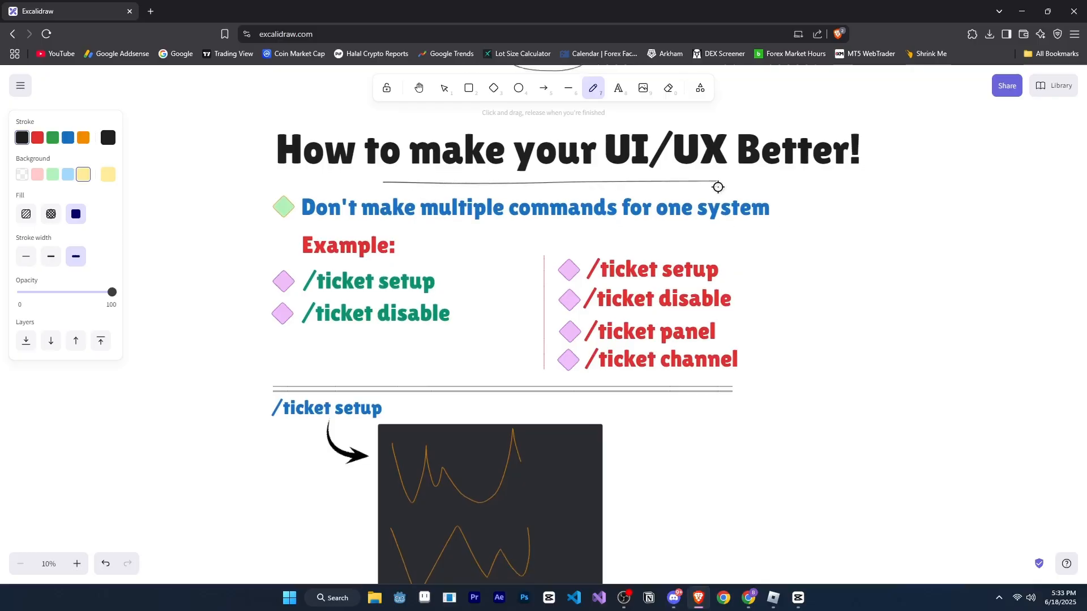
pyautogui.moveTo(721, 211)
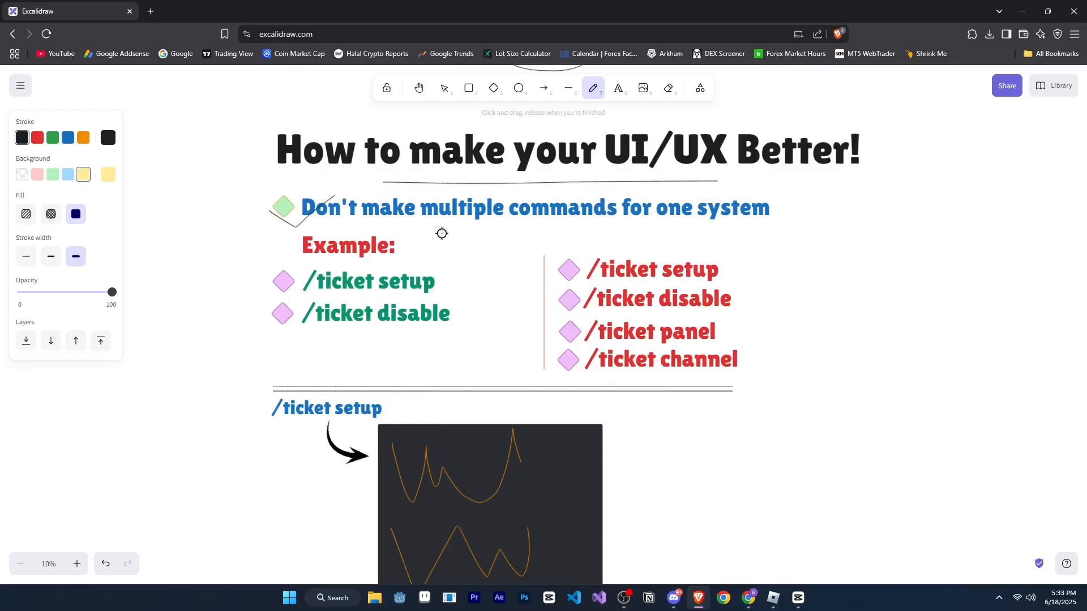
pyautogui.moveTo(426, 205)
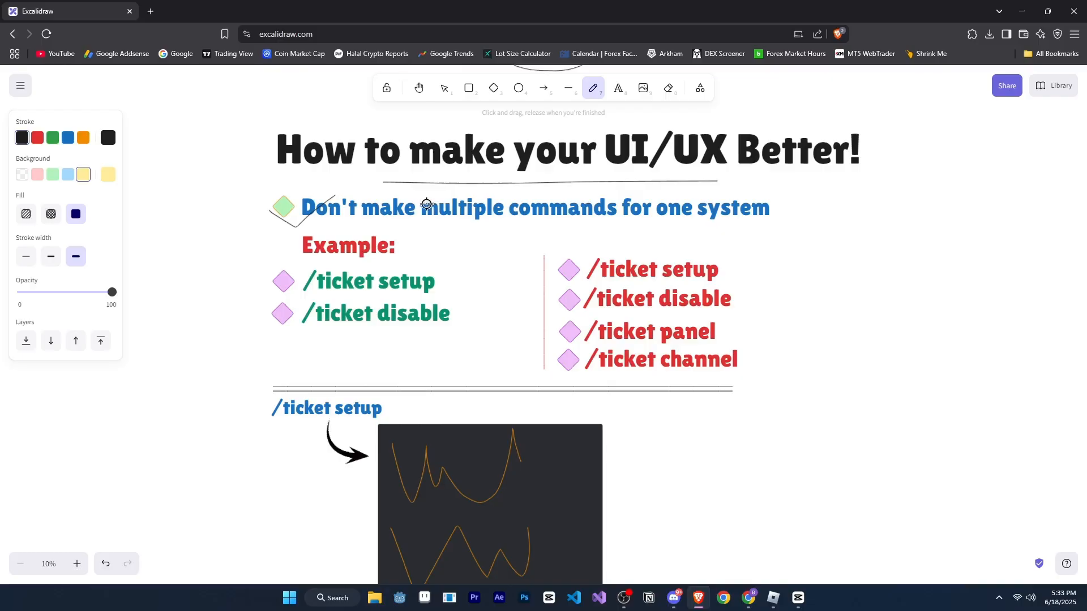
pyautogui.moveTo(421, 206)
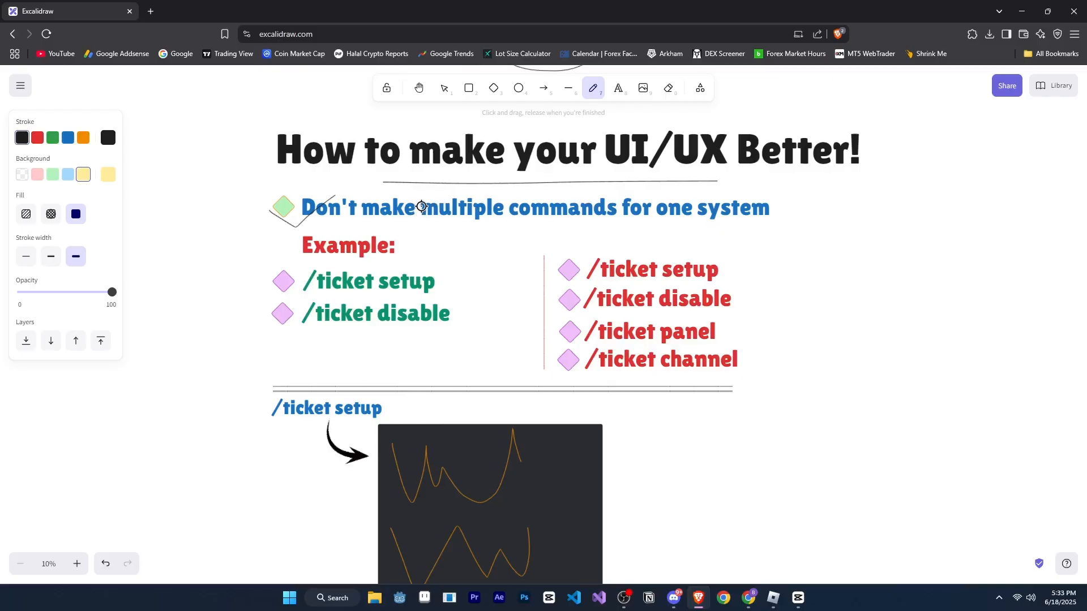
pyautogui.moveTo(457, 251)
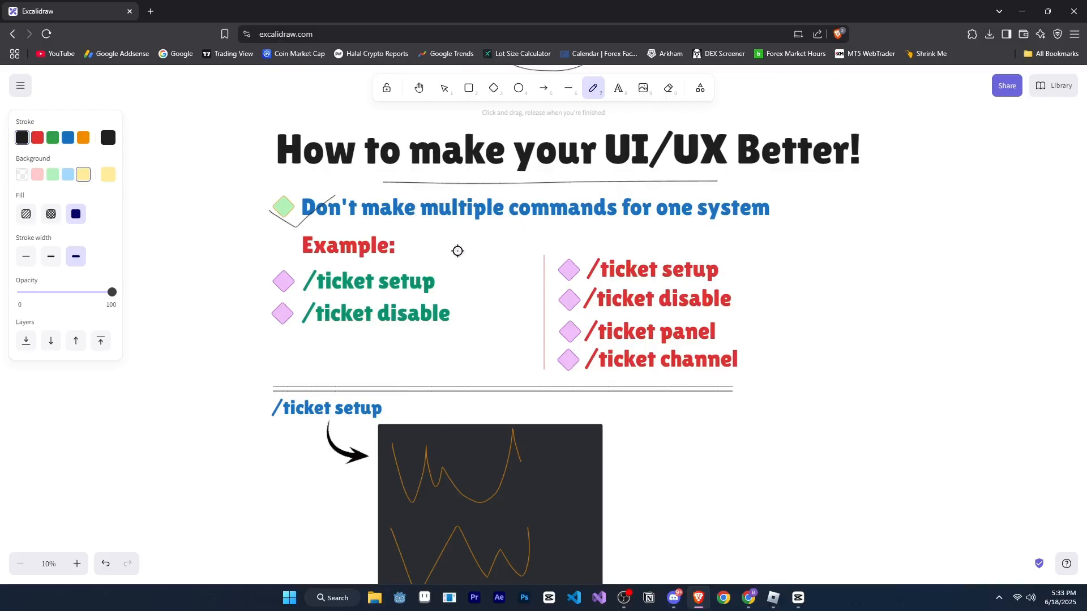
pyautogui.moveTo(318, 293)
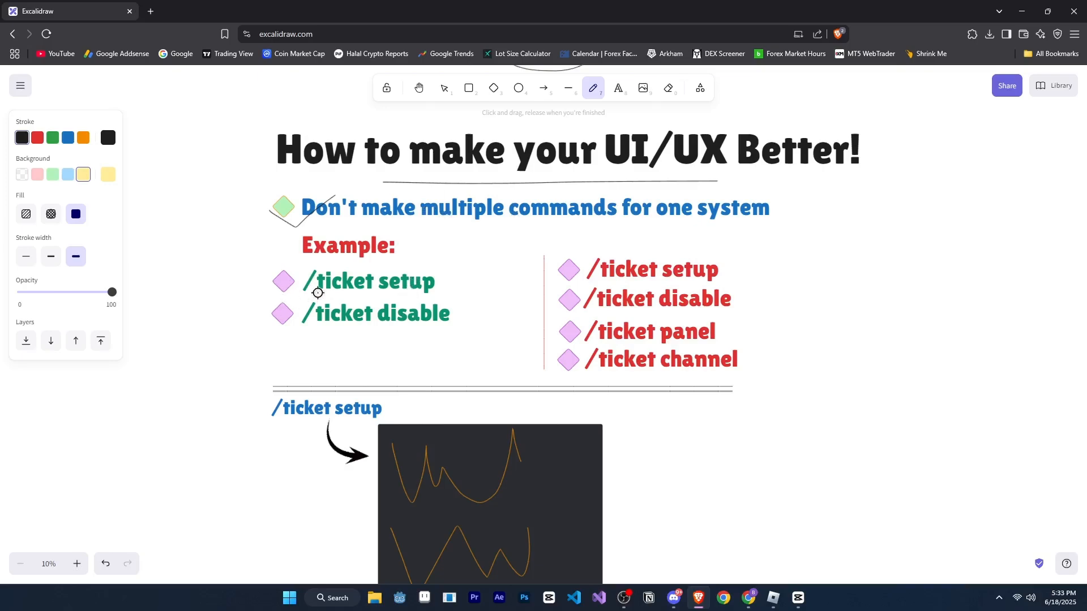
pyautogui.moveTo(373, 299)
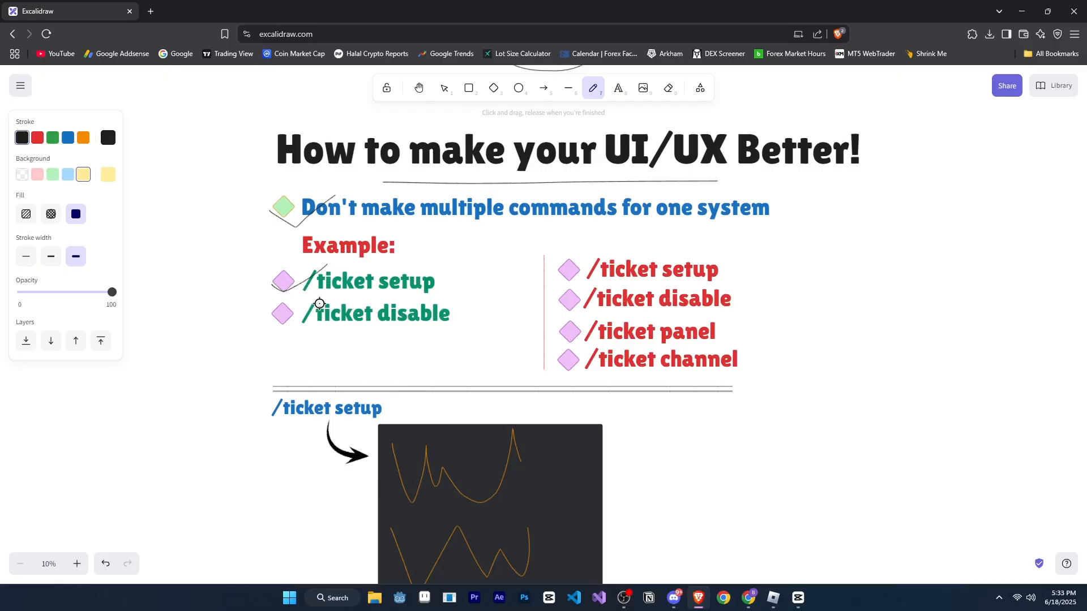
pyautogui.moveTo(436, 293)
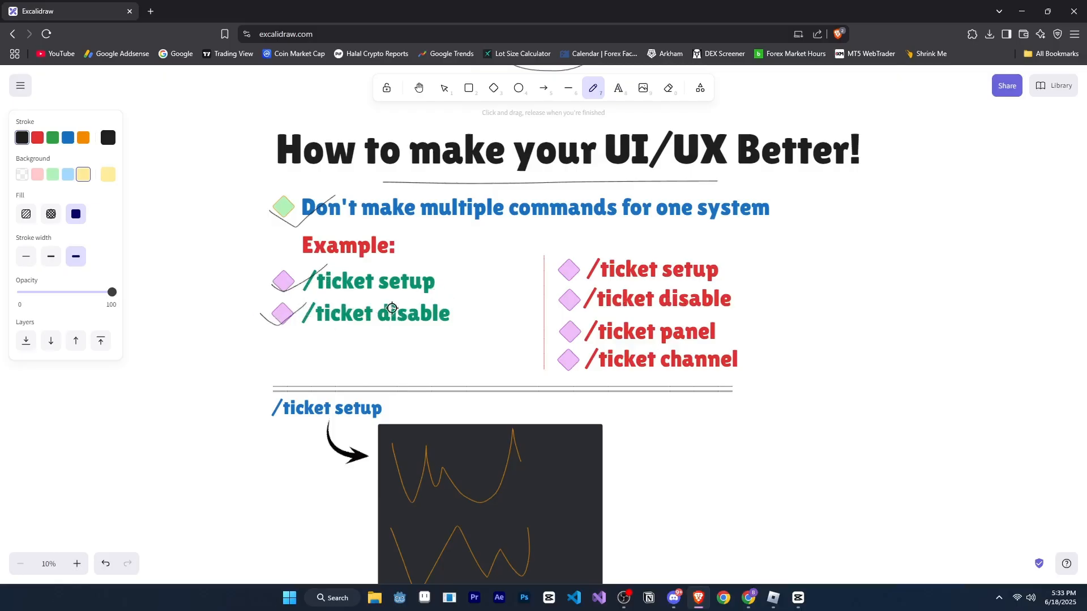
pyautogui.moveTo(494, 318)
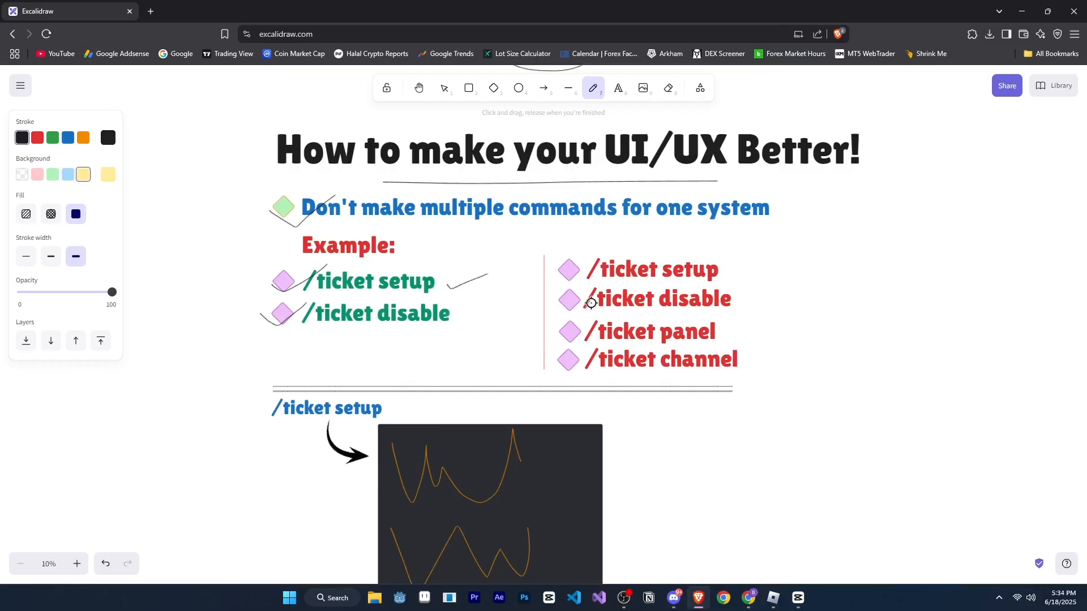
pyautogui.moveTo(518, 312)
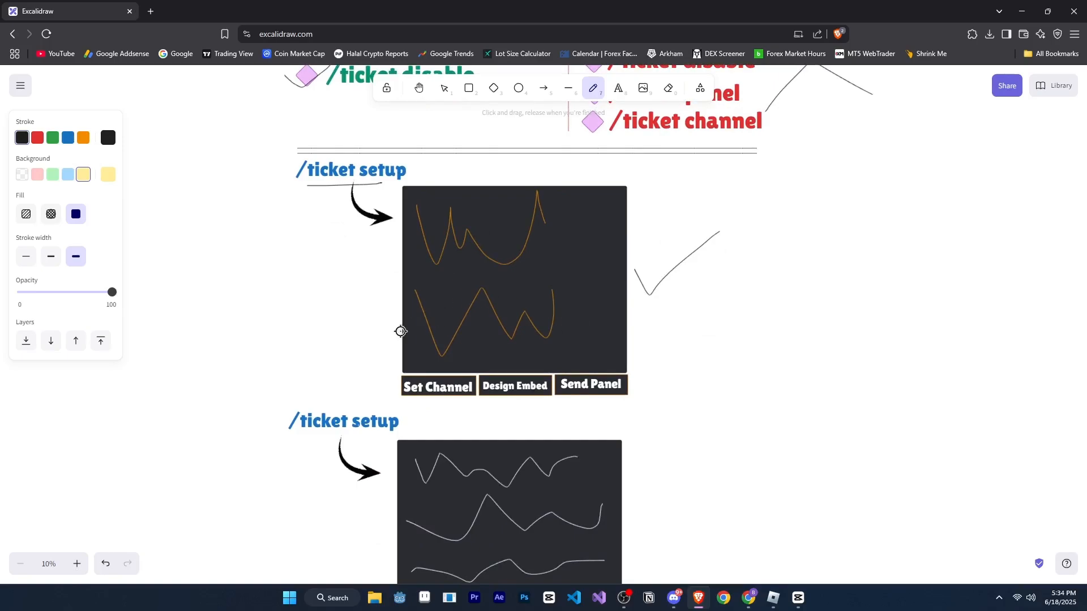
# Scroll down from the /ticket setup panel toward the Vote Reward section.
pyautogui.scroll(-3)
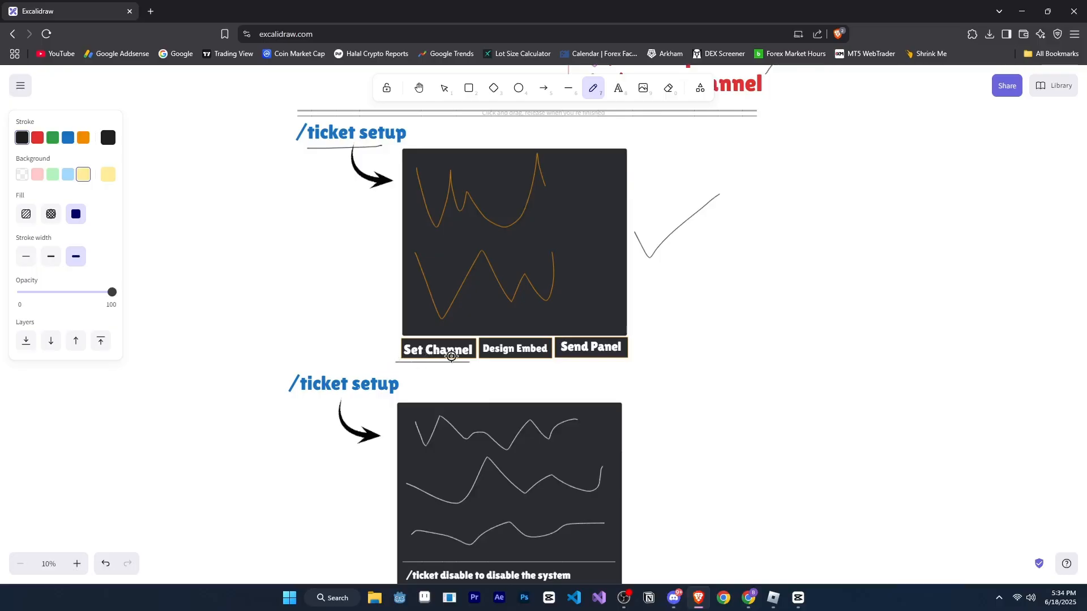
pyautogui.moveTo(662, 315)
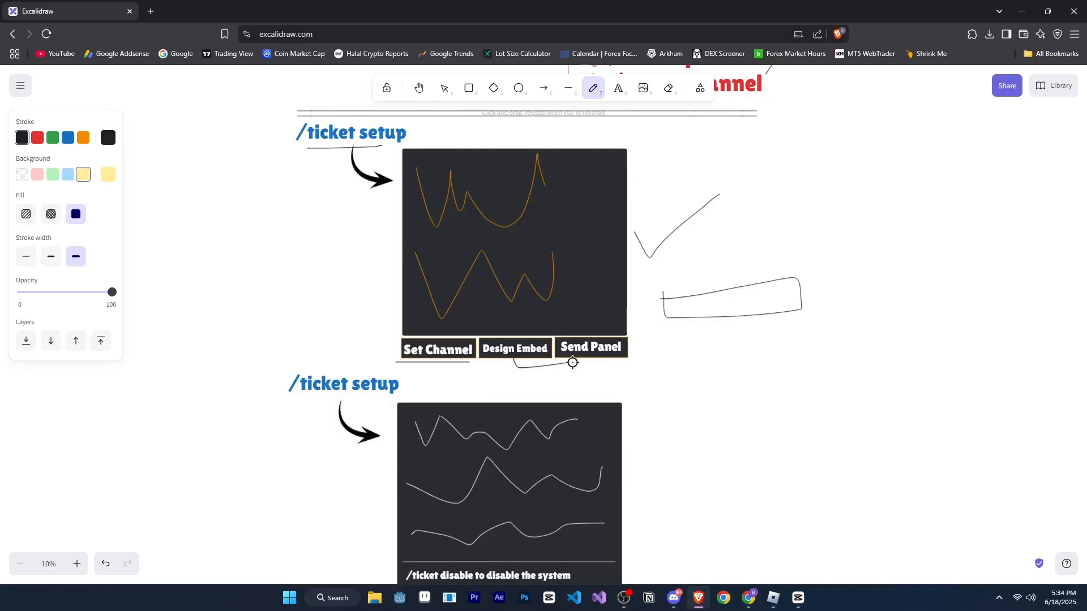
pyautogui.moveTo(635, 359)
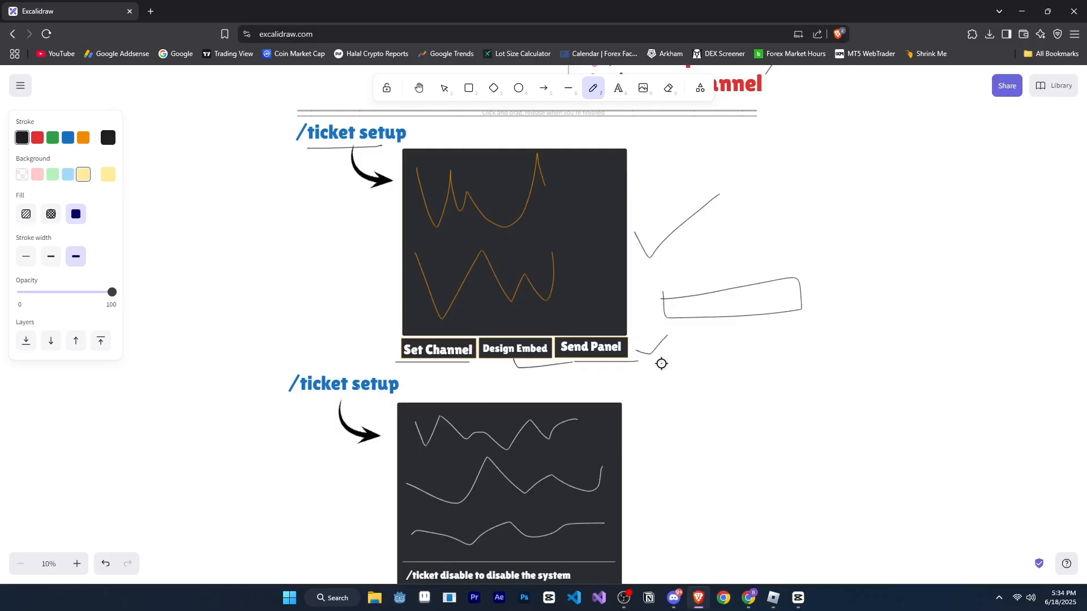
pyautogui.moveTo(662, 328)
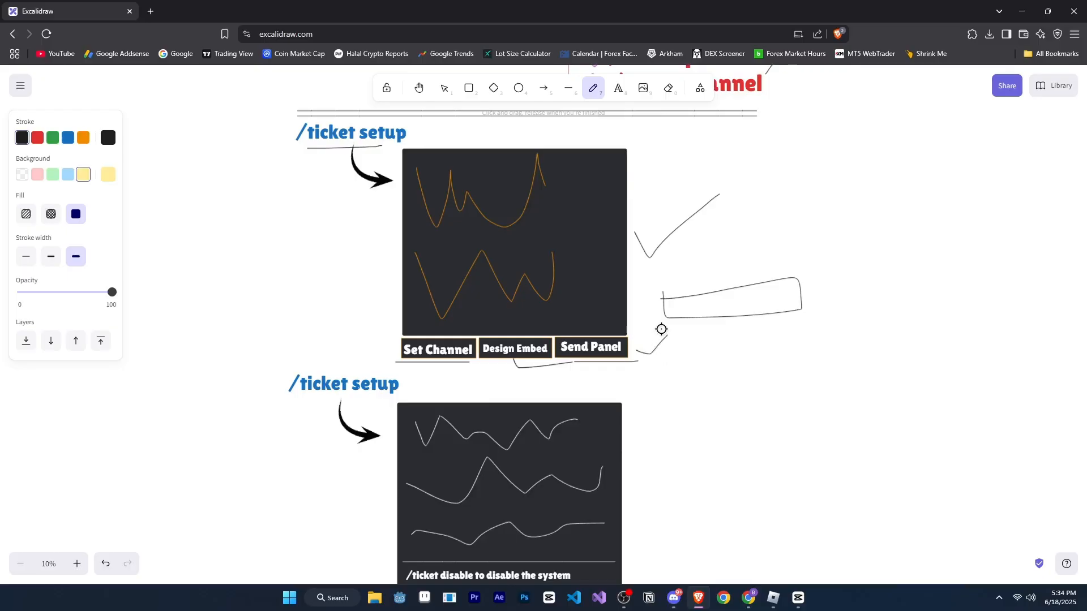
pyautogui.moveTo(615, 290)
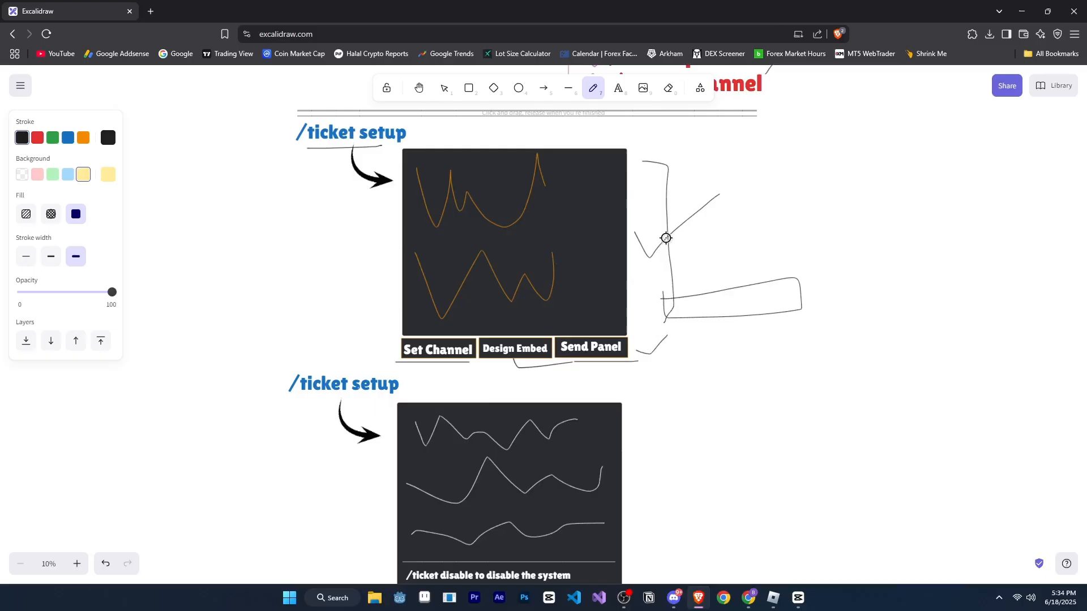
pyautogui.moveTo(567, 353)
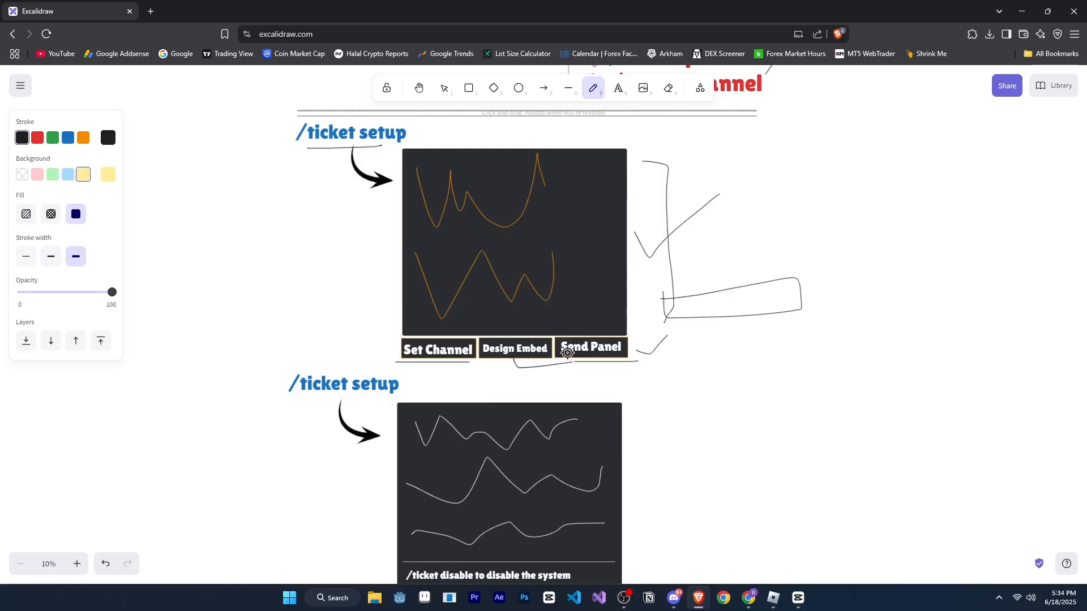
pyautogui.moveTo(496, 327)
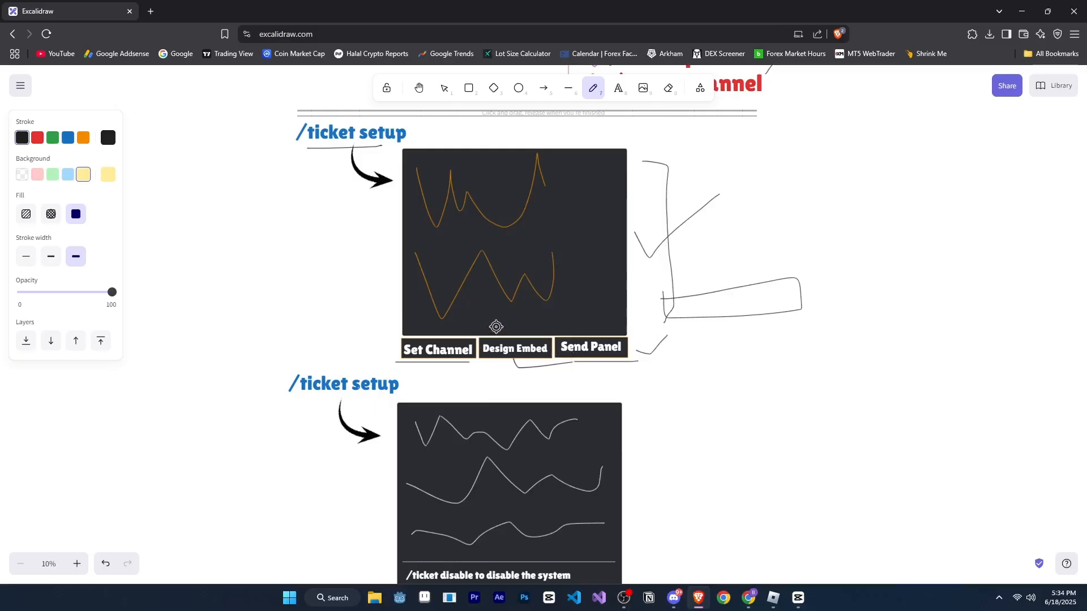
pyautogui.moveTo(606, 302)
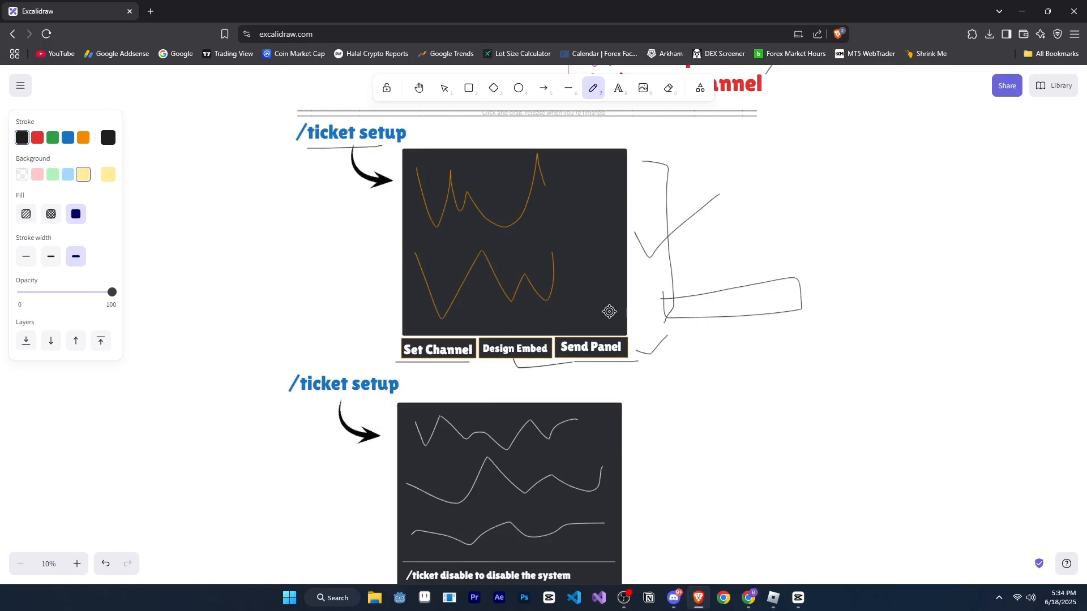
pyautogui.moveTo(698, 388)
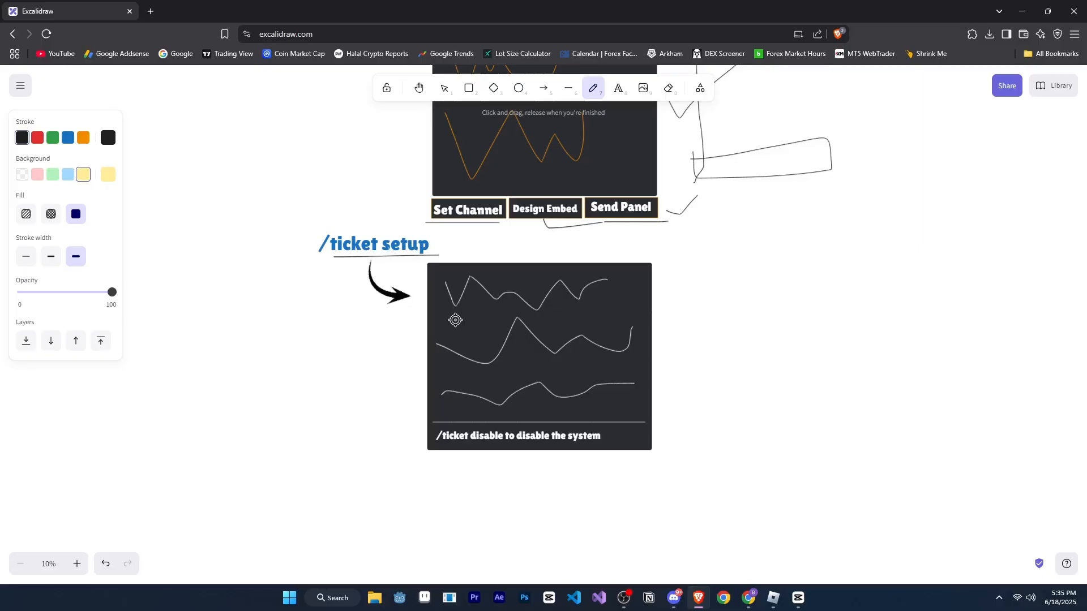
pyautogui.moveTo(439, 248)
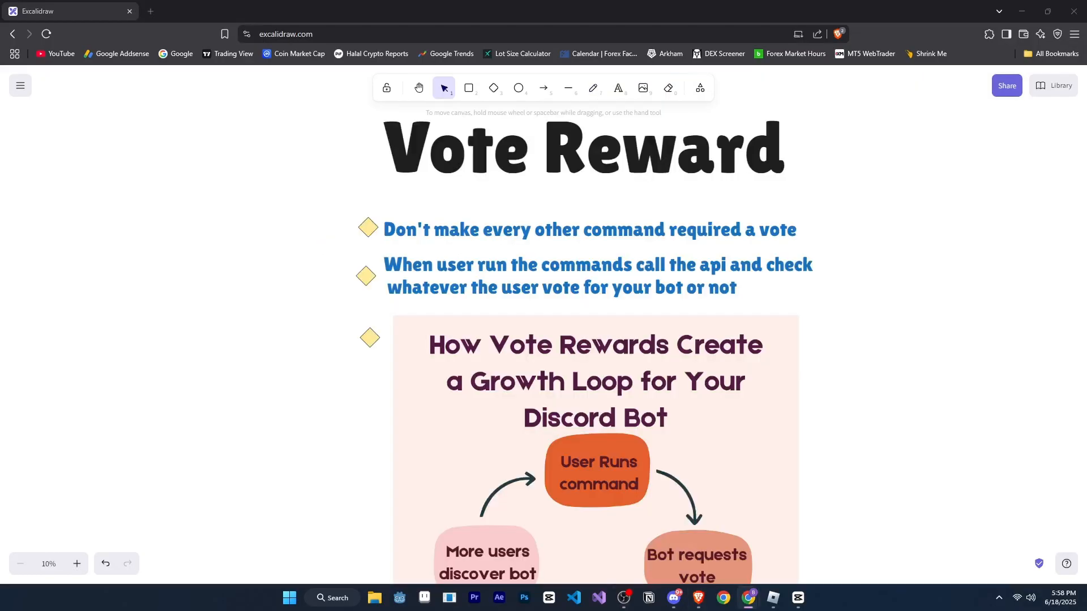
# Switch to the freedraw pencil for marking the Vote Reward title and bullets.
pyautogui.click(592, 88)
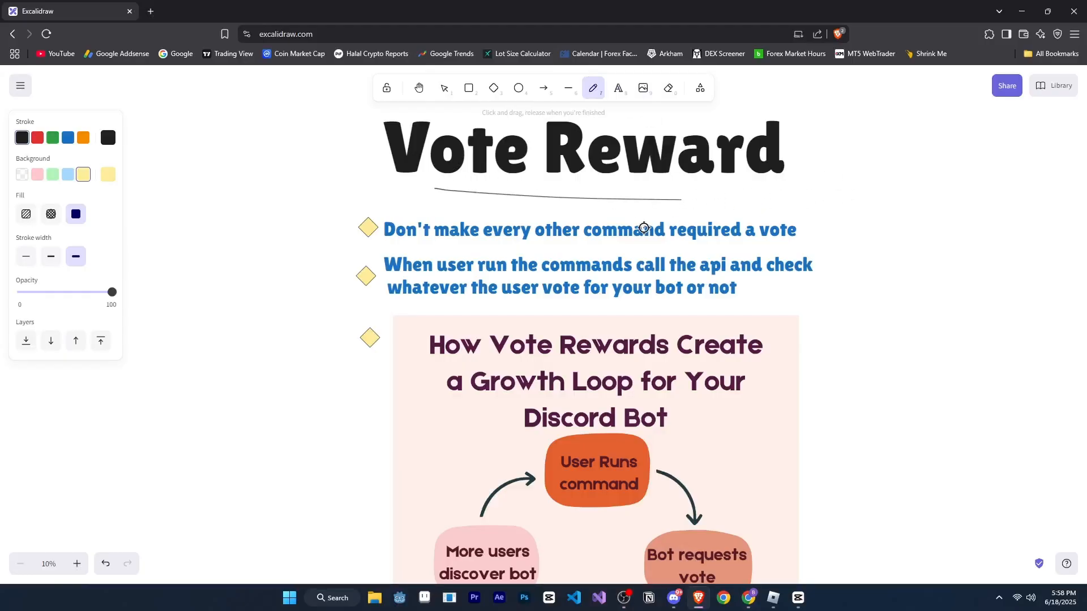
pyautogui.moveTo(779, 183)
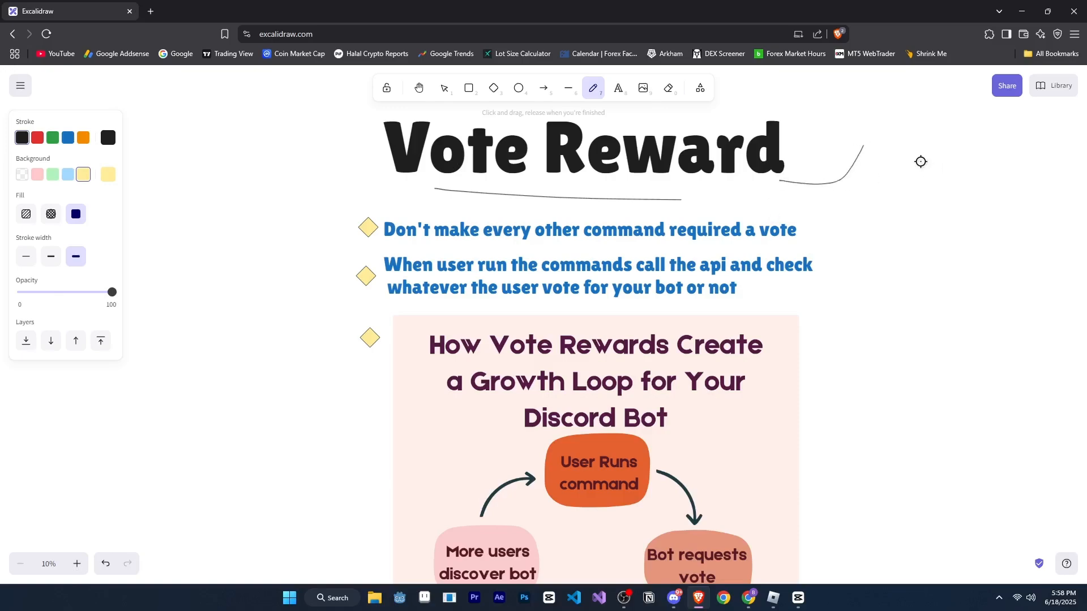
pyautogui.moveTo(921, 173)
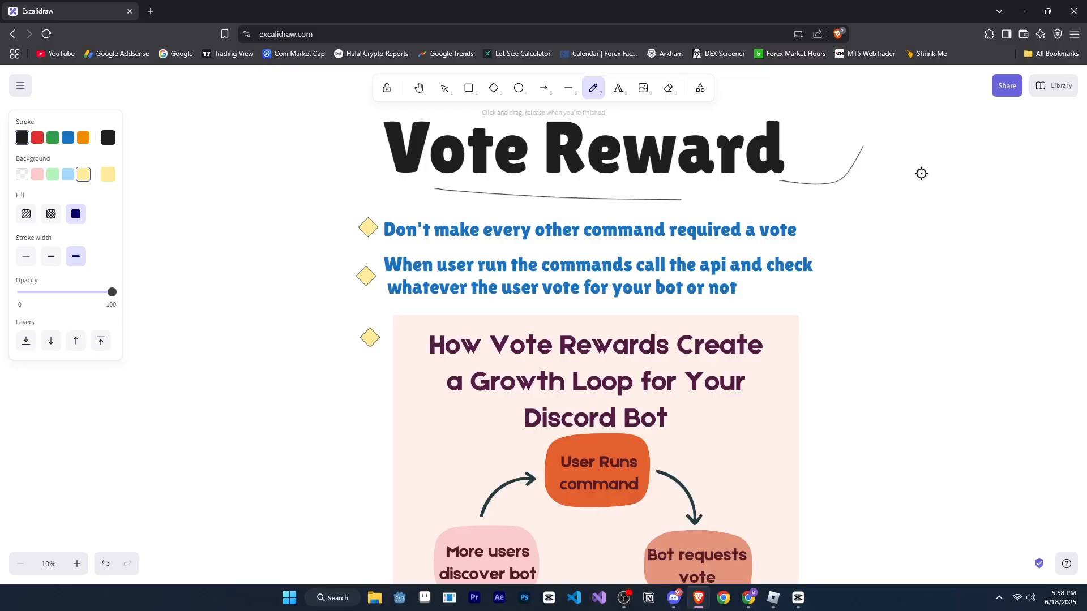
pyautogui.moveTo(787, 254)
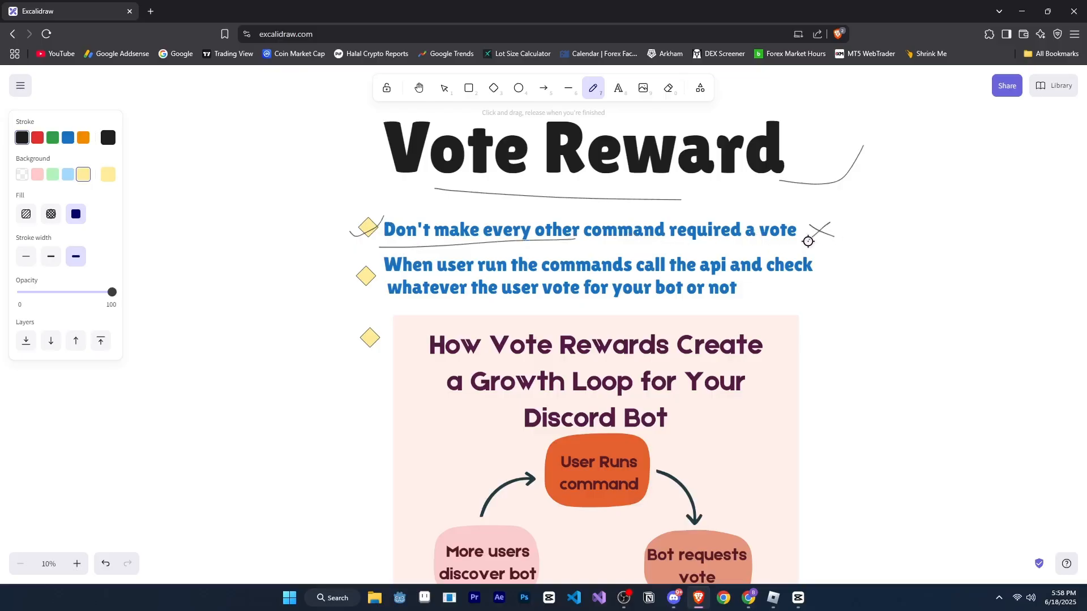
pyautogui.moveTo(834, 253)
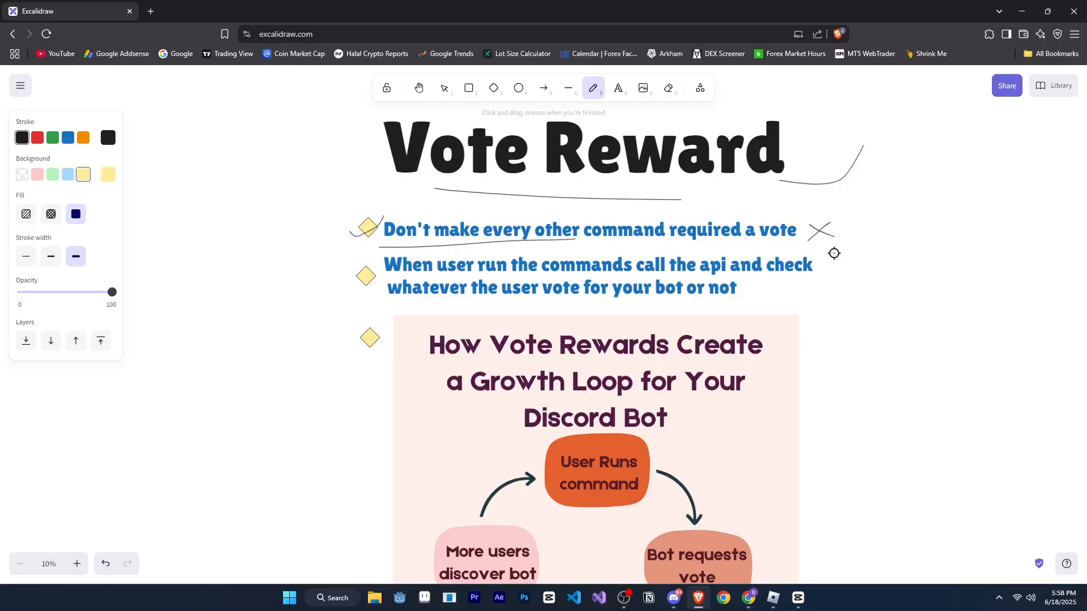
pyautogui.moveTo(864, 241)
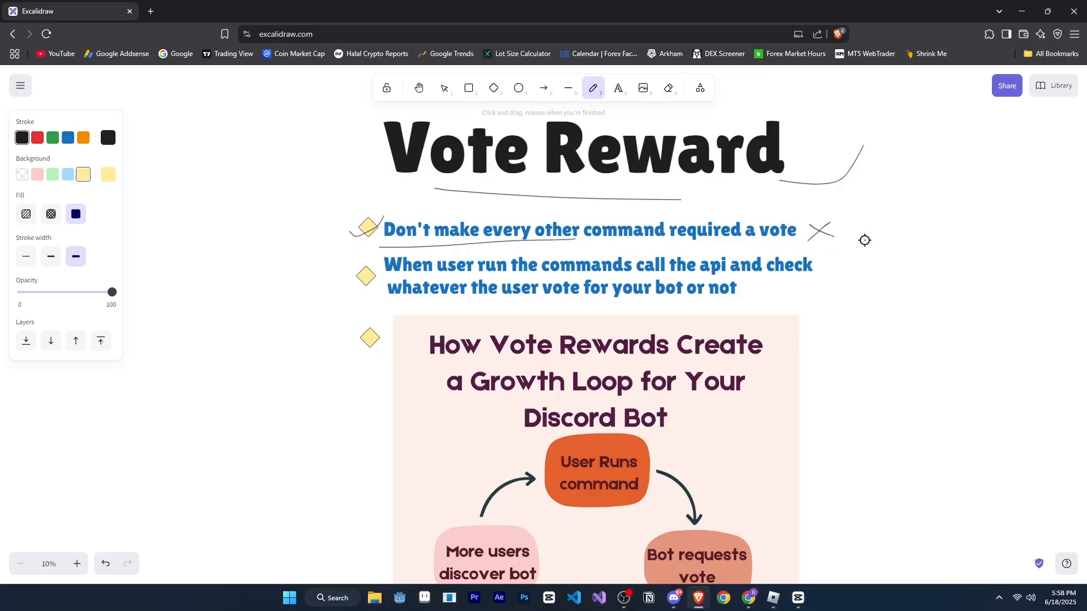
pyautogui.moveTo(862, 250)
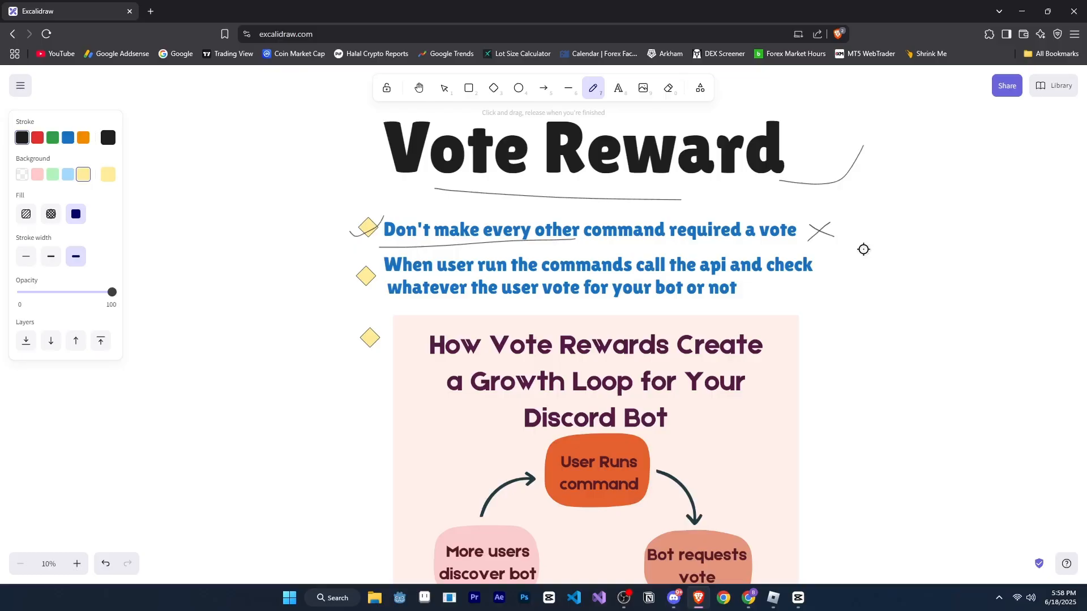
pyautogui.moveTo(839, 238)
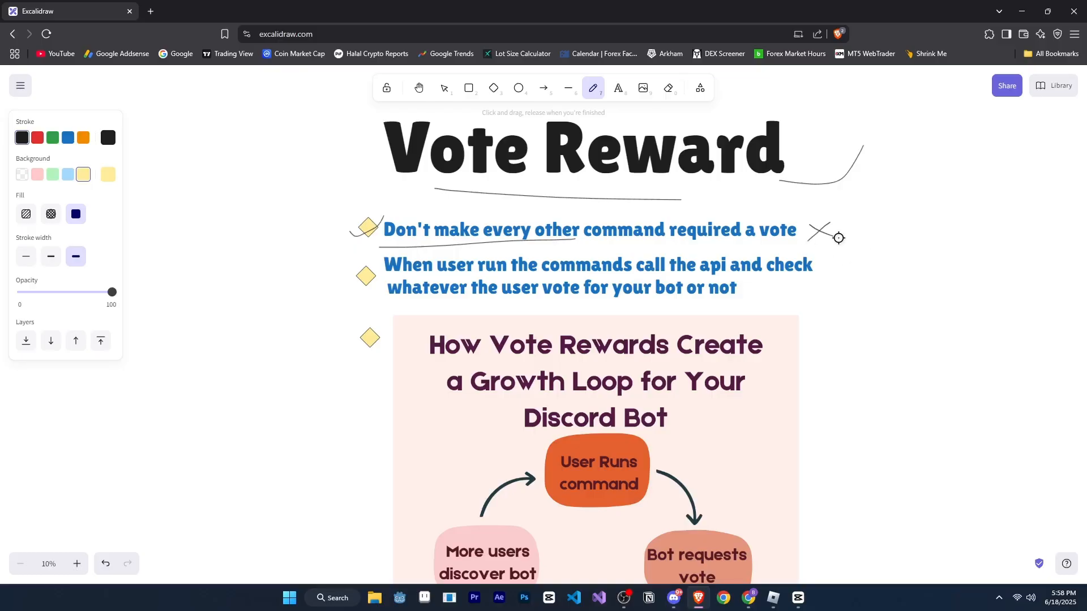
pyautogui.moveTo(800, 225)
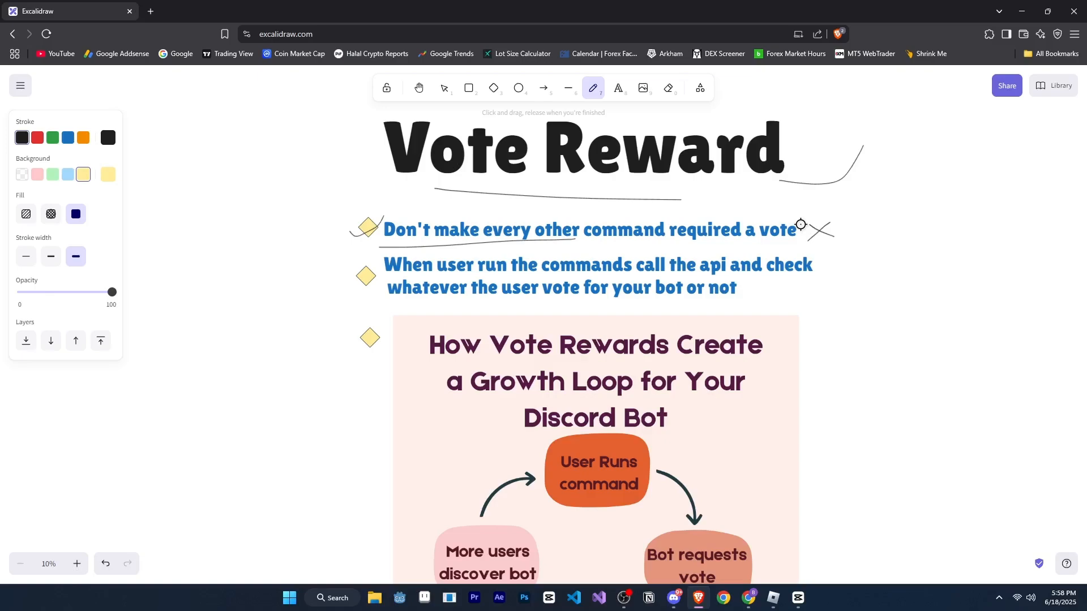
pyautogui.moveTo(481, 268)
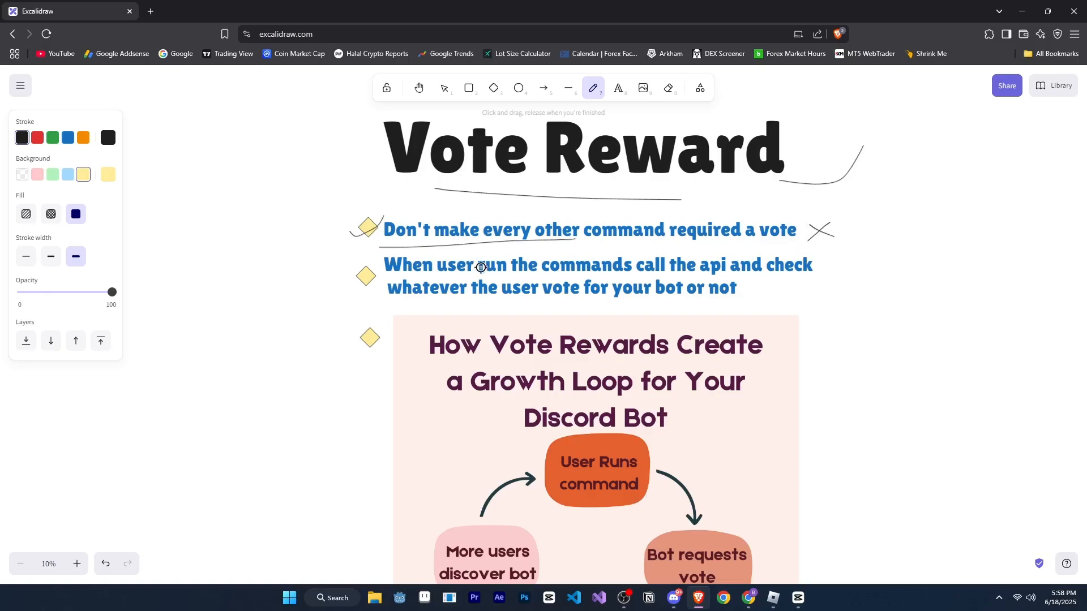
pyautogui.moveTo(680, 281)
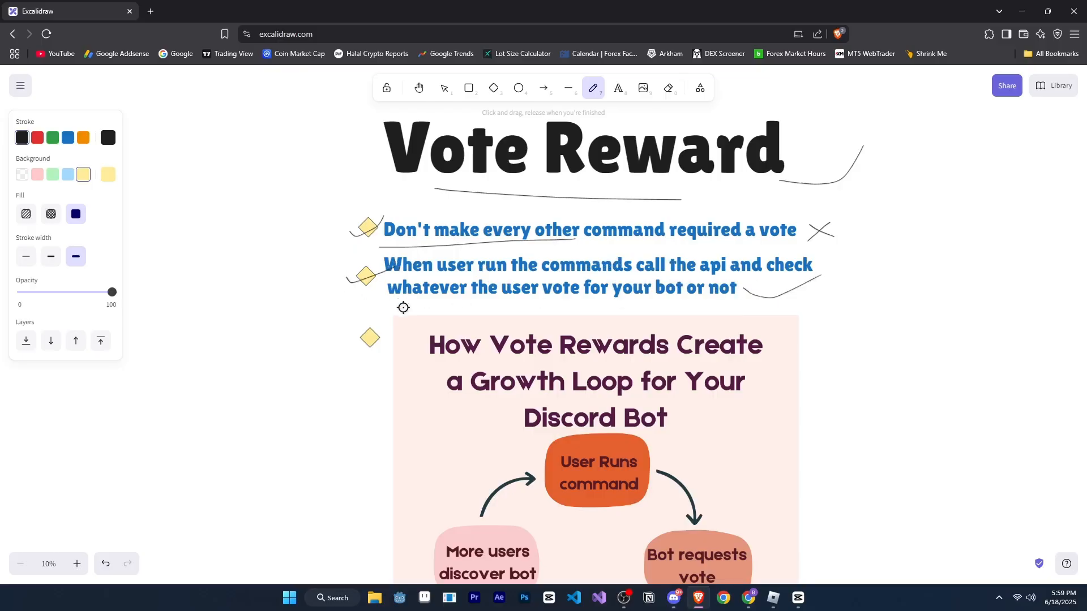
pyautogui.moveTo(655, 305)
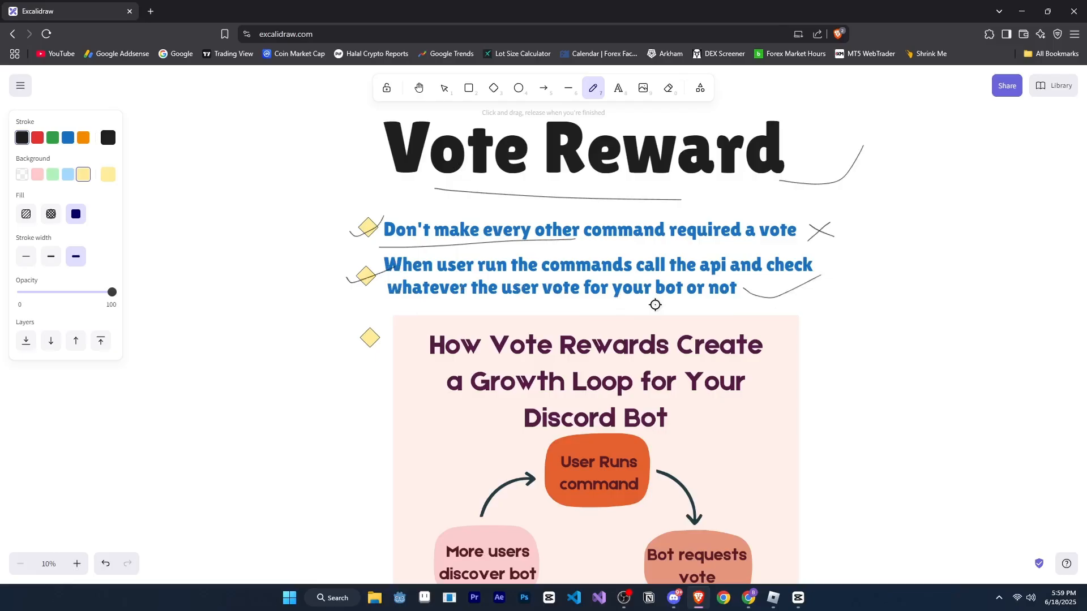
pyautogui.moveTo(762, 318)
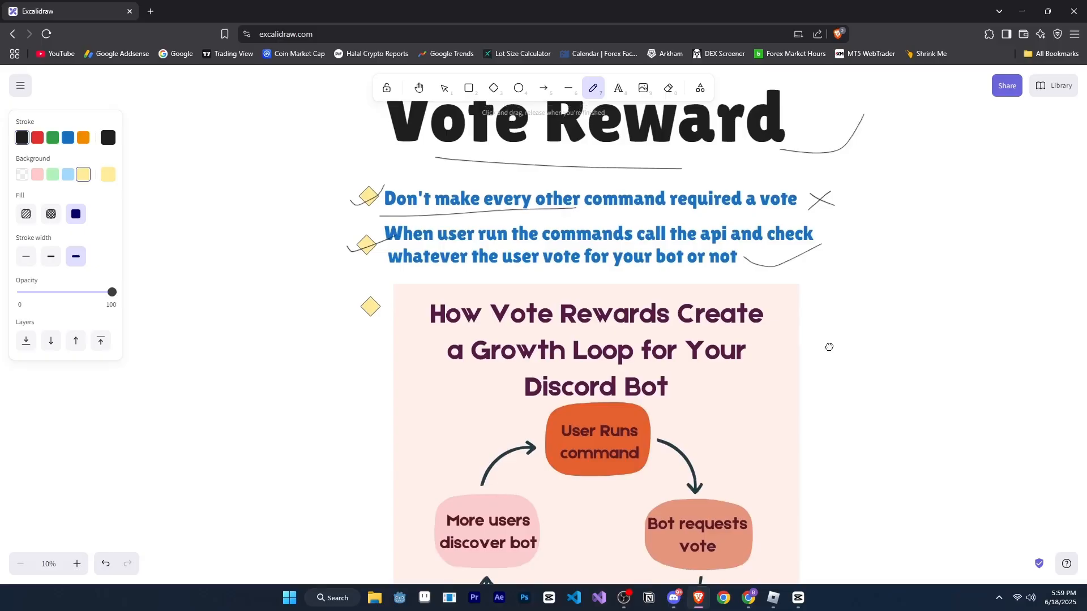
pyautogui.moveTo(853, 368)
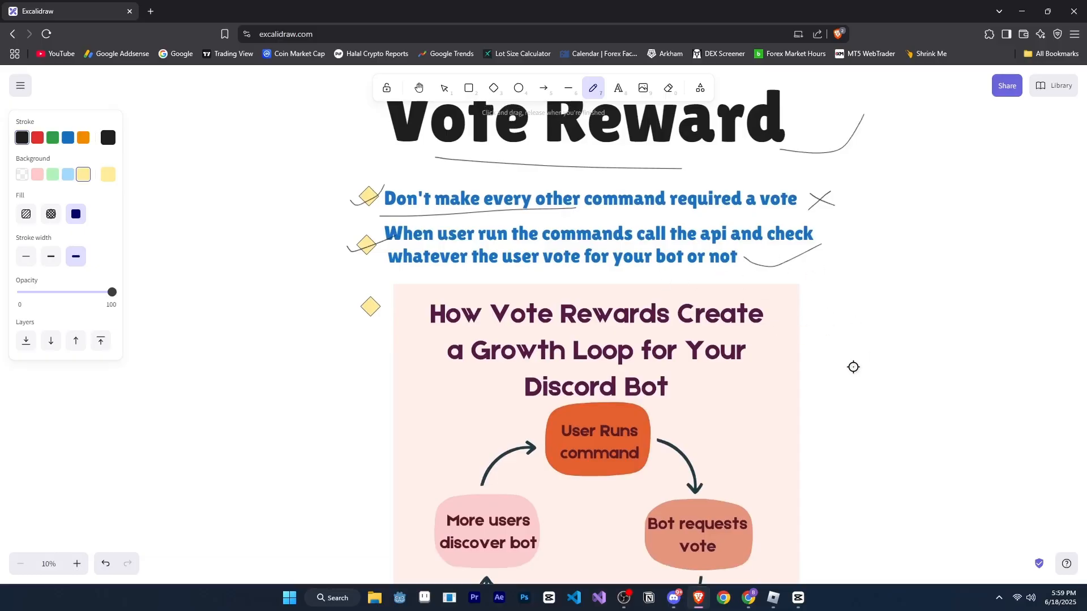
# Scroll down to the 'Don't forget to like & subscribe!' outro text.
pyautogui.scroll(-3)
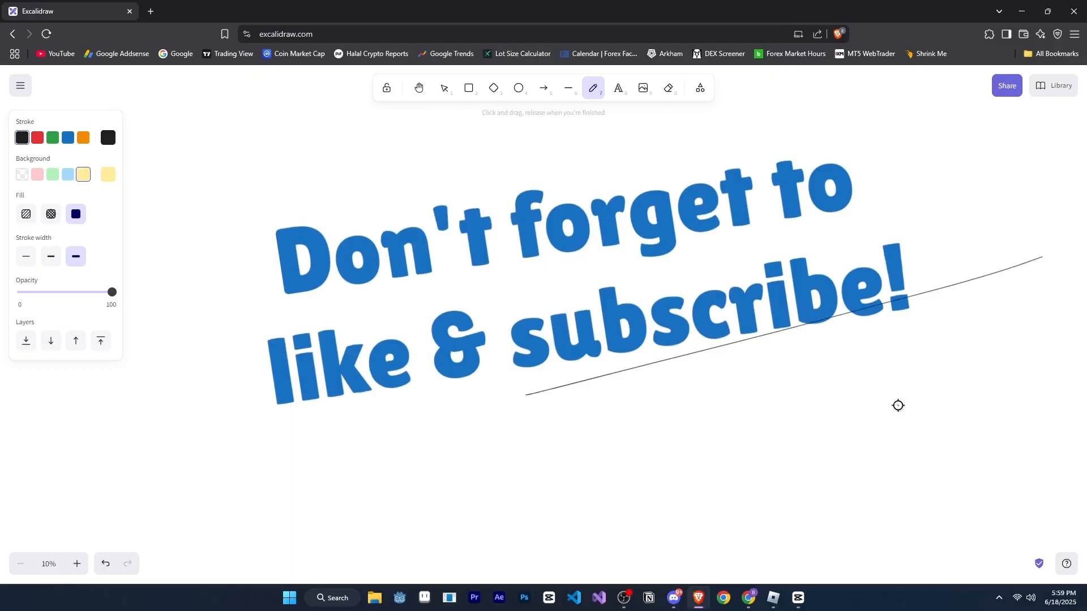
pyautogui.moveTo(742, 440)
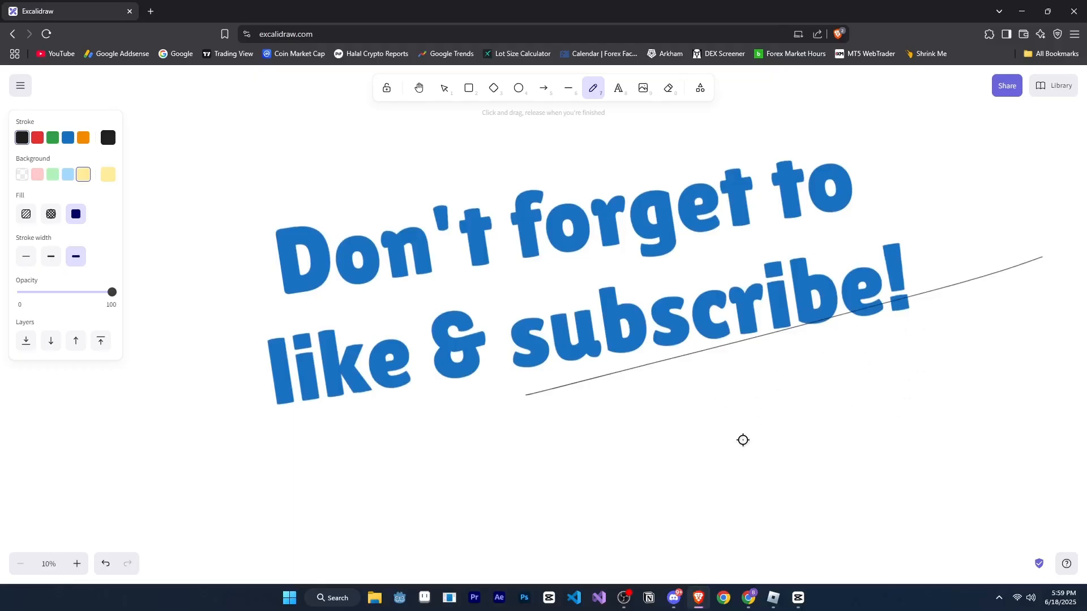